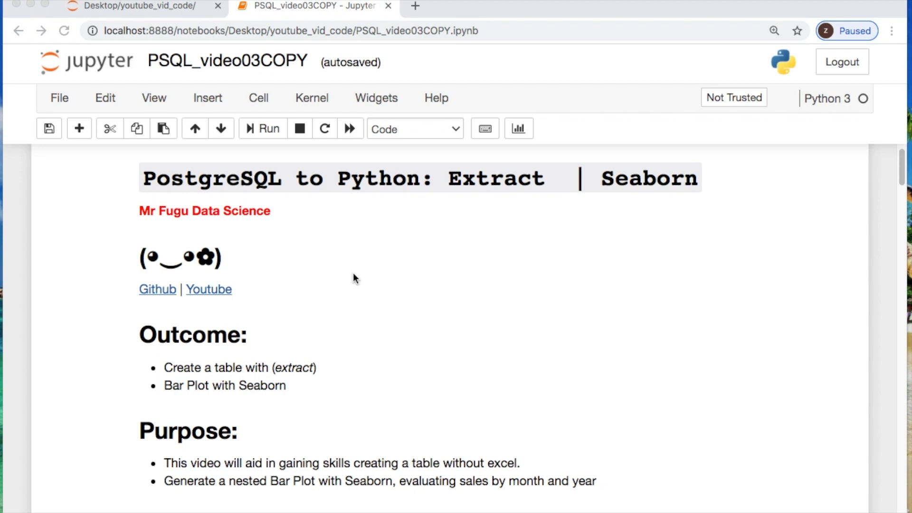
# Step: Scroll past the title to view the Outcome, Purpose and init/config file notes
pyautogui.scroll(-3)
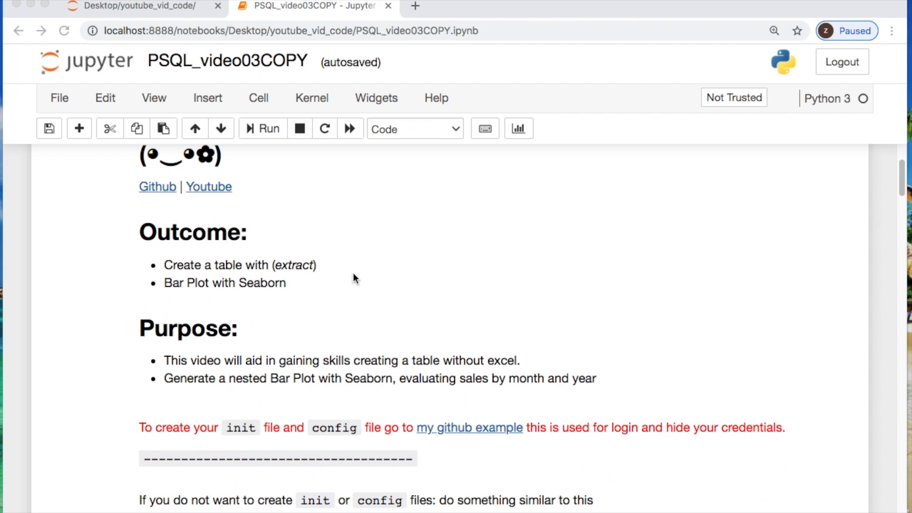
pyautogui.scroll(-3)
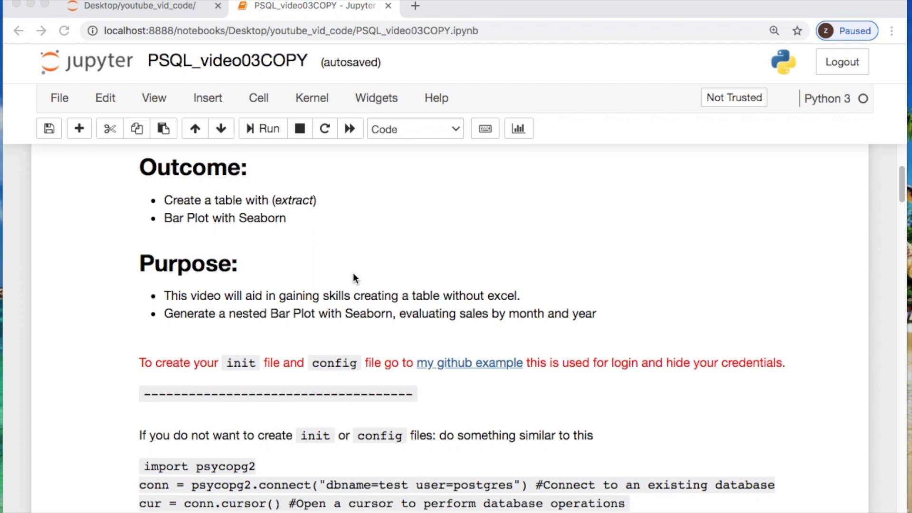
pyautogui.moveTo(202, 302)
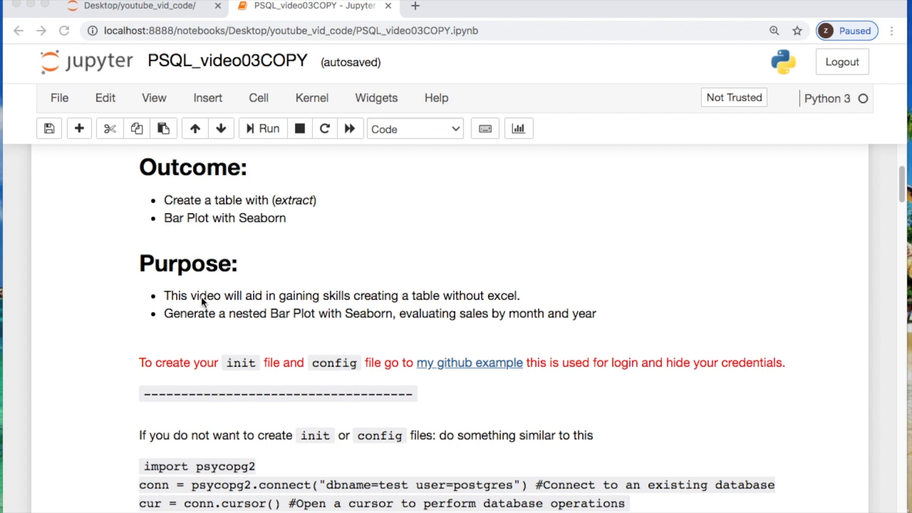
pyautogui.moveTo(236, 281)
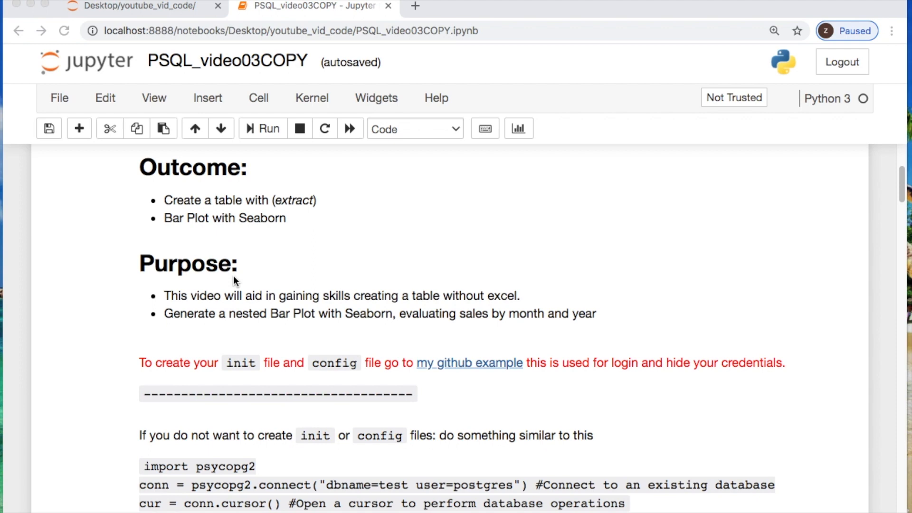
# Step: Scroll to the psycopg2 connection example and the pandas, calendar, matplotlib, seaborn imports cell
pyautogui.scroll(-3)
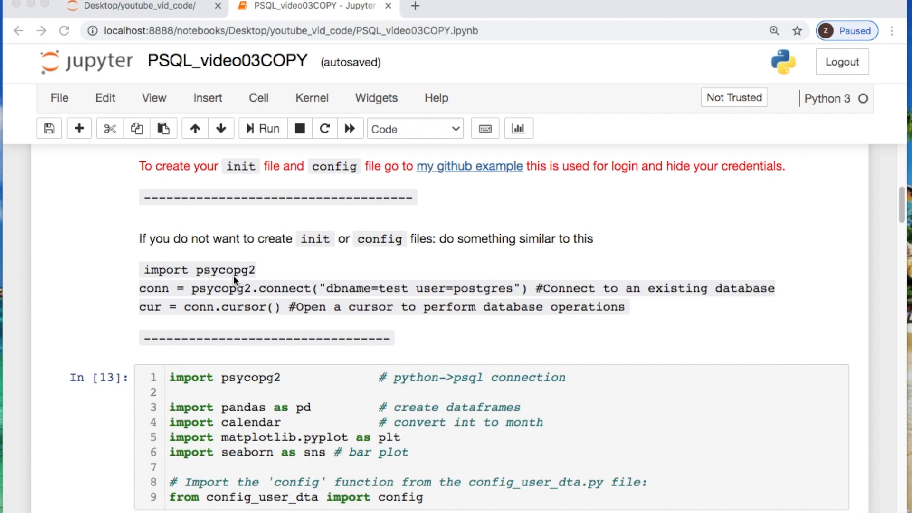
pyautogui.scroll(-3)
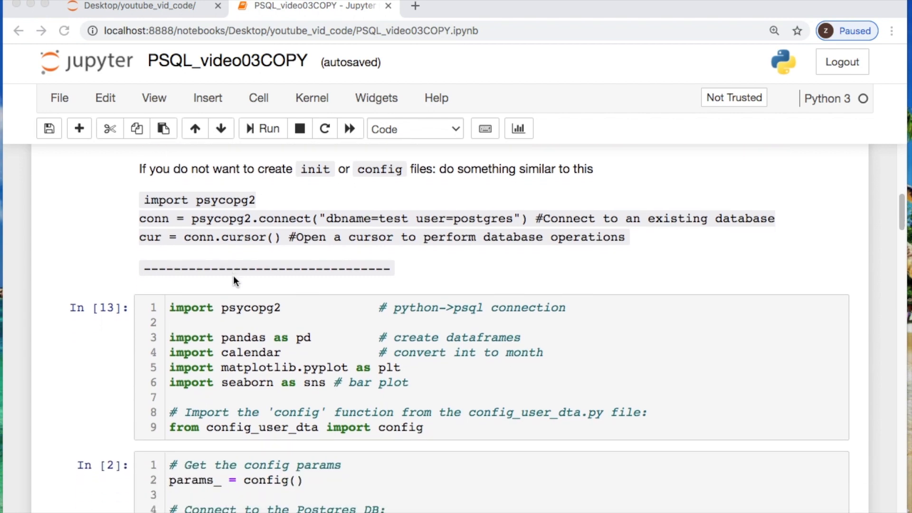
pyautogui.moveTo(314, 284)
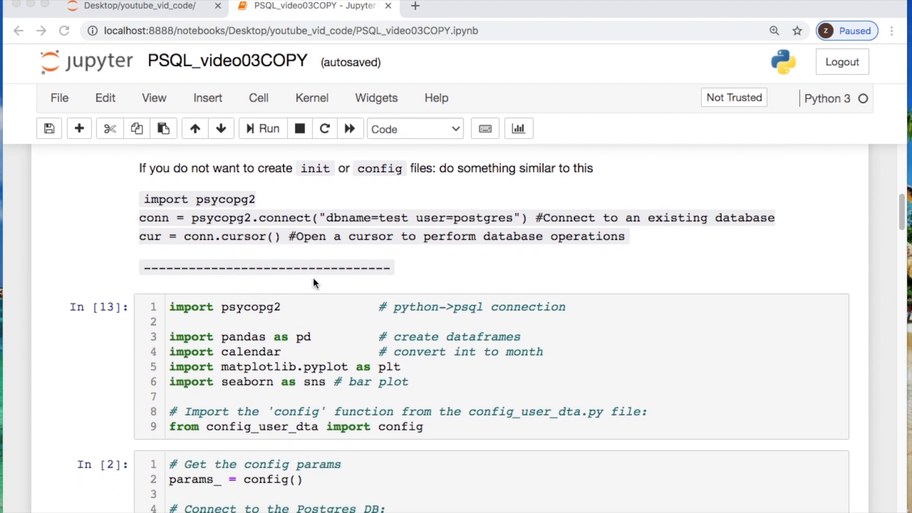
pyautogui.moveTo(439, 191)
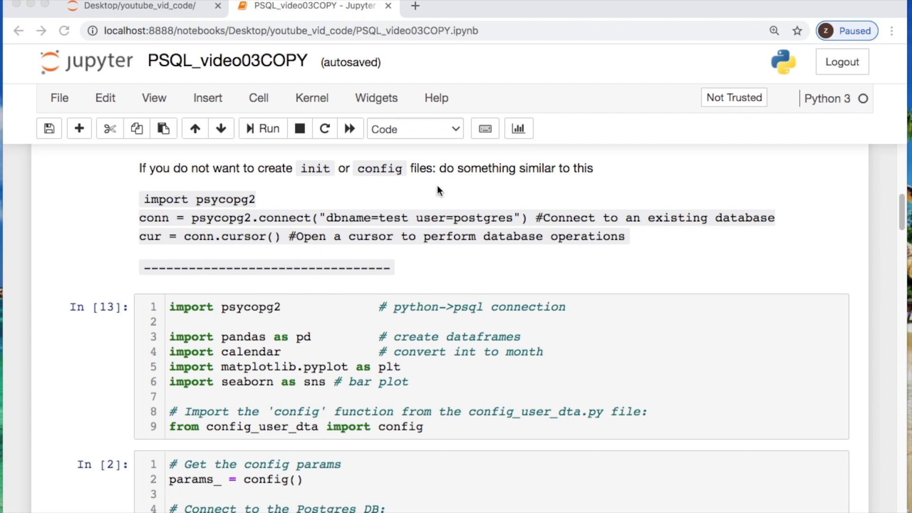
pyautogui.moveTo(411, 221)
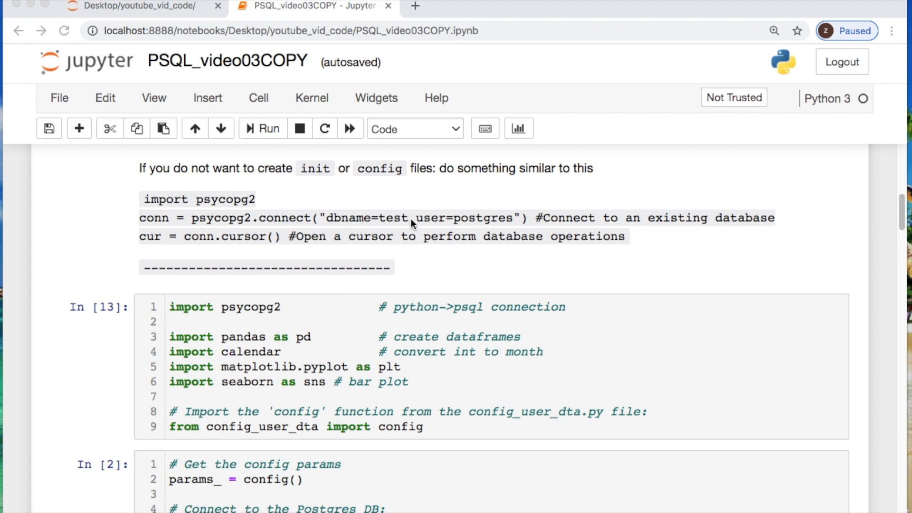
pyautogui.moveTo(488, 242)
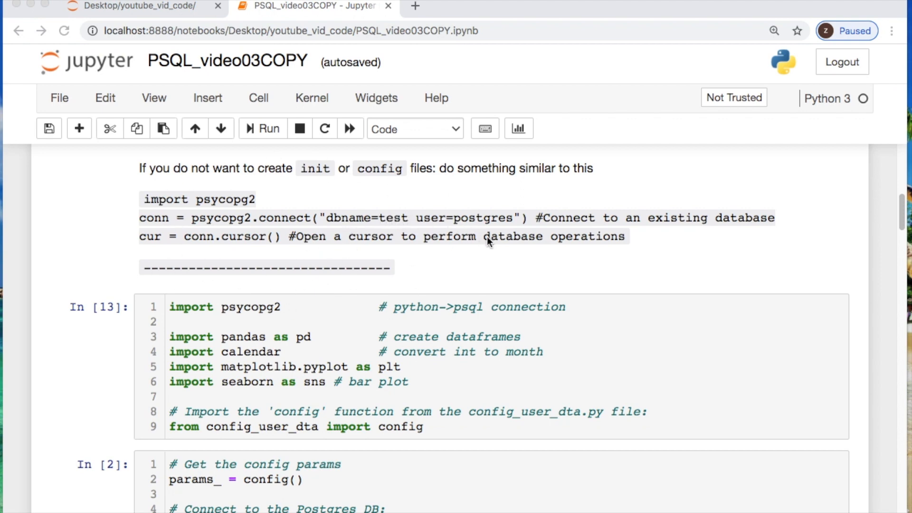
pyautogui.moveTo(472, 203)
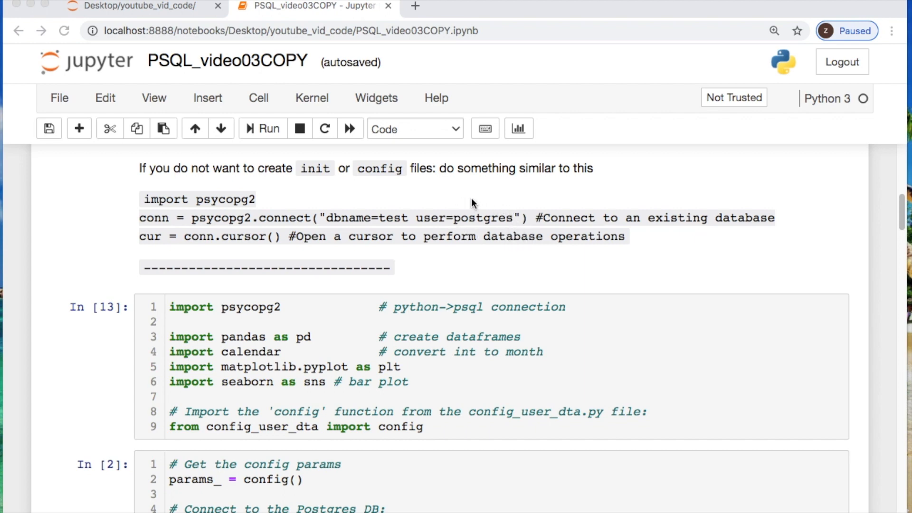
pyautogui.scroll(-3)
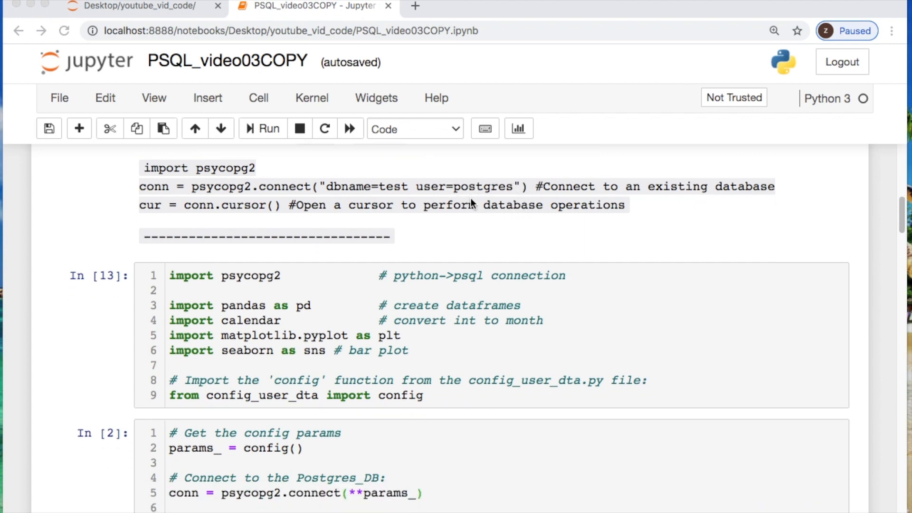
# Step: Scroll to the In [2] connection cell and the In [3] noIndx.csv output table
pyautogui.scroll(-3)
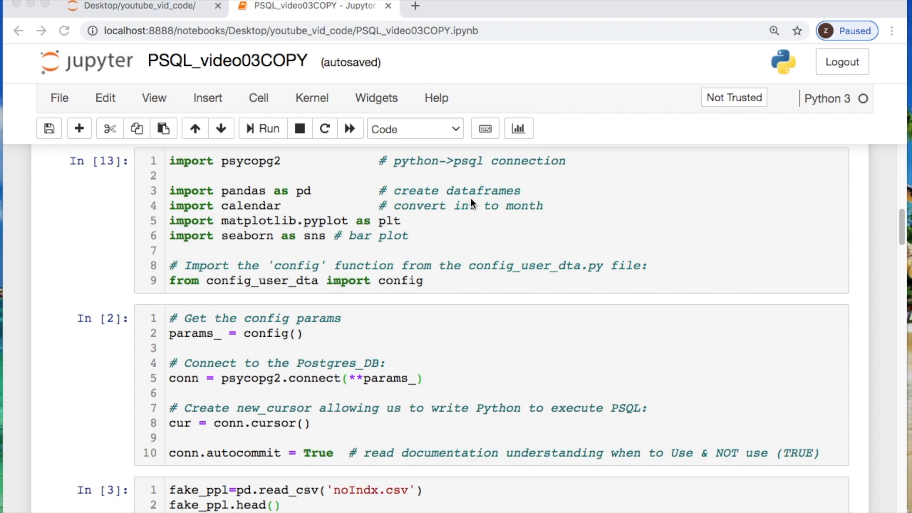
pyautogui.moveTo(309, 307)
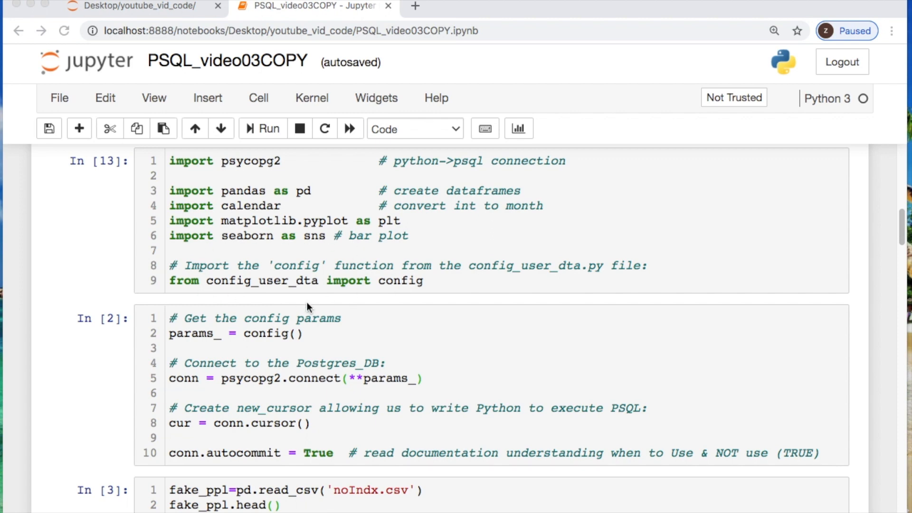
pyautogui.moveTo(322, 286)
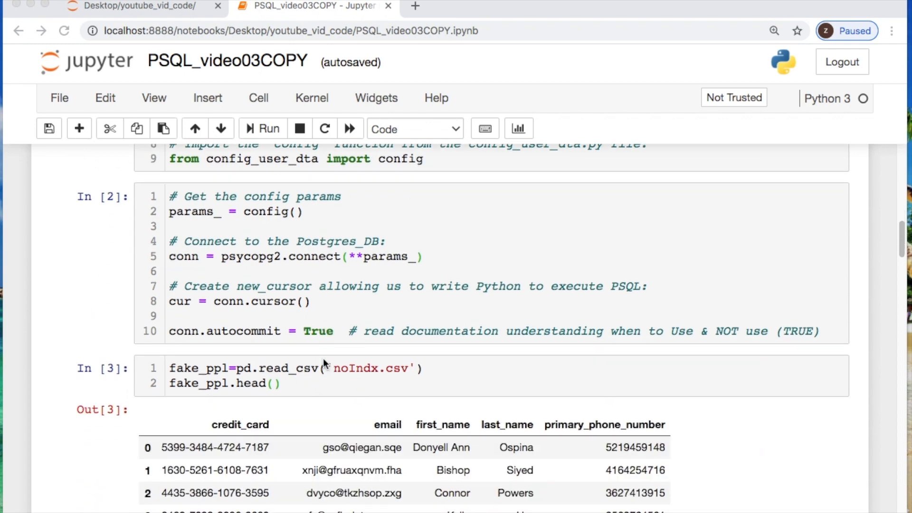
pyautogui.moveTo(309, 264)
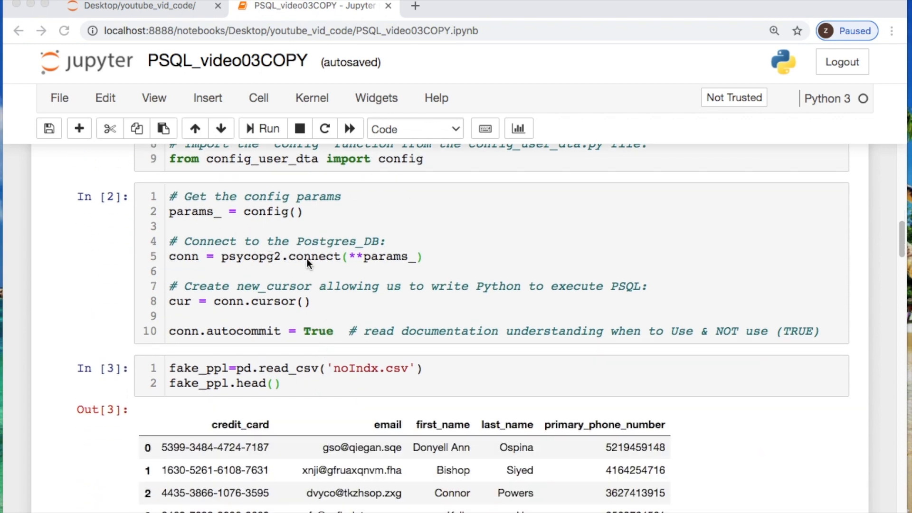
pyautogui.moveTo(294, 201)
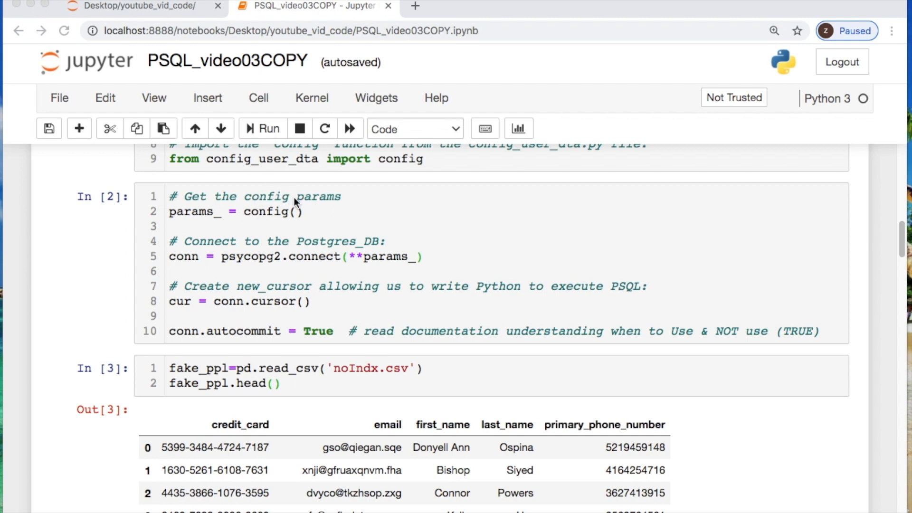
pyautogui.moveTo(406, 255)
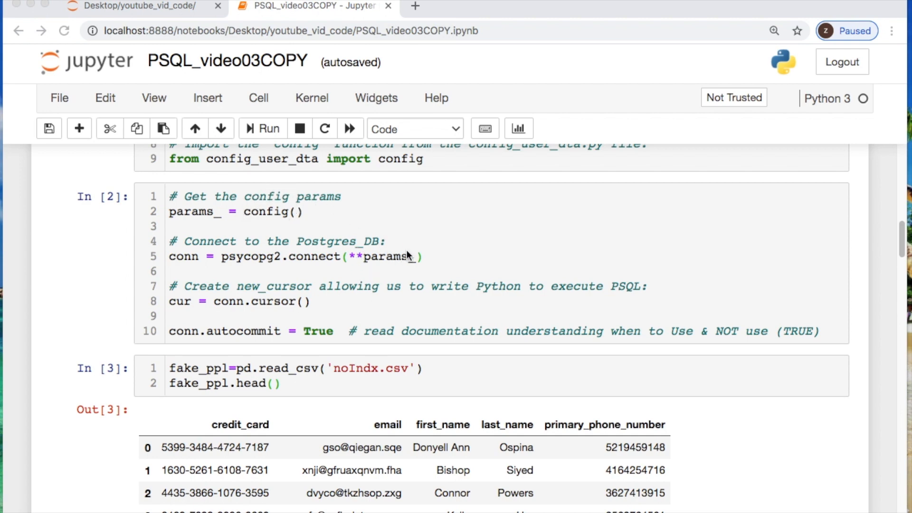
pyautogui.moveTo(378, 252)
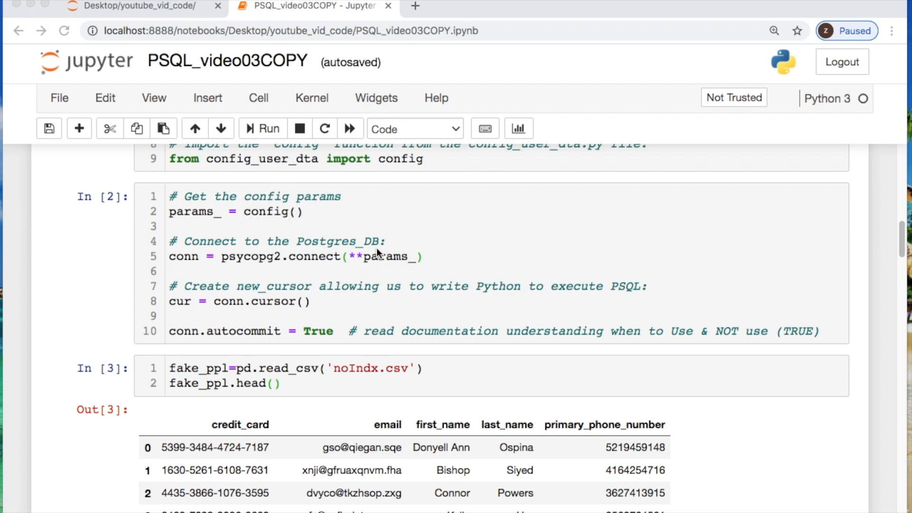
pyautogui.moveTo(313, 256)
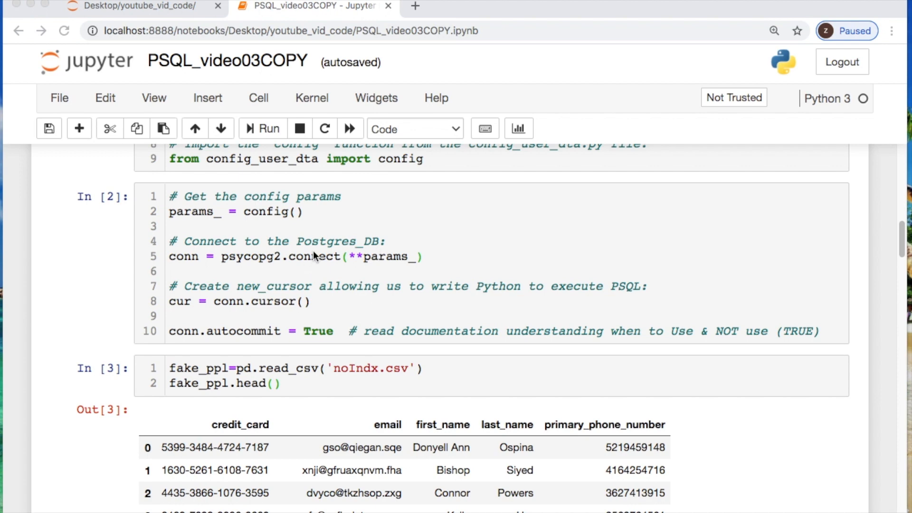
pyautogui.moveTo(224, 306)
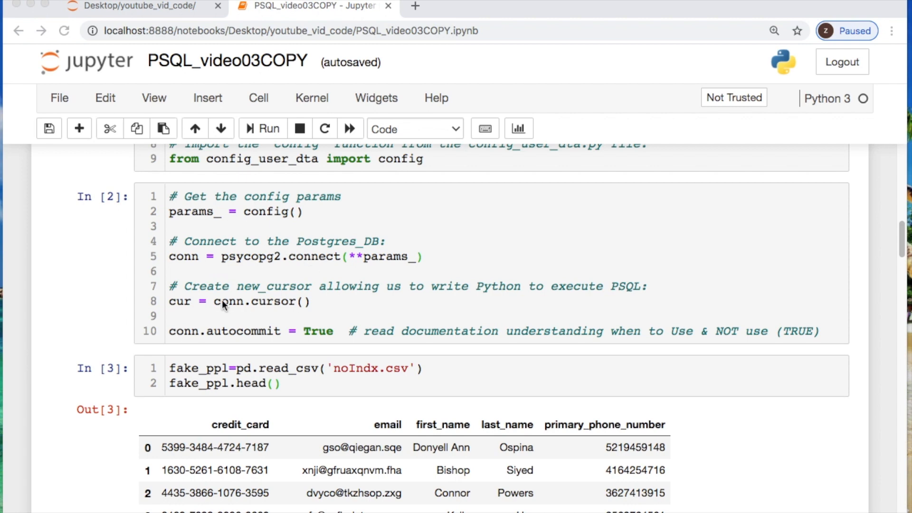
pyautogui.moveTo(244, 317)
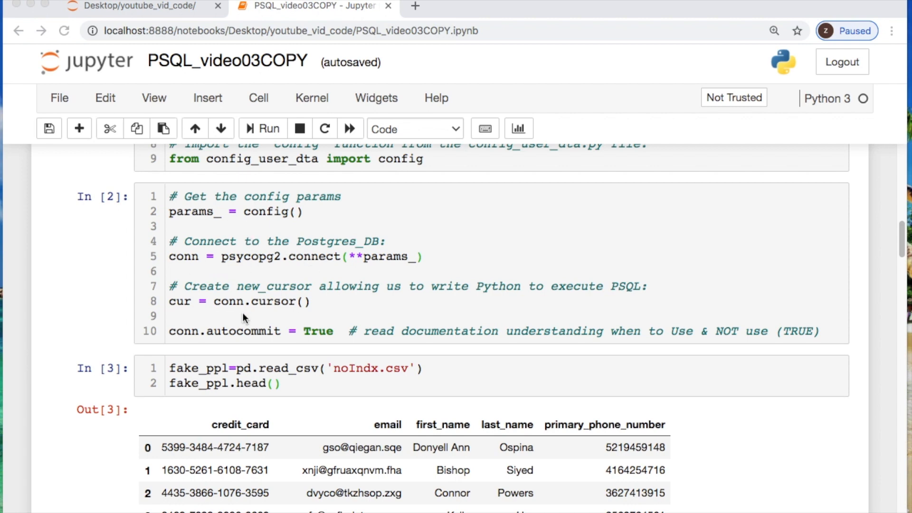
pyautogui.moveTo(256, 300)
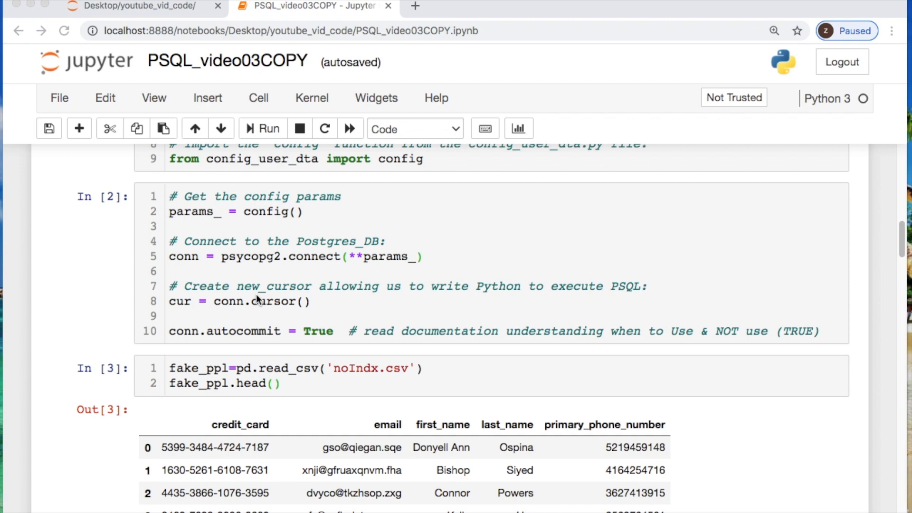
pyautogui.moveTo(299, 329)
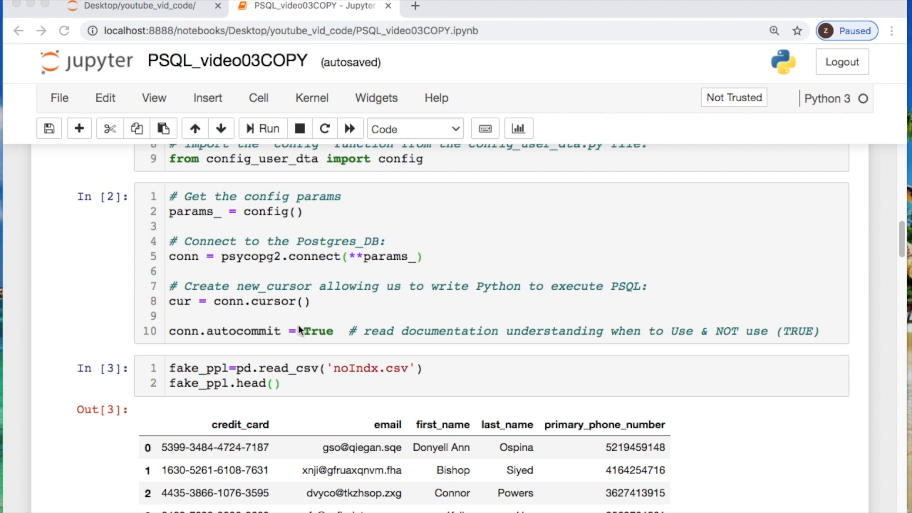
pyautogui.moveTo(254, 301)
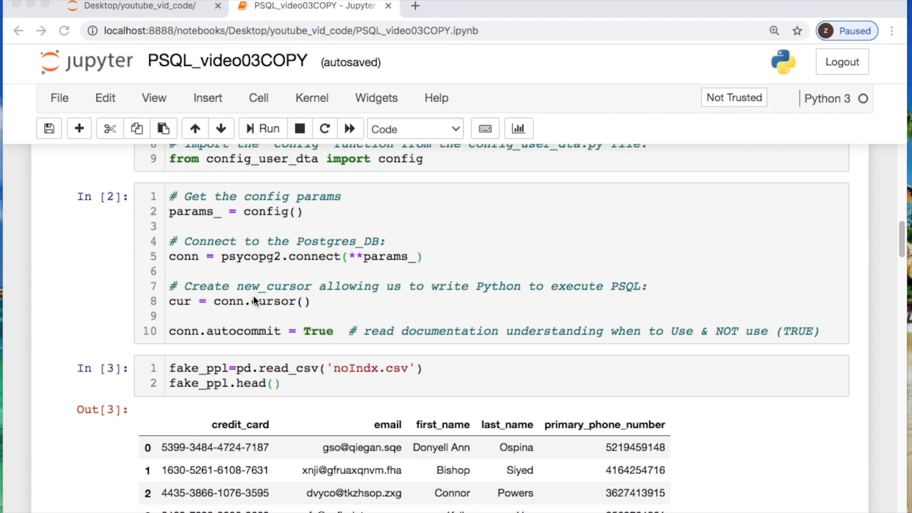
pyautogui.moveTo(264, 305)
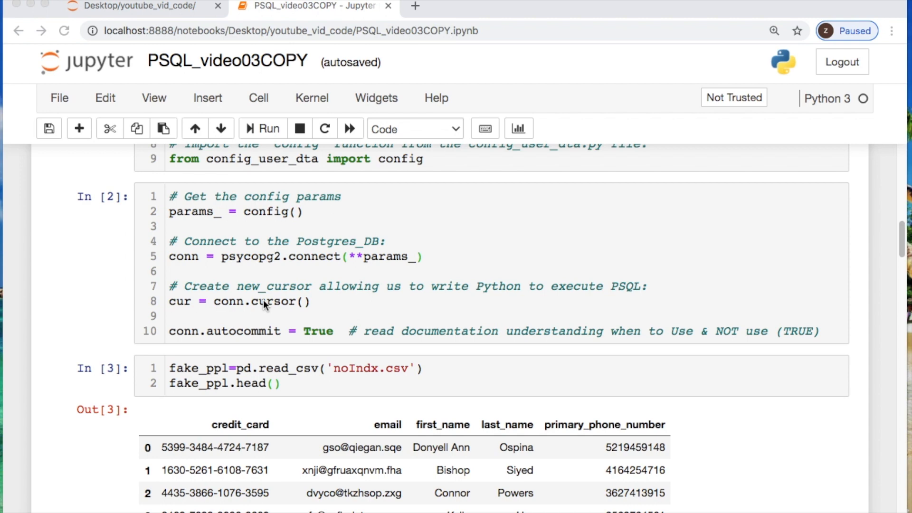
pyautogui.scroll(-3)
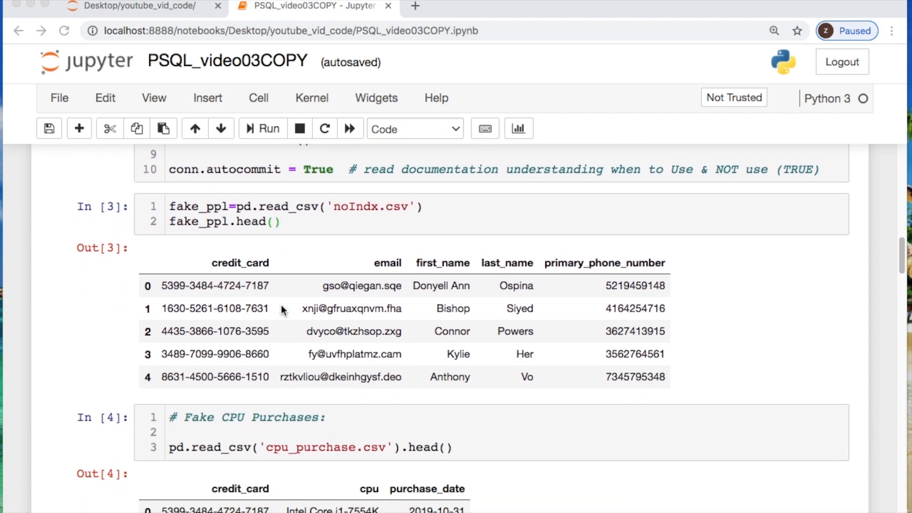
pyautogui.scroll(-3)
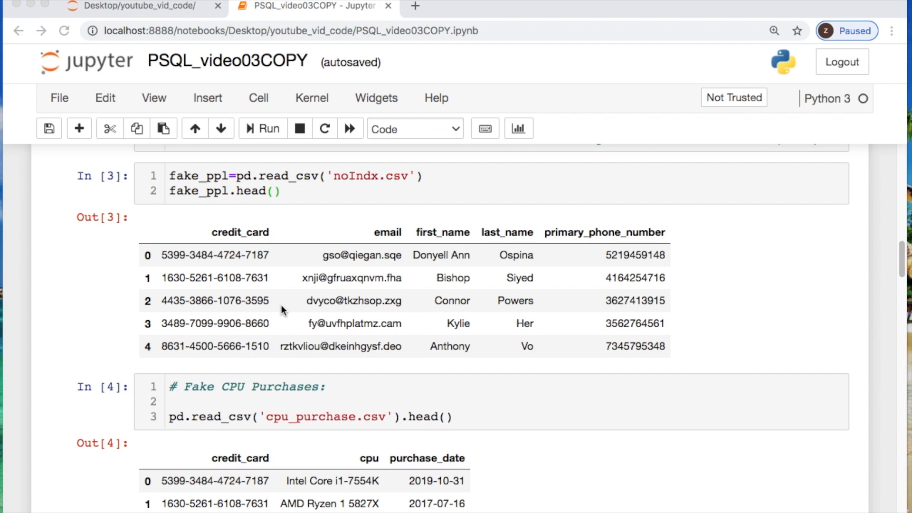
pyautogui.scroll(-3)
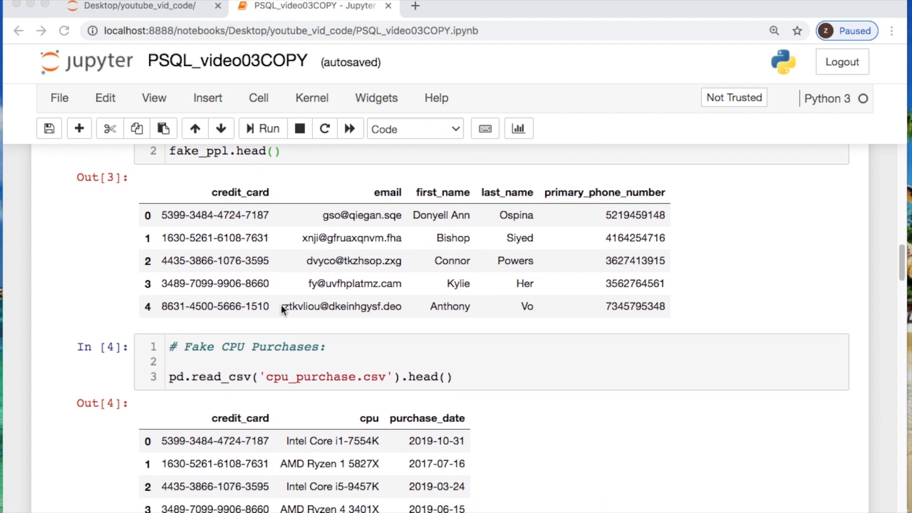
pyautogui.scroll(-3)
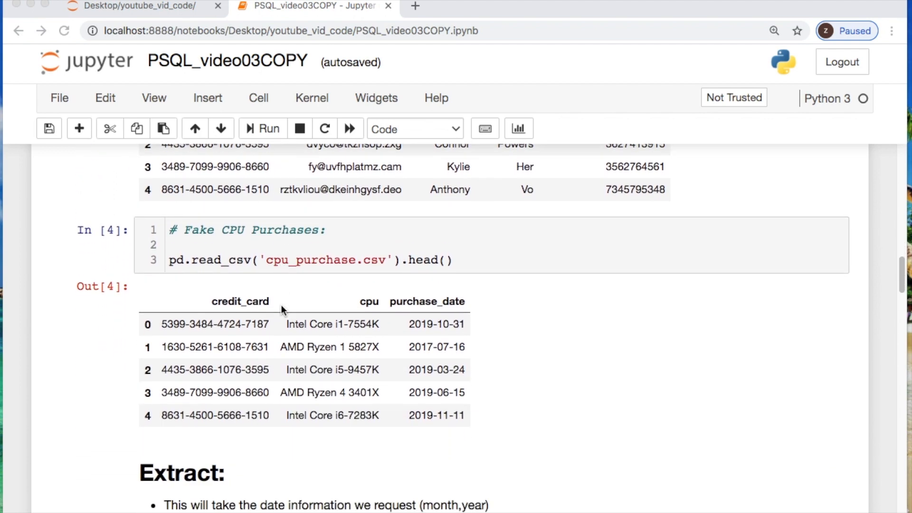
pyautogui.moveTo(274, 316)
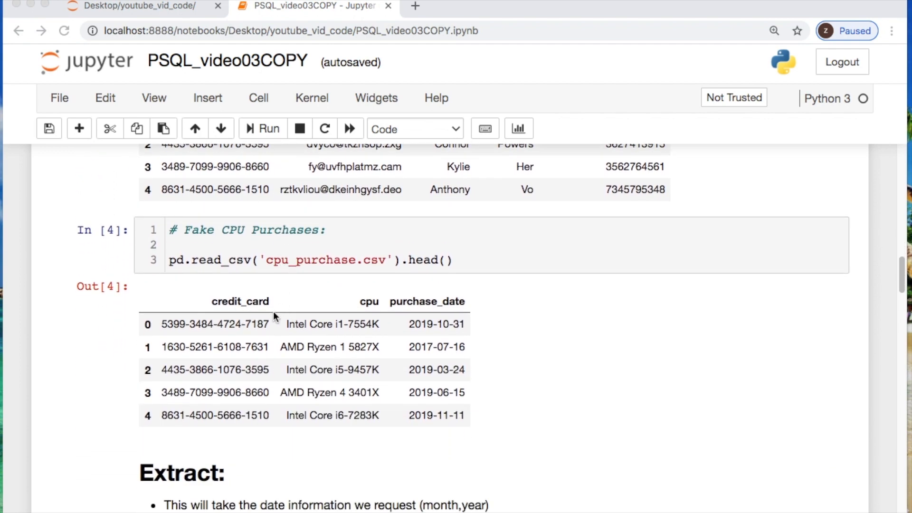
pyautogui.moveTo(428, 306)
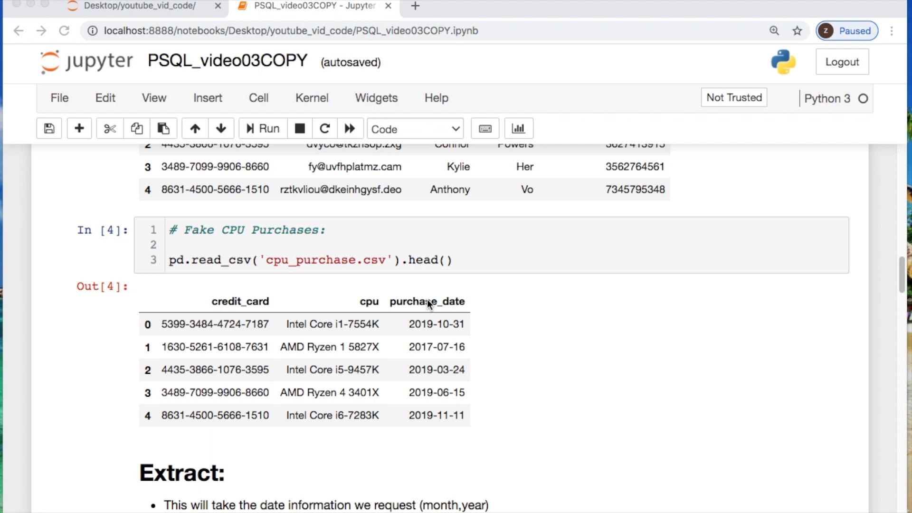
pyautogui.moveTo(228, 453)
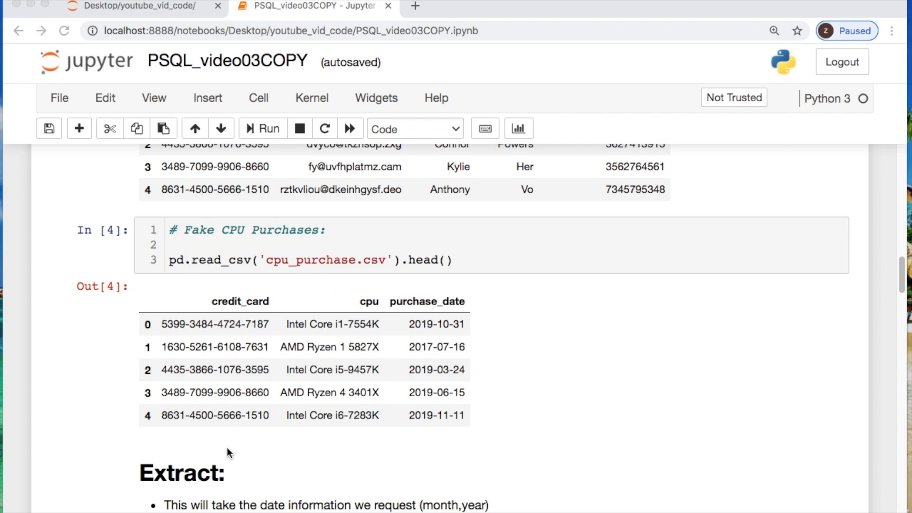
pyautogui.scroll(-3)
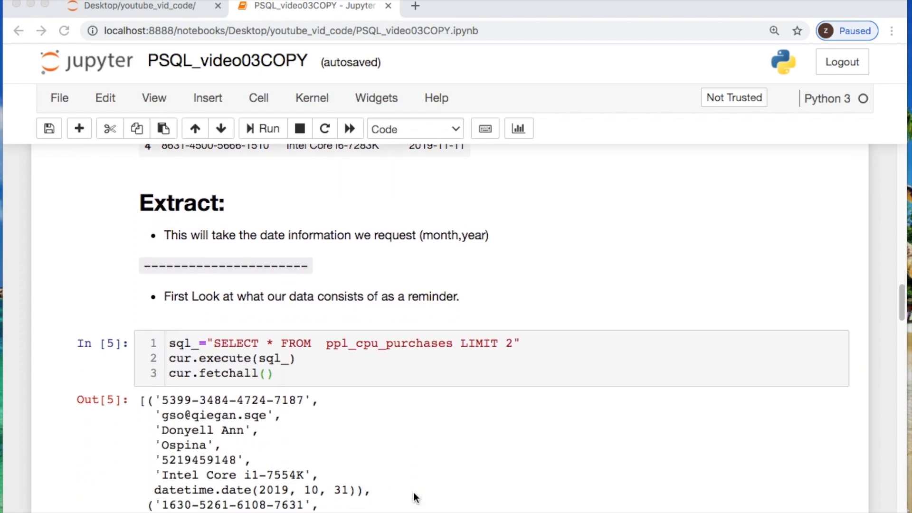
pyautogui.moveTo(296, 368)
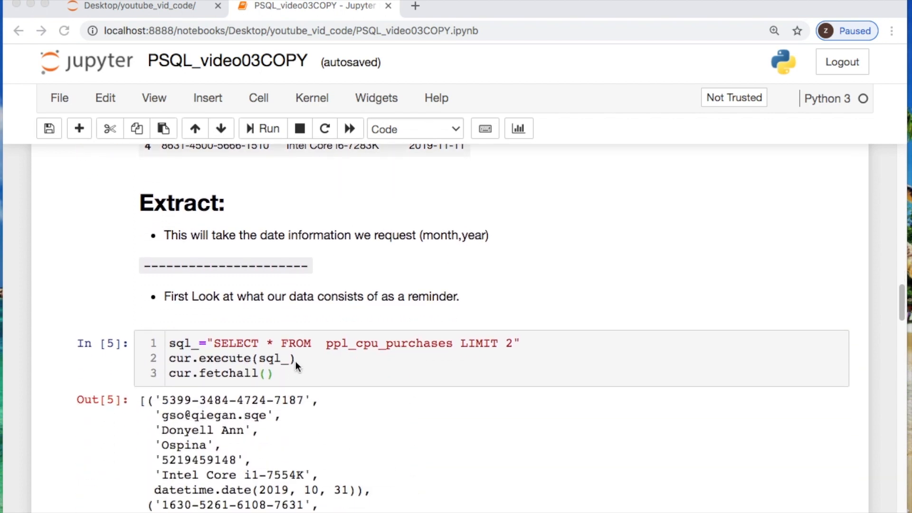
pyautogui.scroll(-3)
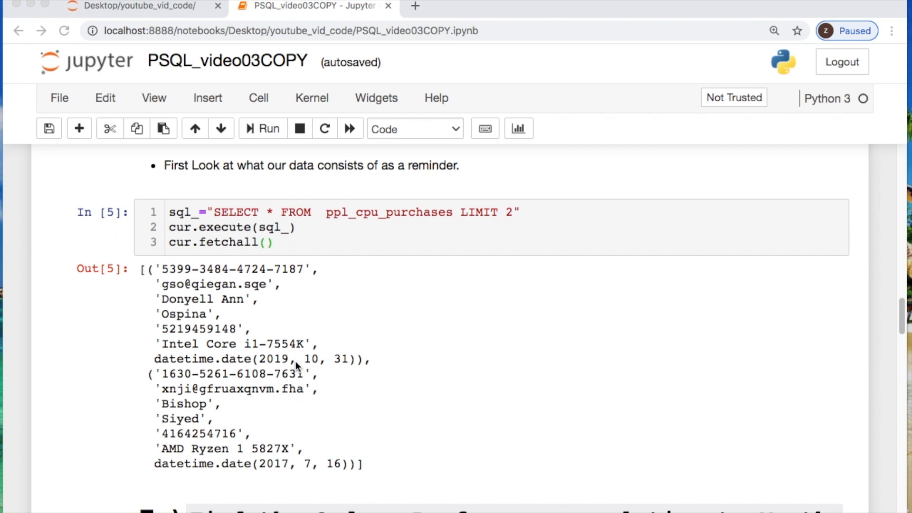
pyautogui.moveTo(233, 264)
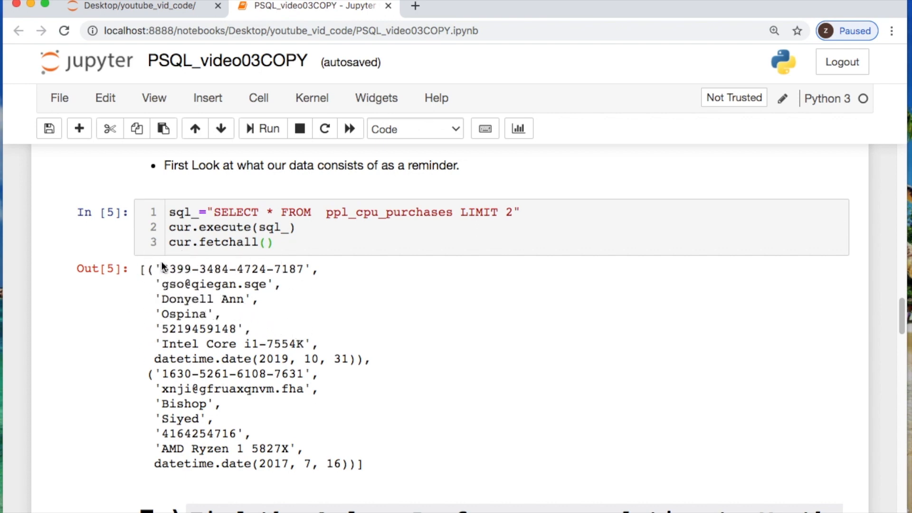
pyautogui.moveTo(138, 284)
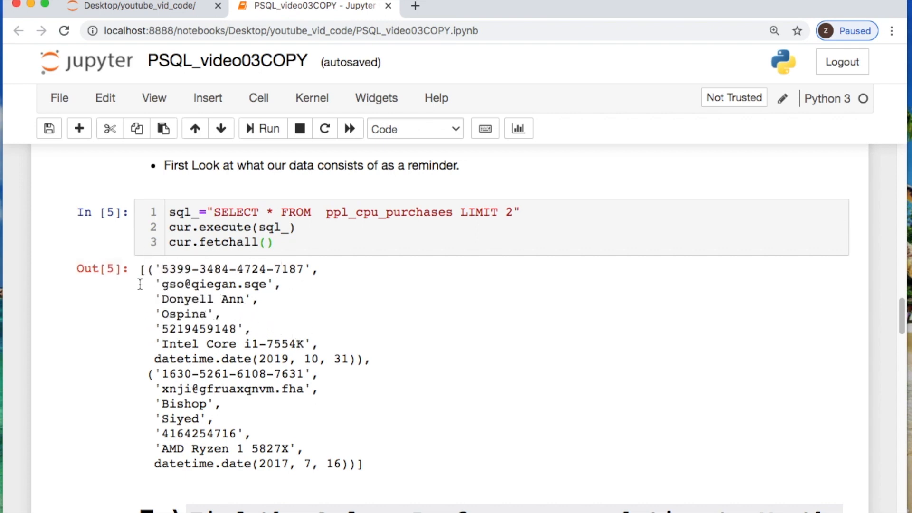
pyautogui.click(250, 298)
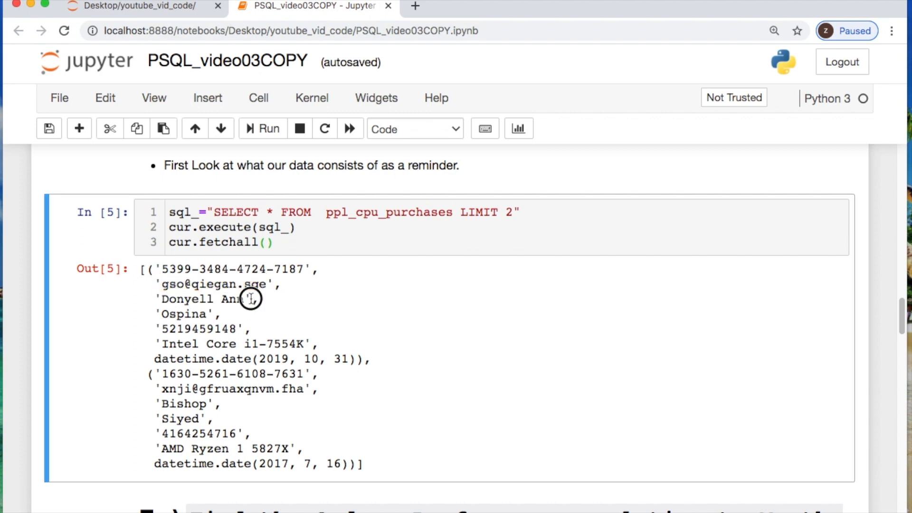
pyautogui.doubleClick(181, 314)
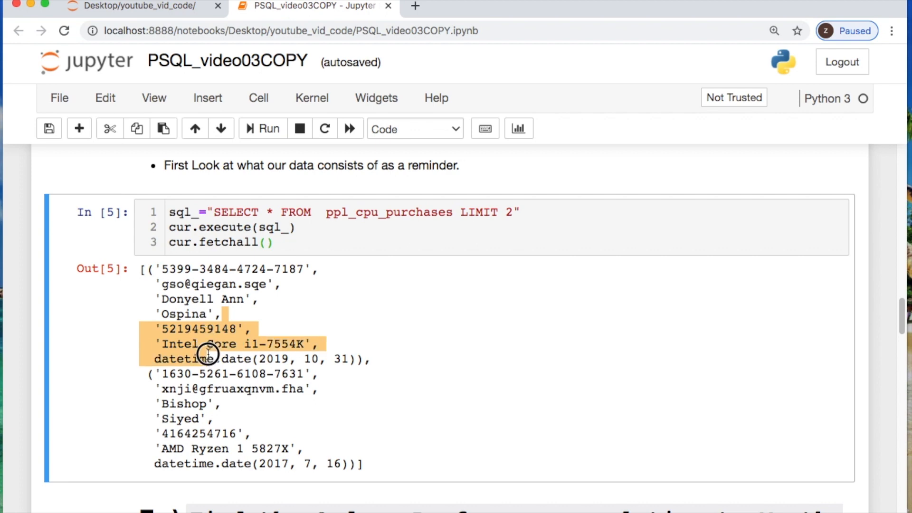
pyautogui.click(208, 355)
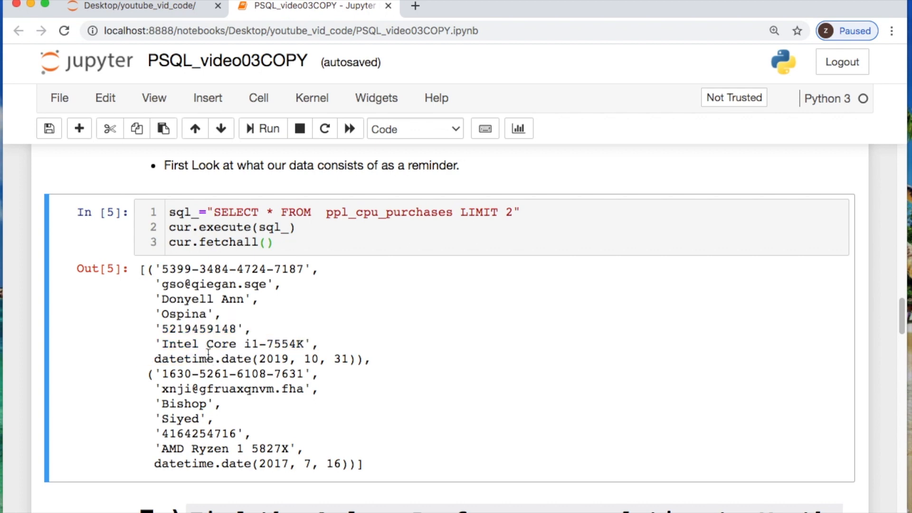
# Step: Start query string sq with SELECT extract(year from purchase_date) as year
pyautogui.scroll(-3)
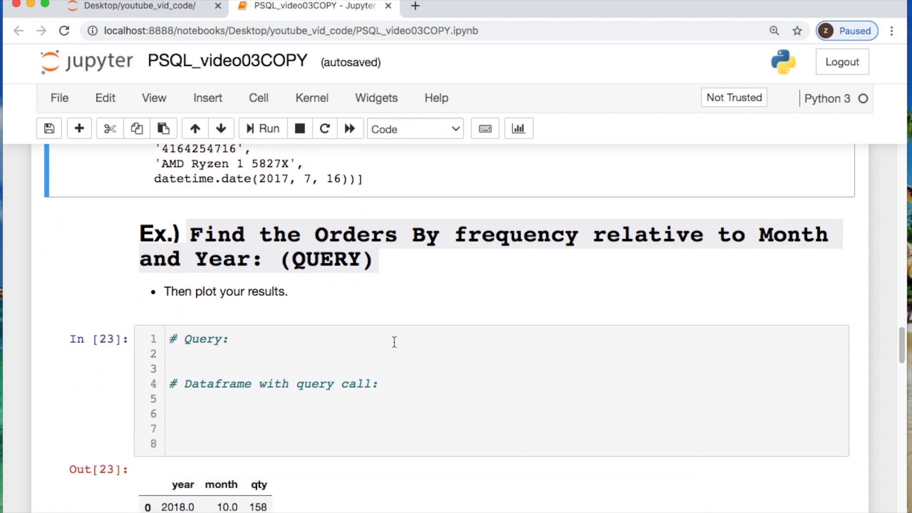
pyautogui.scroll(-3)
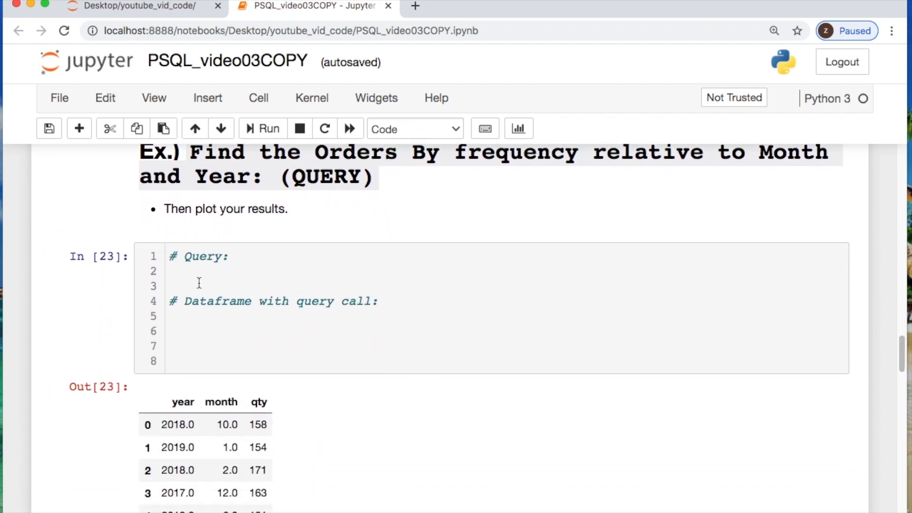
pyautogui.write('sq')
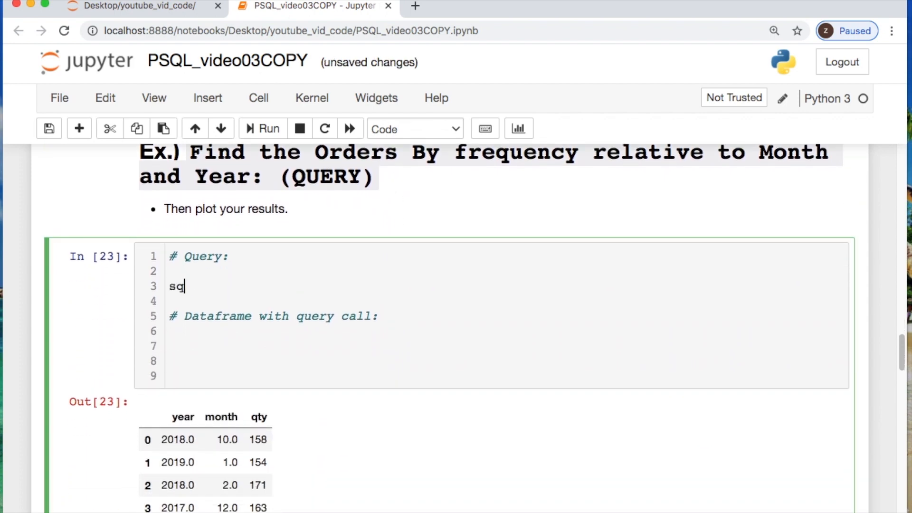
pyautogui.write('=" "')
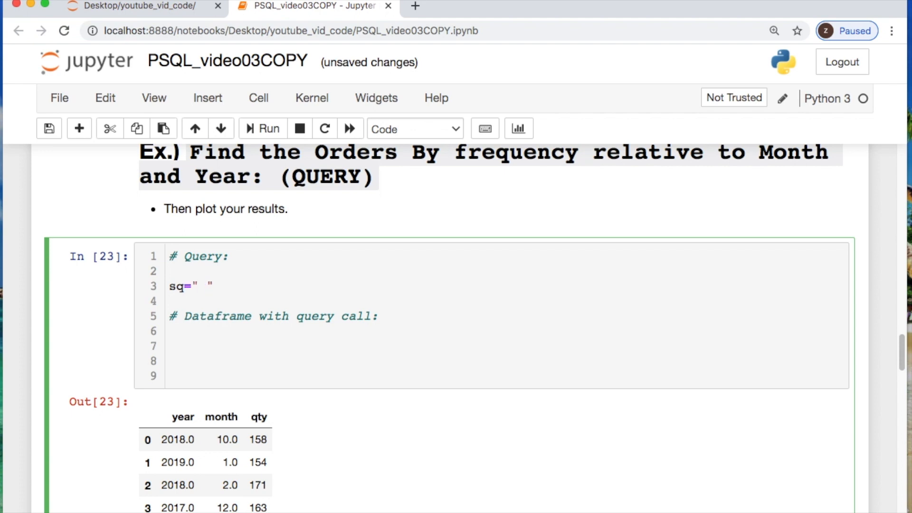
pyautogui.write('SELECT extract(')
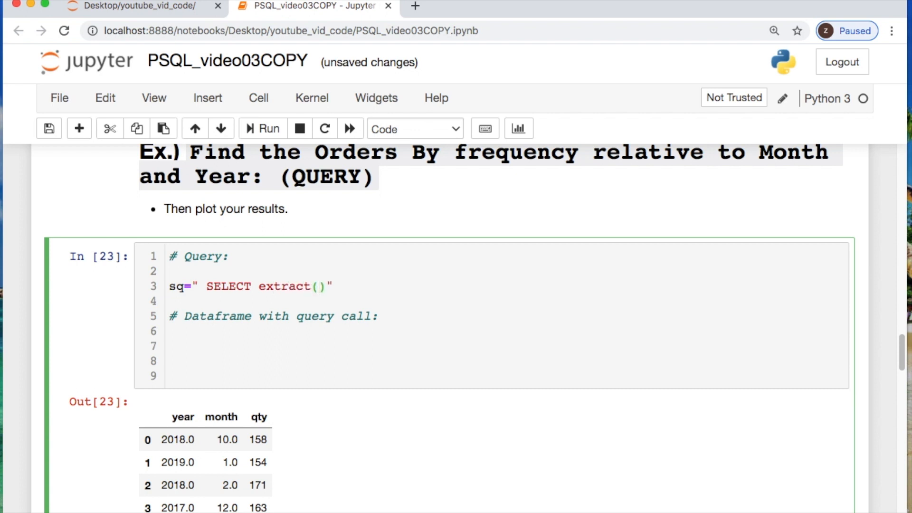
pyautogui.write('year from')
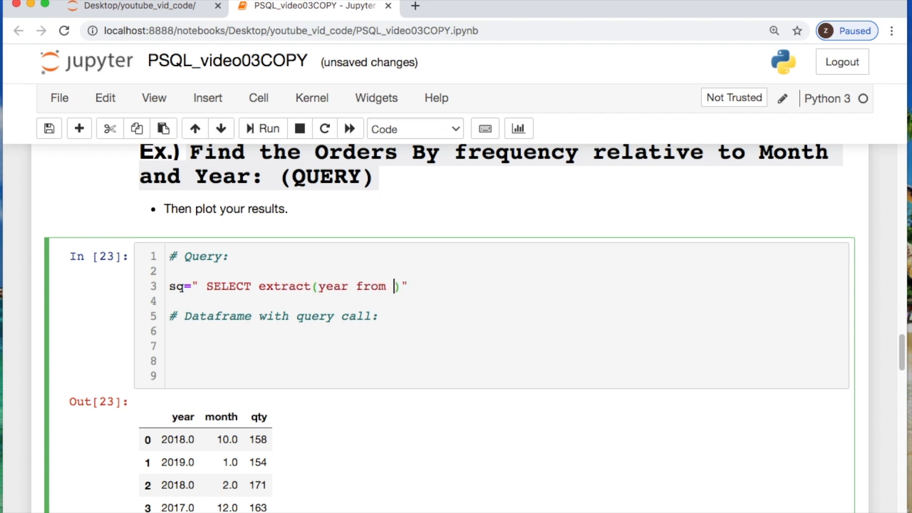
pyautogui.write('purchase')
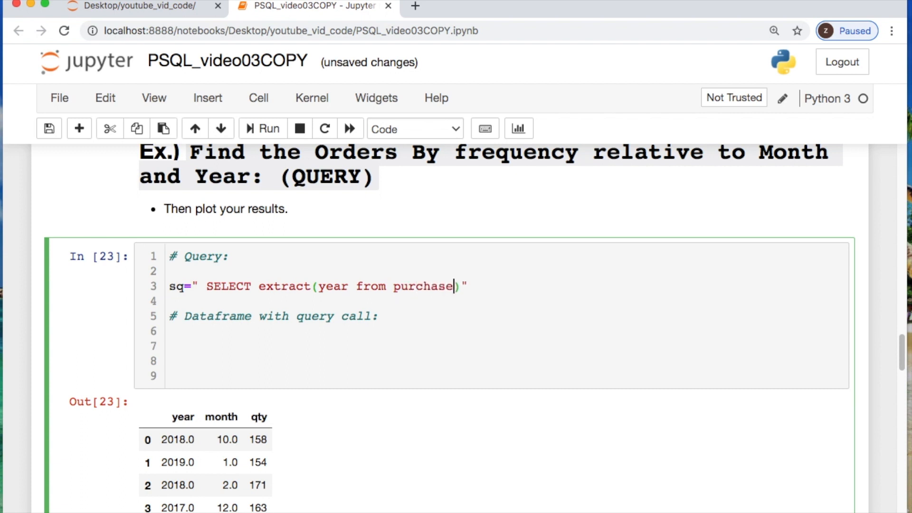
pyautogui.write('_date')
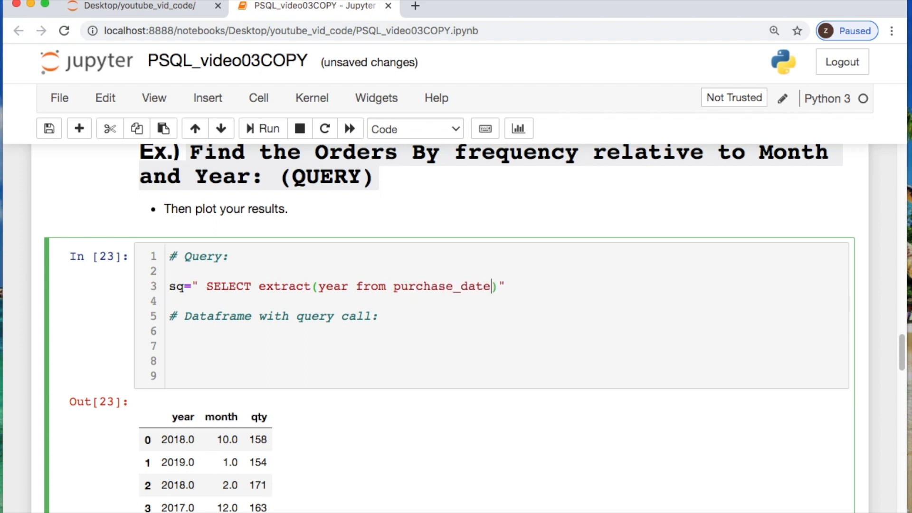
pyautogui.write('as')
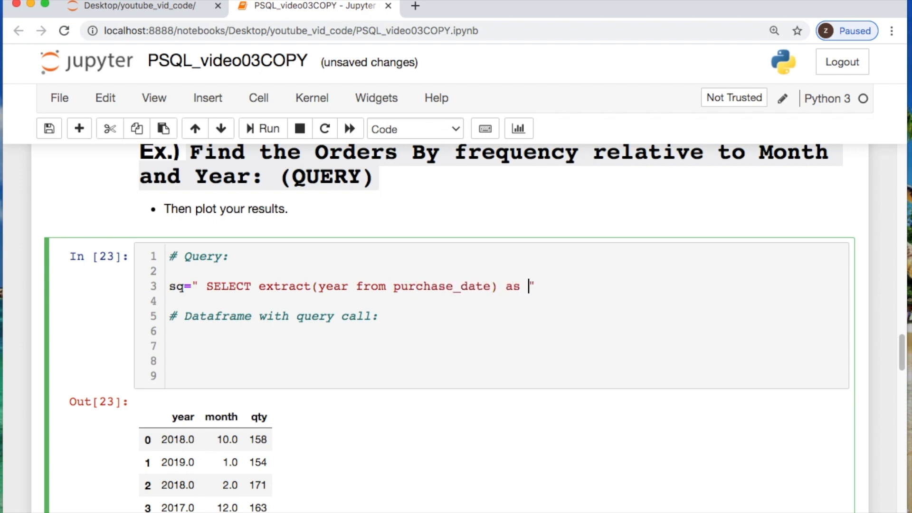
pyautogui.write('year')
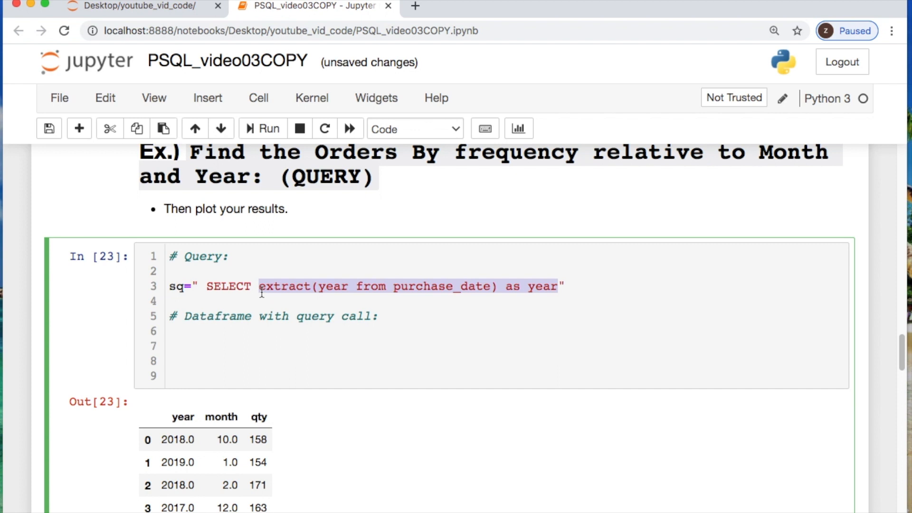
# Step: Add extract month as month, count(*) from staging_fake_cpu_purchases, and GROUP BY year, month
pyautogui.click(557, 286)
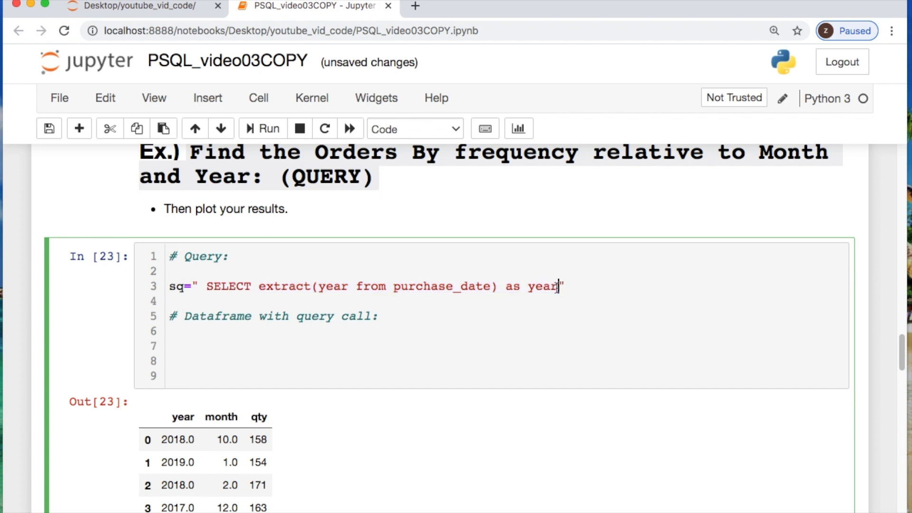
pyautogui.write(',extract(year from purchase_date) as year')
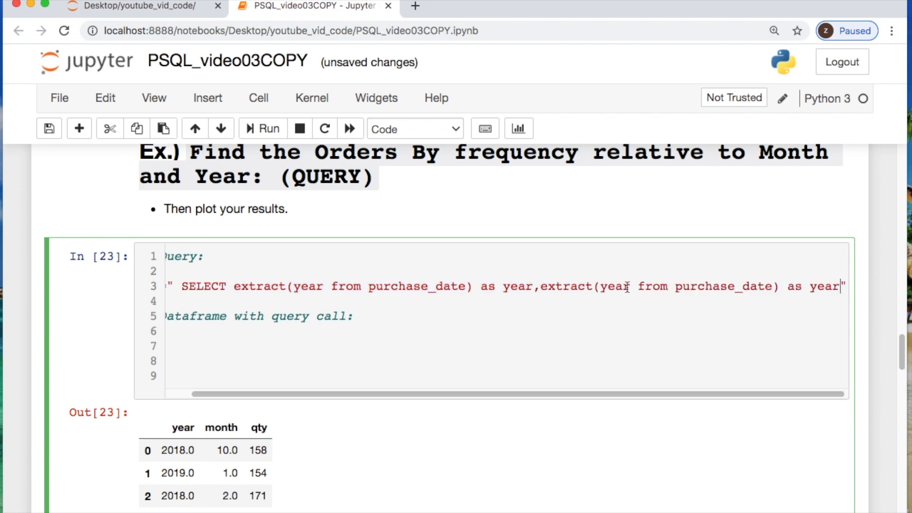
pyautogui.doubleClick(605, 287)
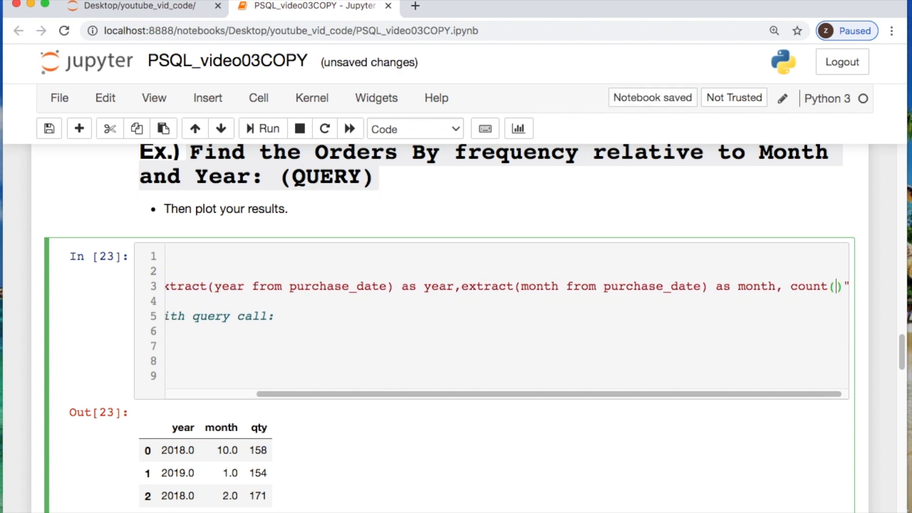
pyautogui.write('*')
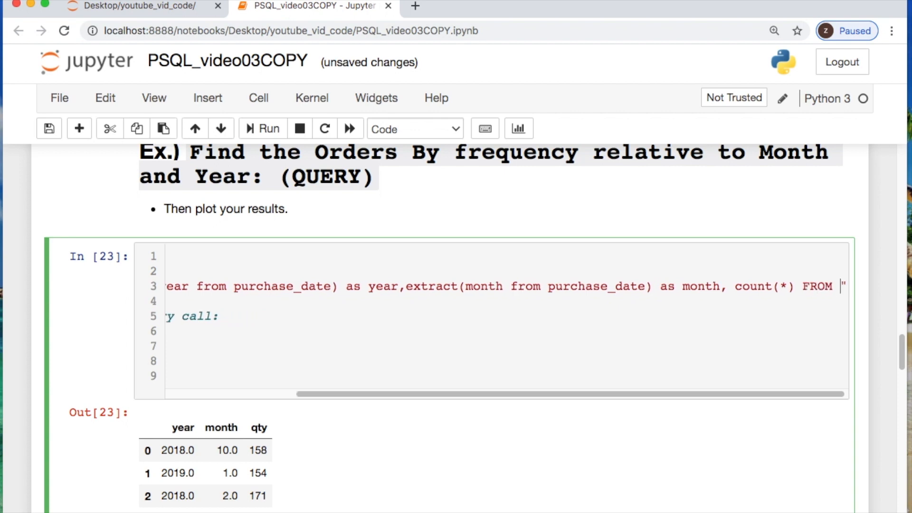
pyautogui.hscroll(3)
pyautogui.write('staging_fake_cpu_purchase')
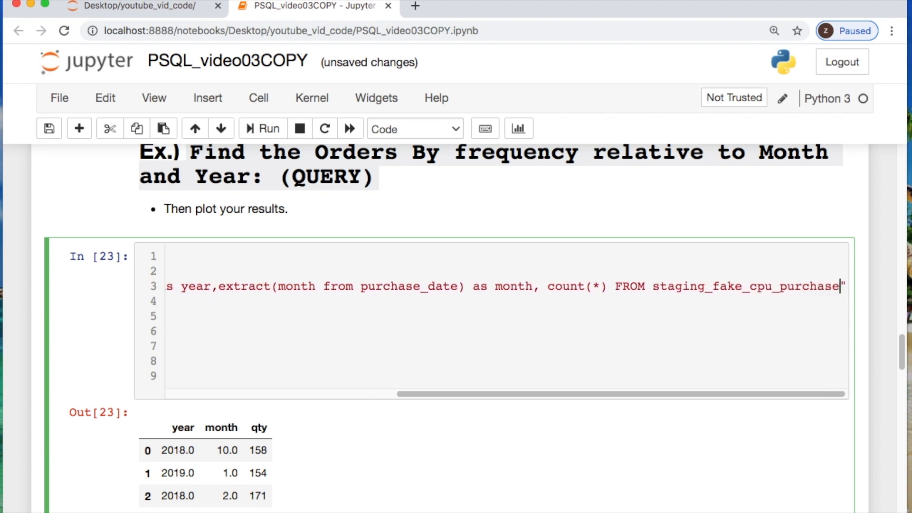
pyautogui.write('s')
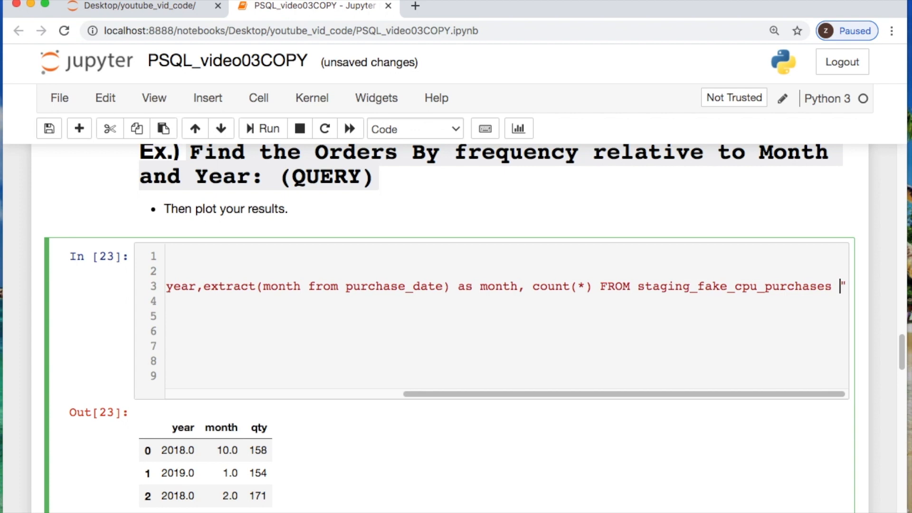
pyautogui.write('GROUP BY')
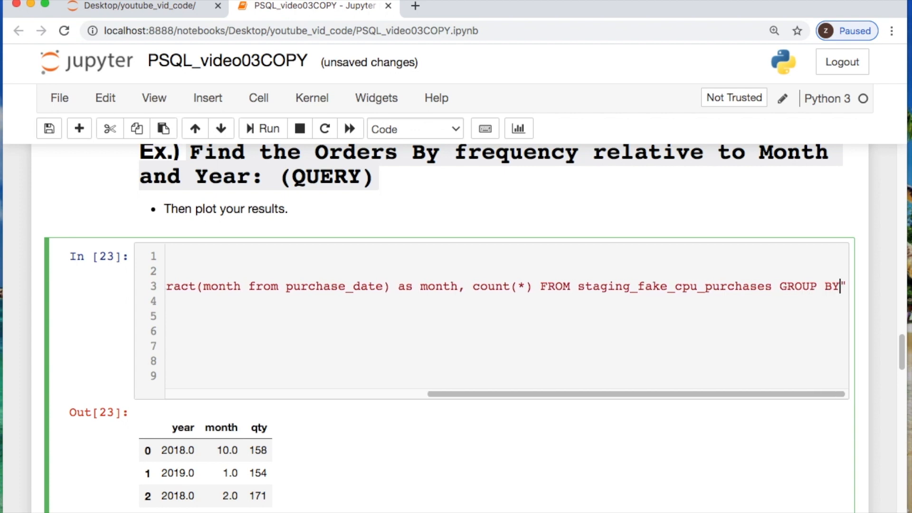
pyautogui.write('year,m')
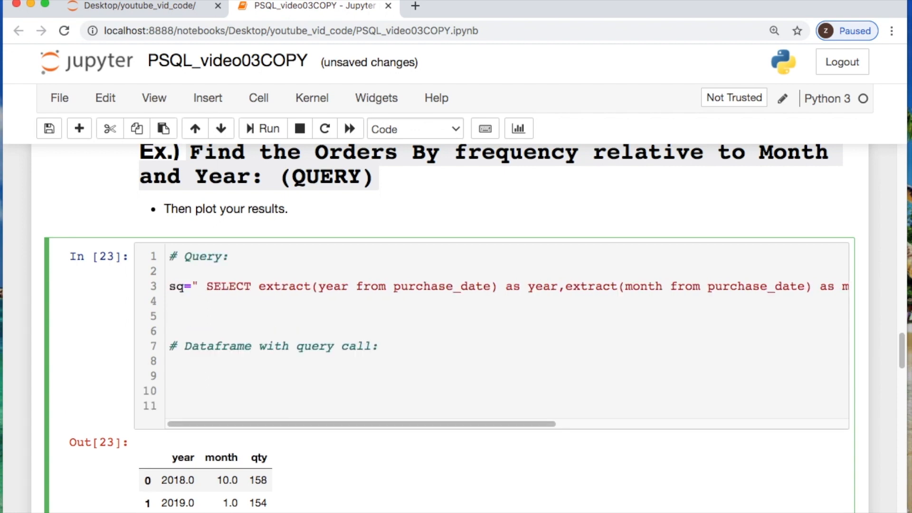
# Step: Execute sq and build sales_by_month_year = pd.DataFrame(cur.fetchall())
pyautogui.write('cur.execute(')
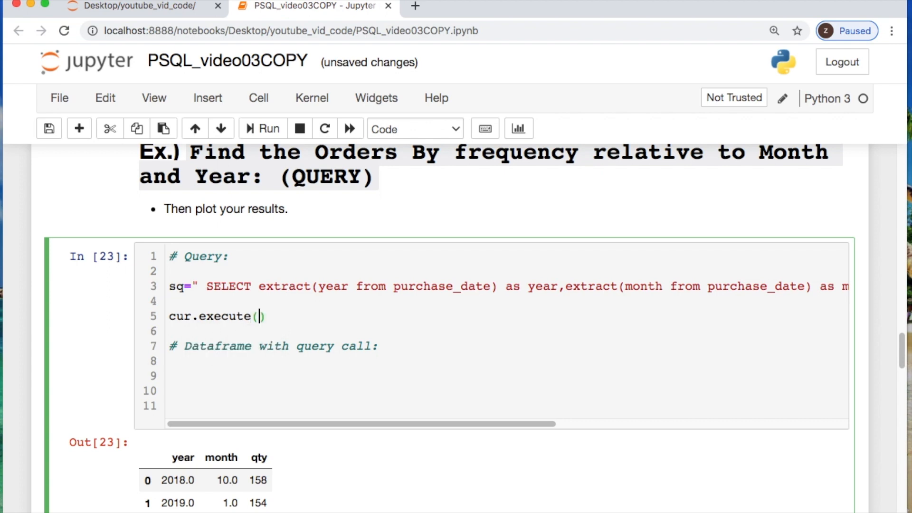
pyautogui.write('sq')
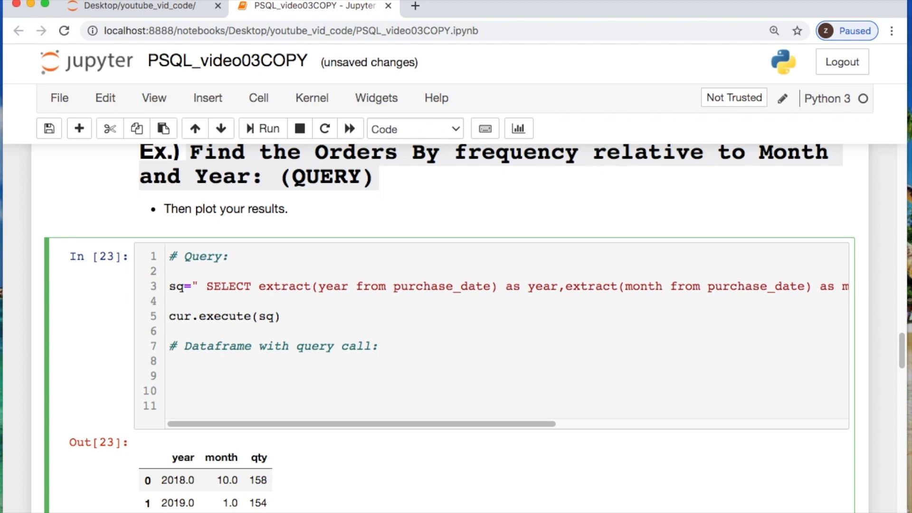
pyautogui.click(171, 359)
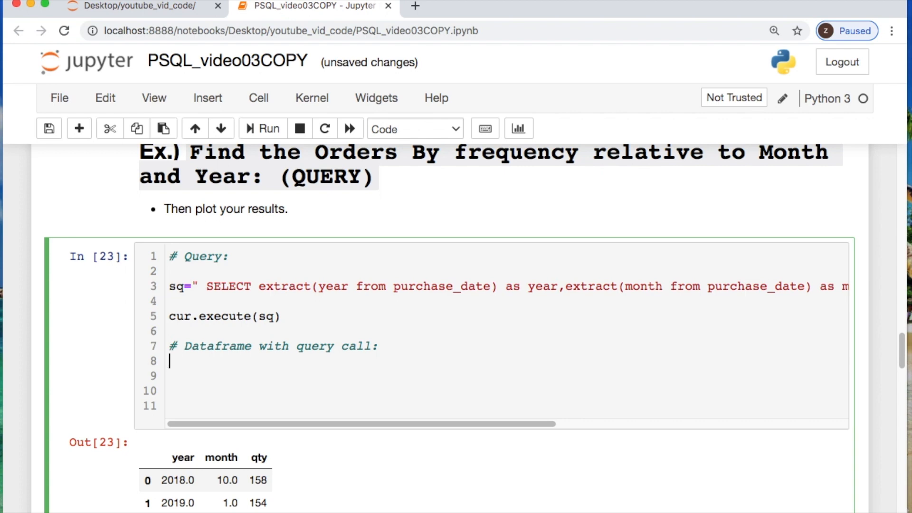
pyautogui.write('sales_by_')
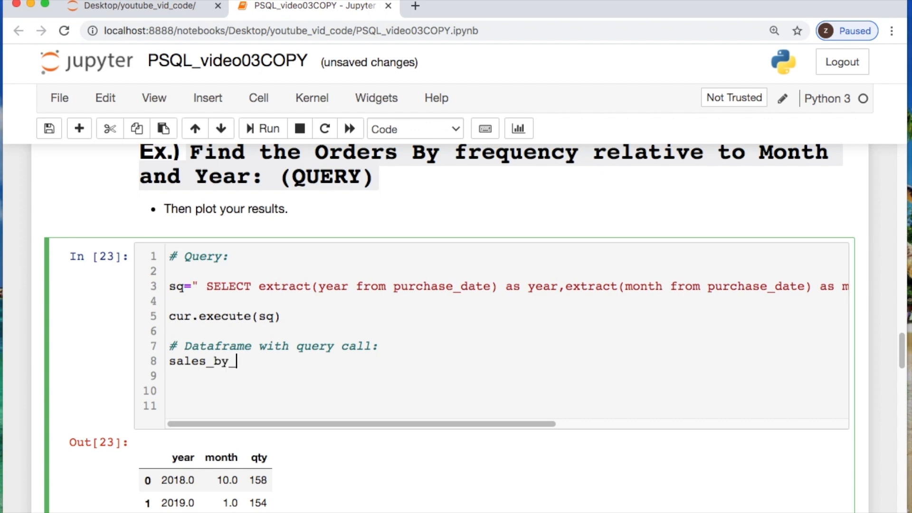
pyautogui.write('month_year')
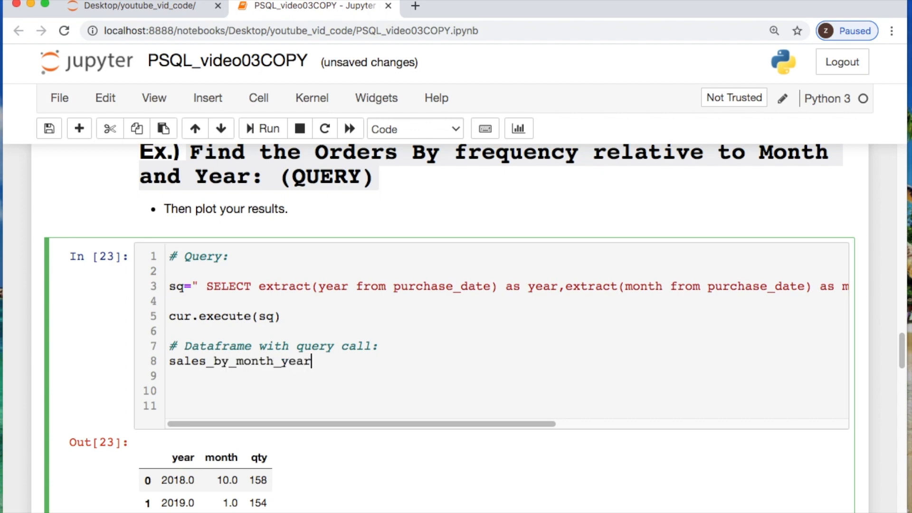
pyautogui.write('=pd.D')
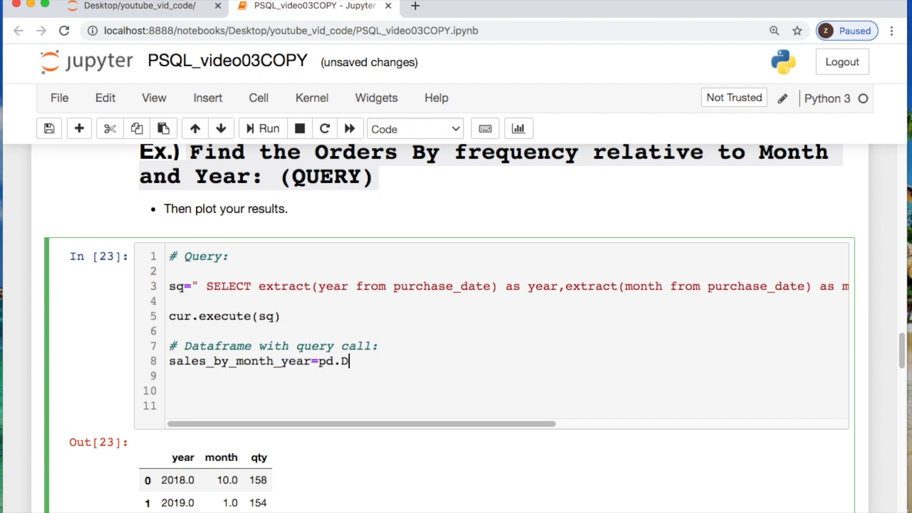
pyautogui.write('ataFrame()')
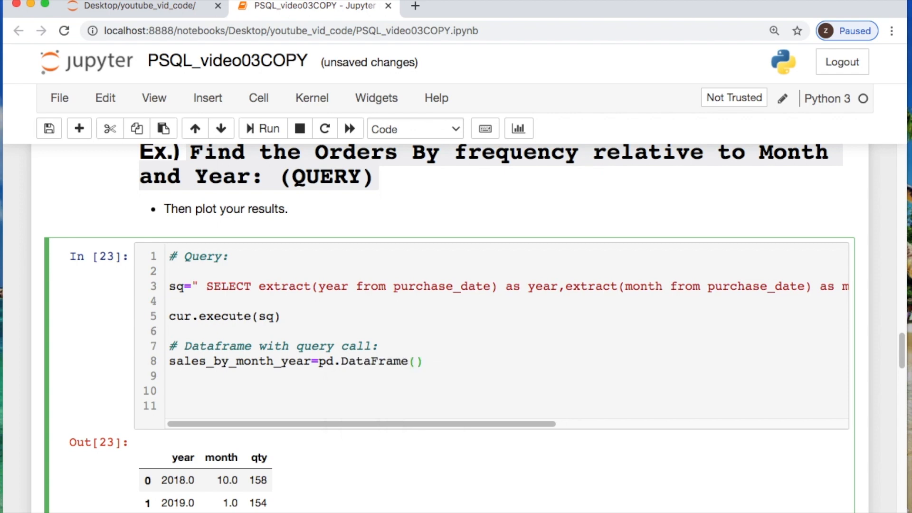
pyautogui.write('cur.fe')
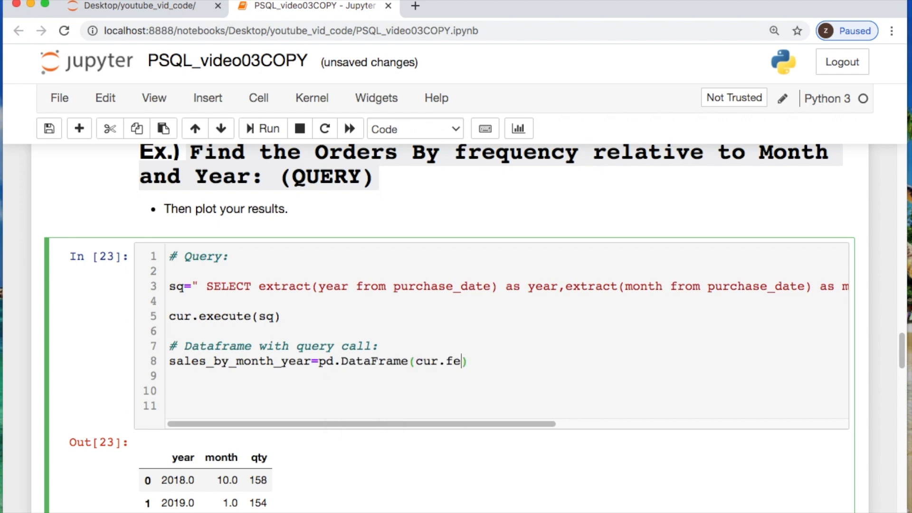
pyautogui.write('tchall()')
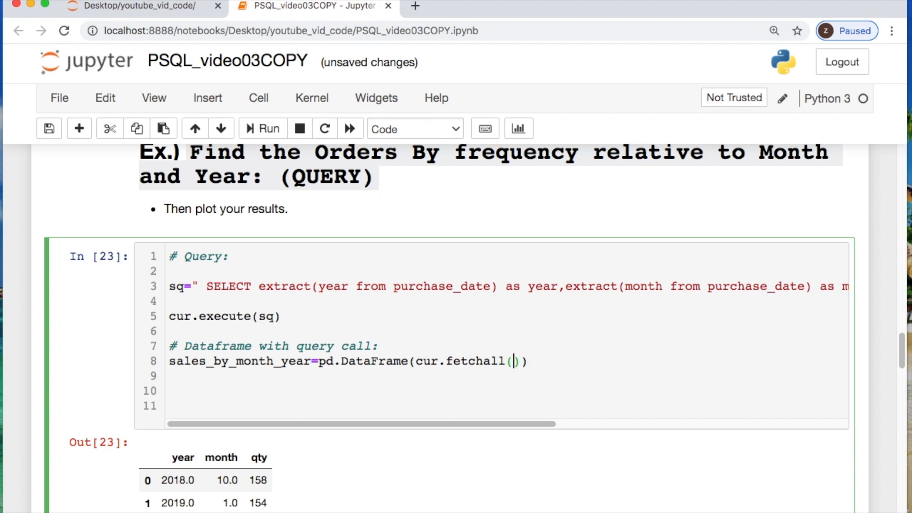
# Step: Name the DataFrame columns year, month and qty, and preview sales_by_month_year.head()
pyautogui.write(',')
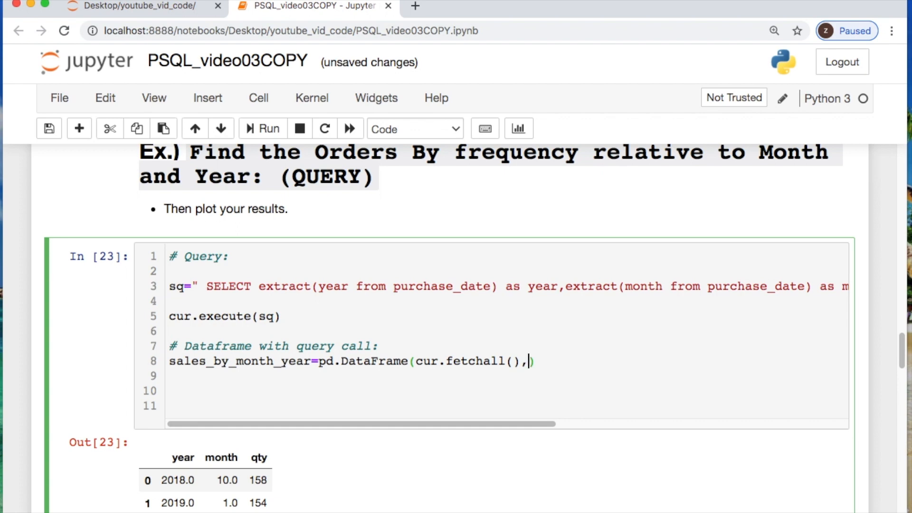
pyautogui.write('o)')
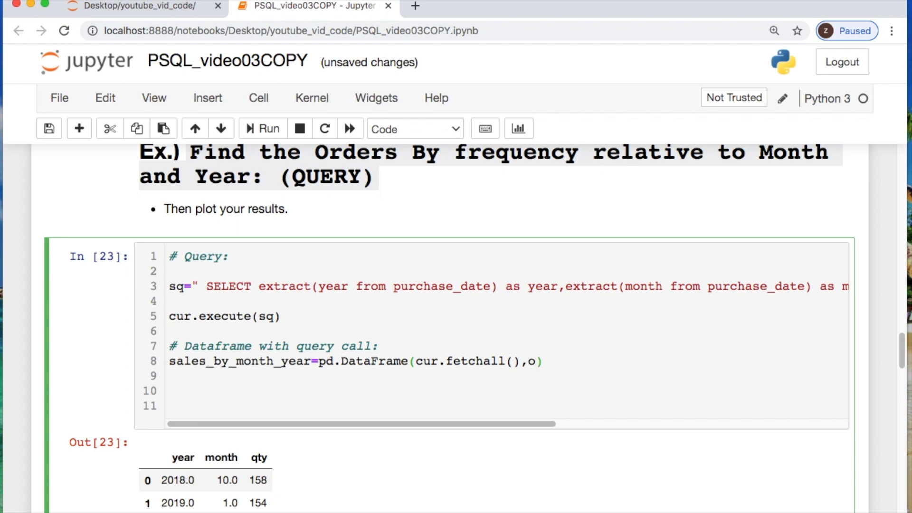
pyautogui.write("columns=['year','m")
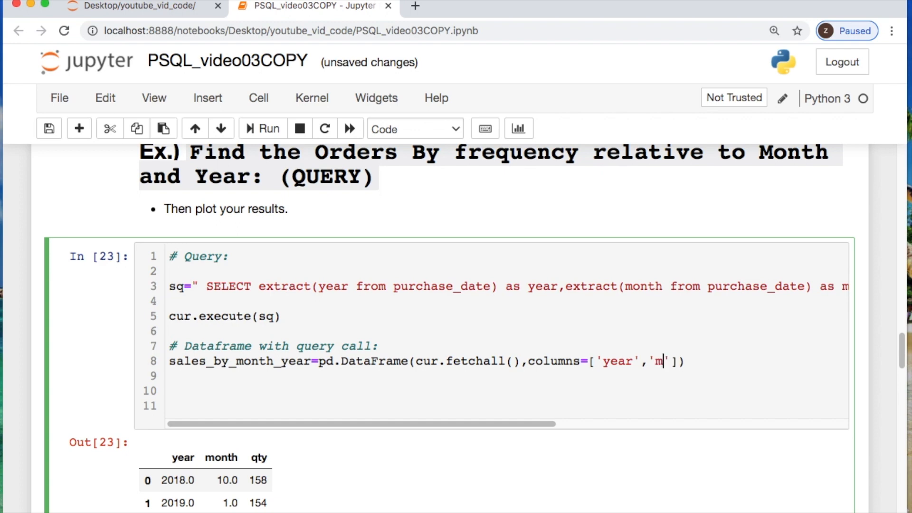
pyautogui.write("onth',")
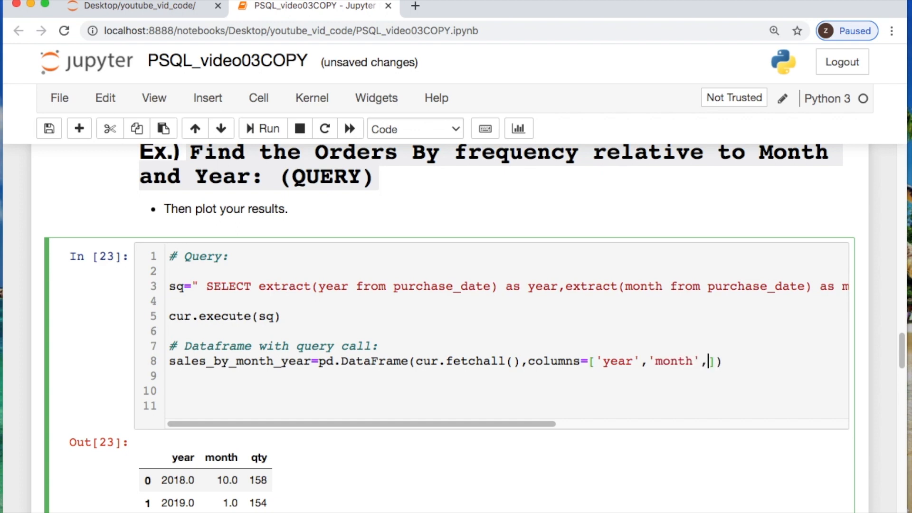
pyautogui.write("'qy")
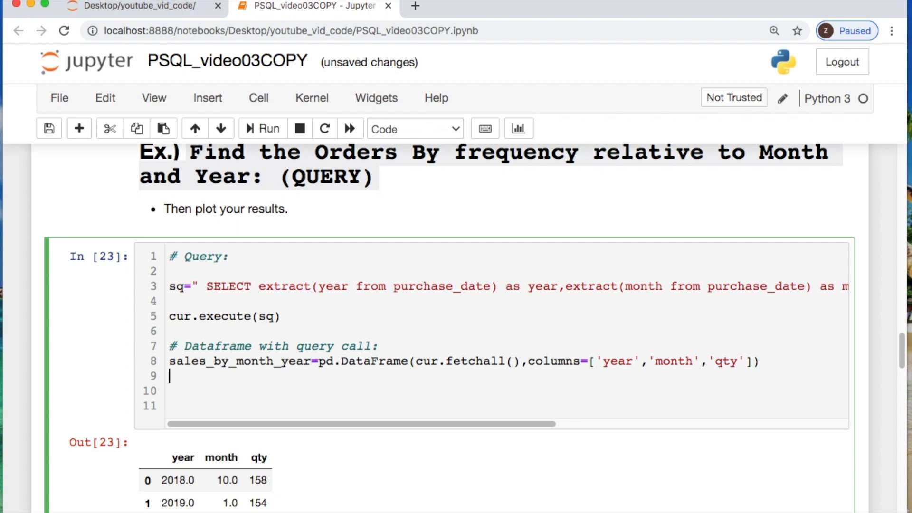
pyautogui.write('sales_')
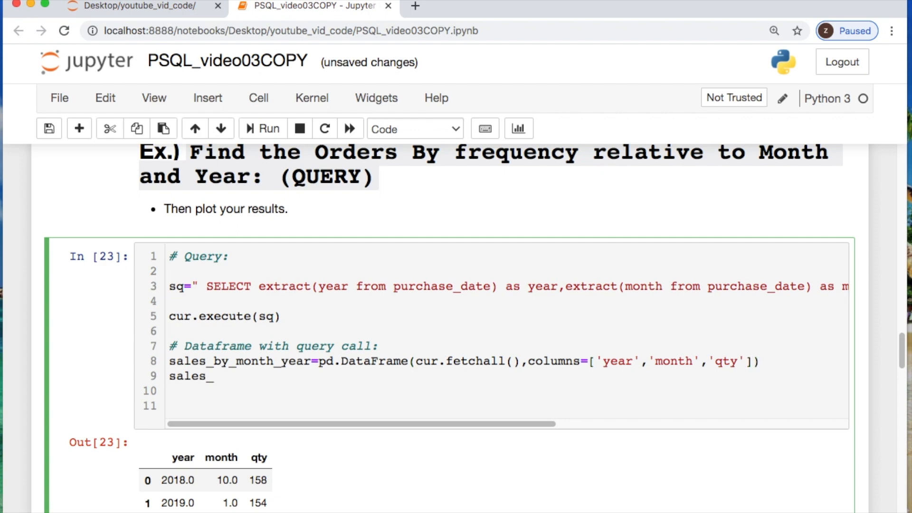
pyautogui.write('by_month_year')
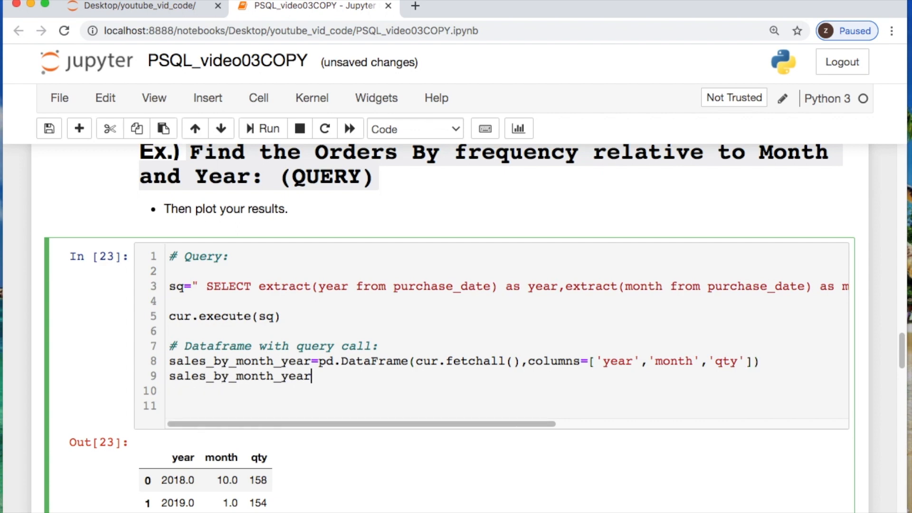
pyautogui.write('.head()')
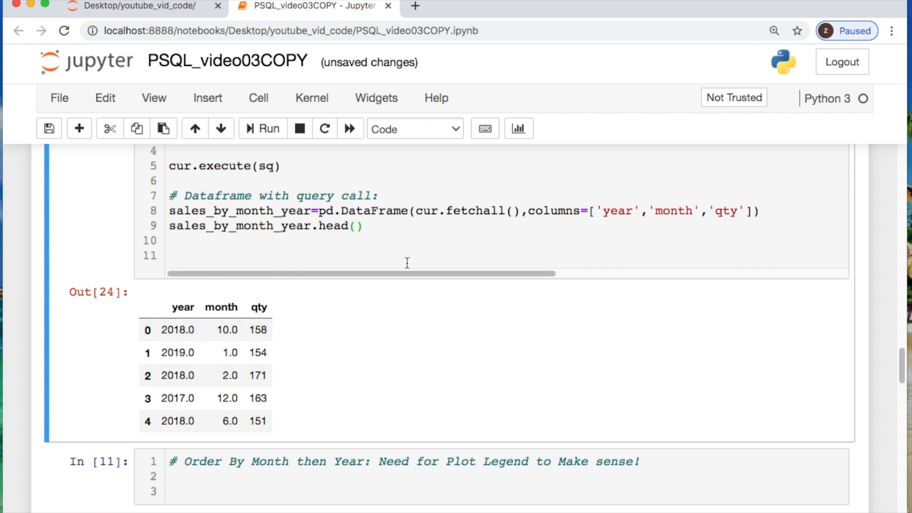
# Step: Sort sales_by_month_year by values with by=['month','year']
pyautogui.scroll(-3)
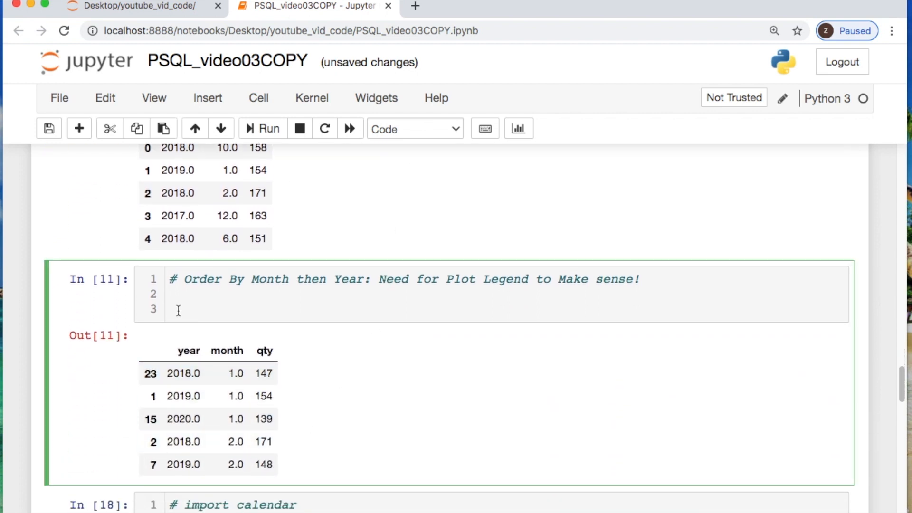
pyautogui.write('sales_by_month_year=')
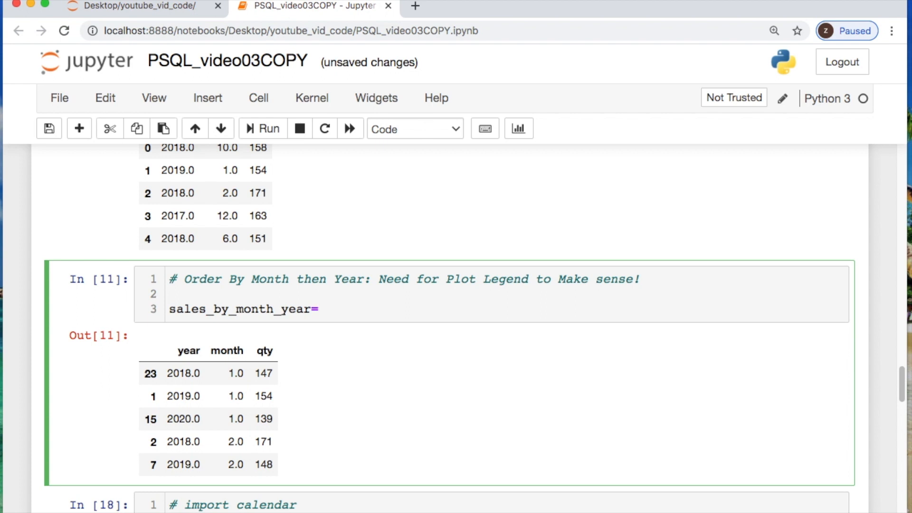
pyautogui.write('sales_by_month_year')
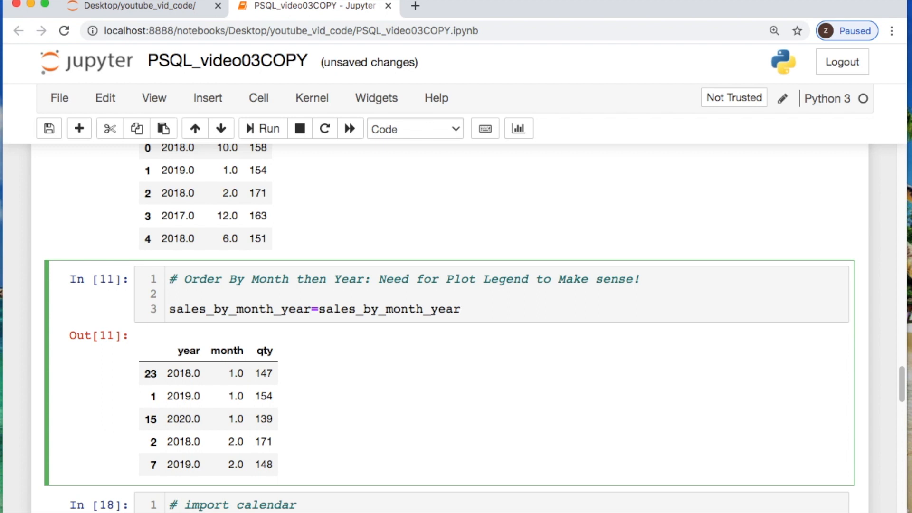
pyautogui.write('.s')
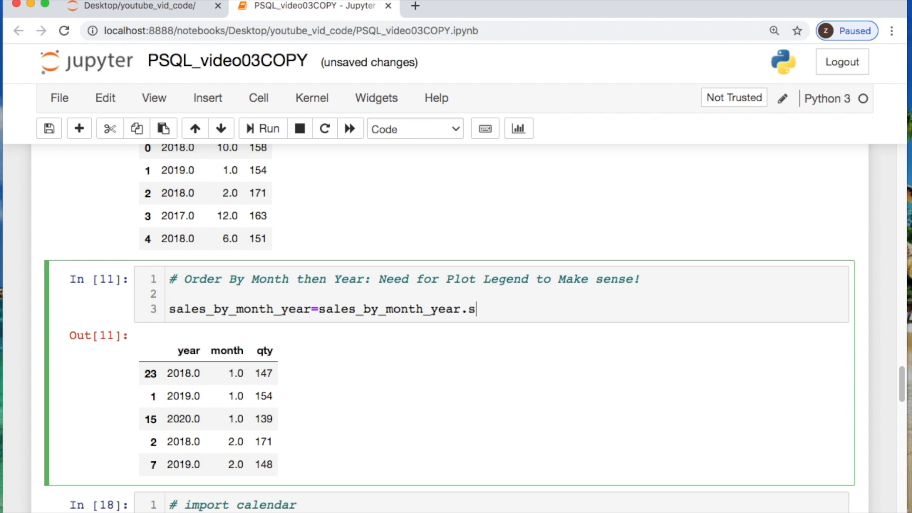
pyautogui.write('ort')
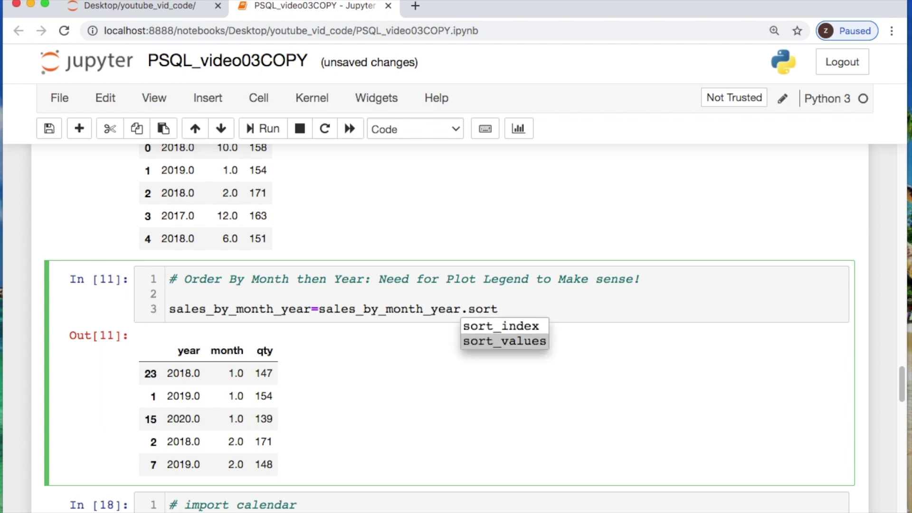
pyautogui.click(504, 341)
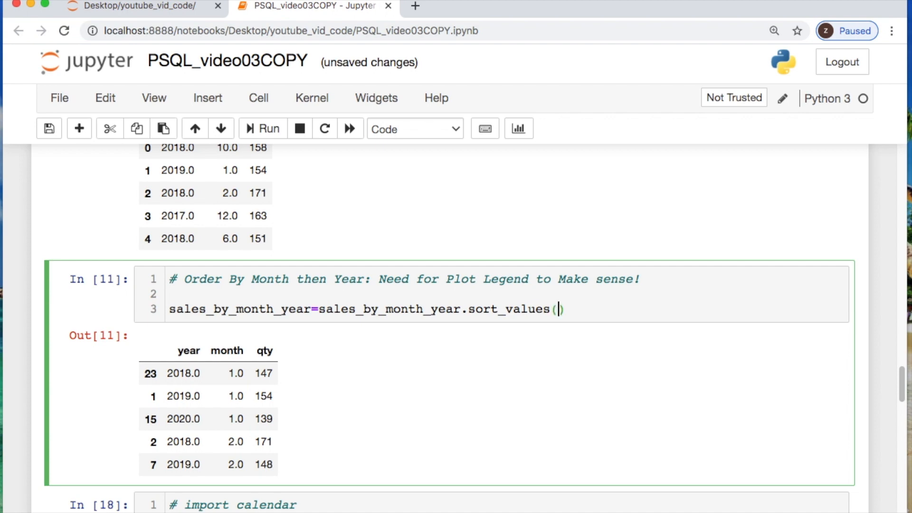
pyautogui.write('by=')
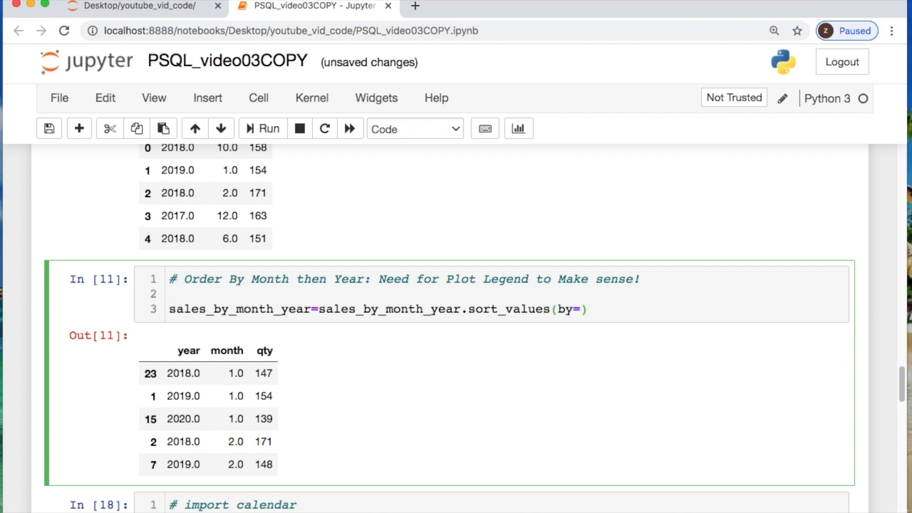
pyautogui.click(580, 309)
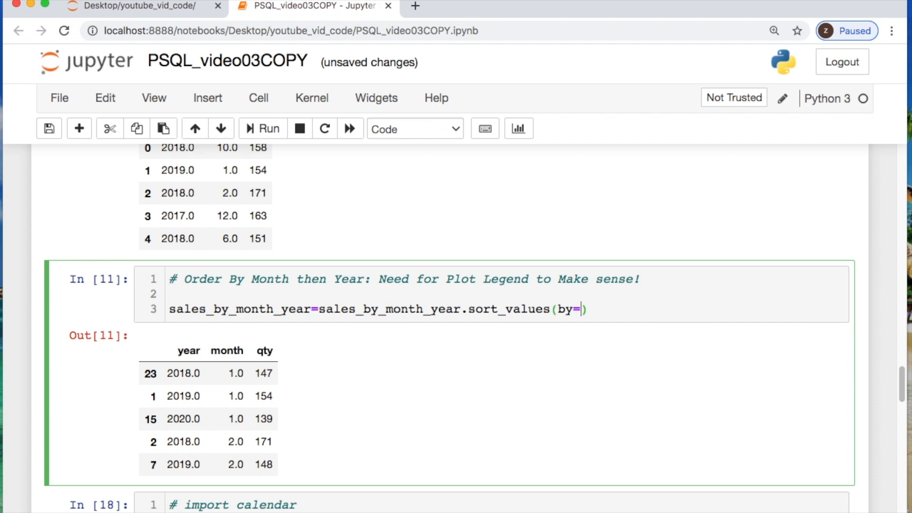
pyautogui.write("['mon'")
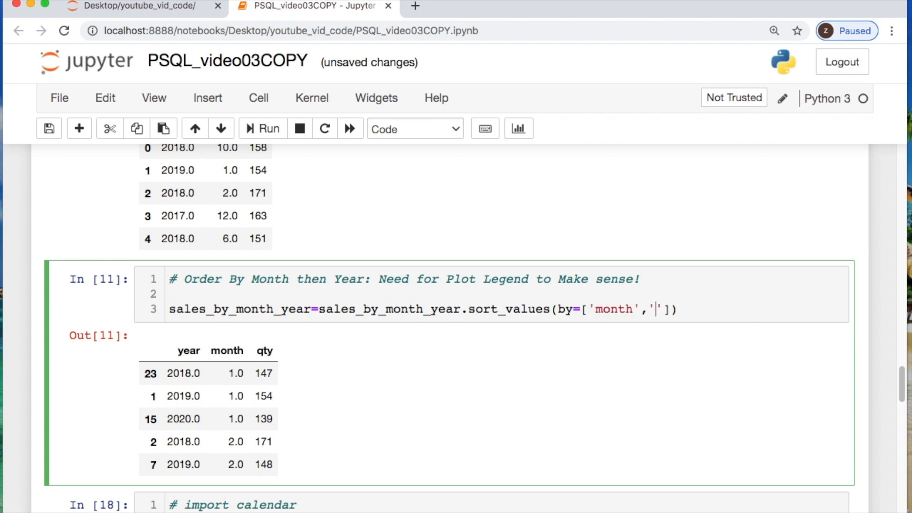
pyautogui.write('year')
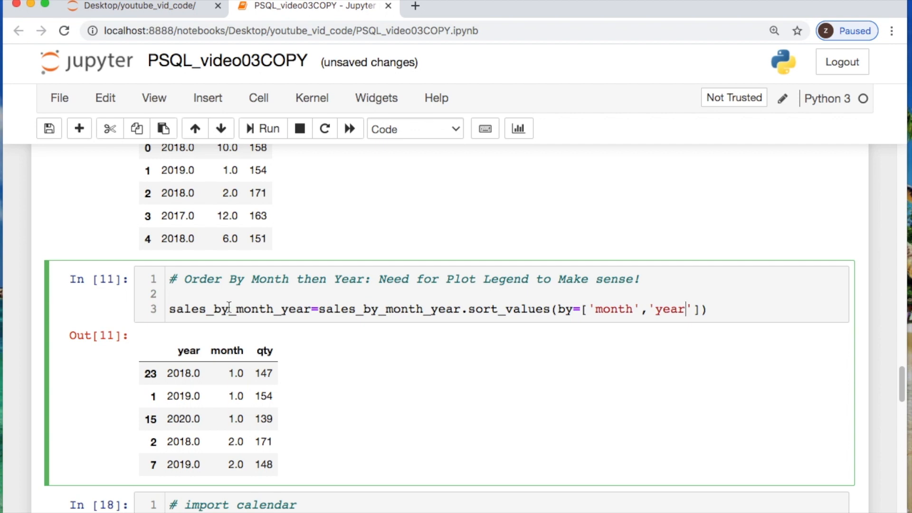
pyautogui.press('Enter')
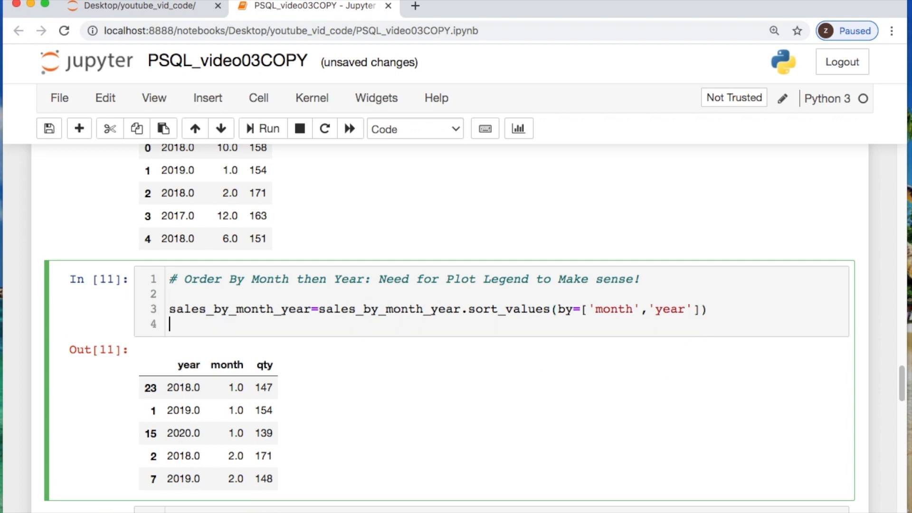
# Step: Space out the planning comments below the sort and review the sorted table output
pyautogui.write('sales_by_month_year.head(')
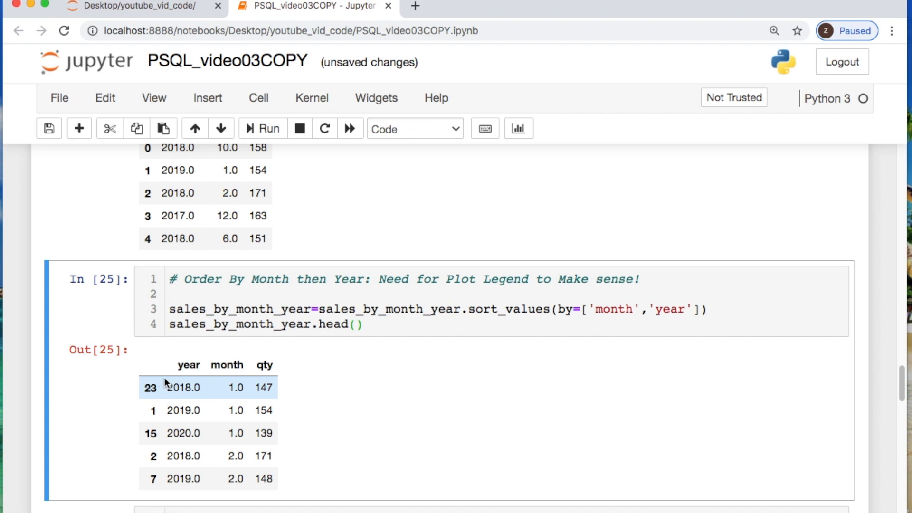
pyautogui.moveTo(236, 388)
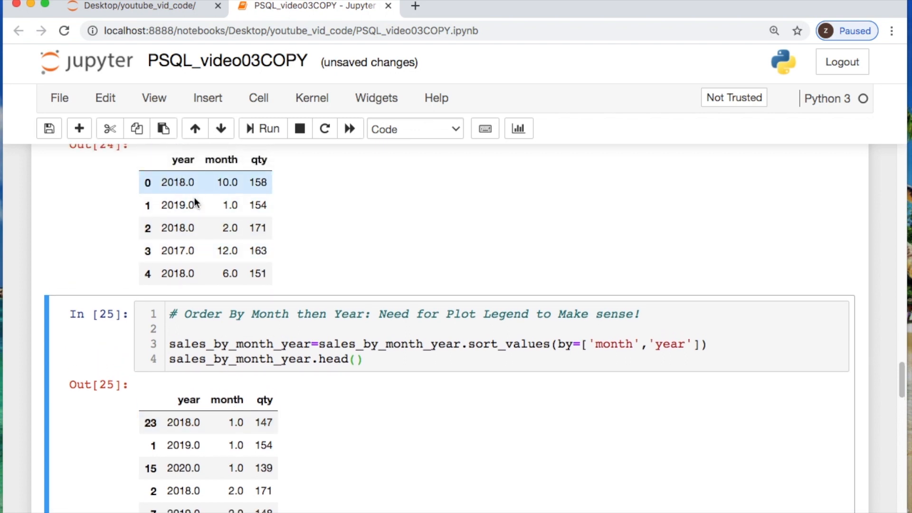
pyautogui.moveTo(217, 192)
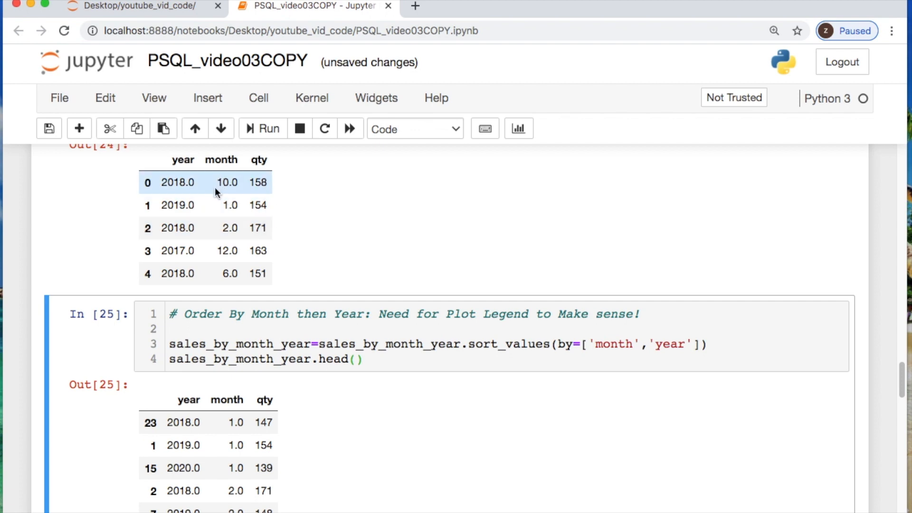
pyautogui.scroll(-3)
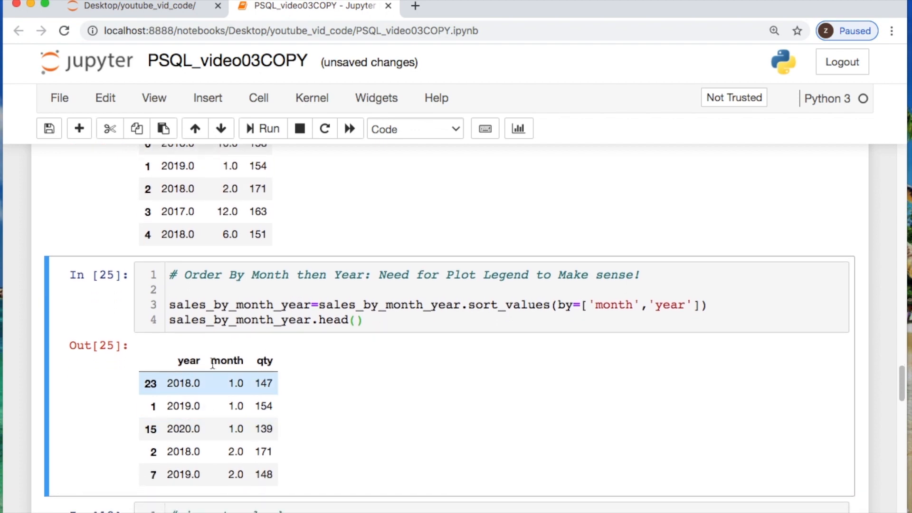
pyautogui.click(230, 290)
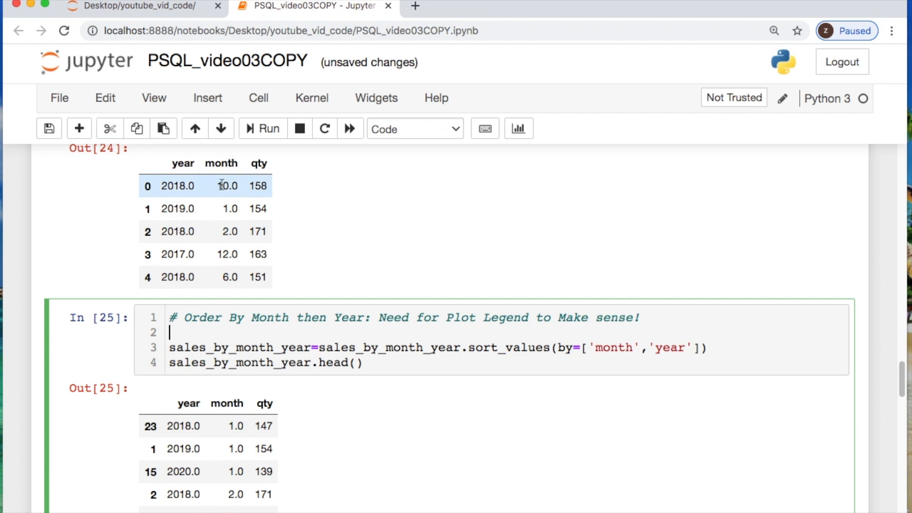
pyautogui.moveTo(225, 199)
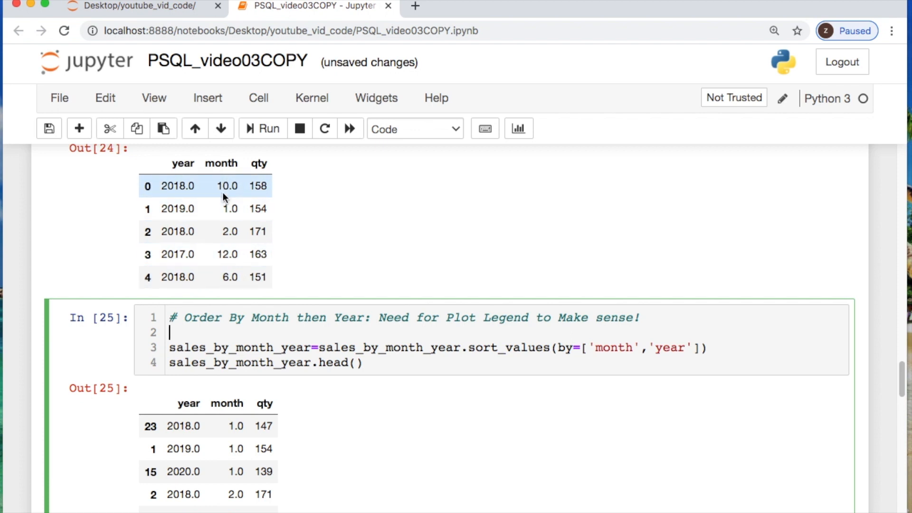
pyautogui.moveTo(229, 186)
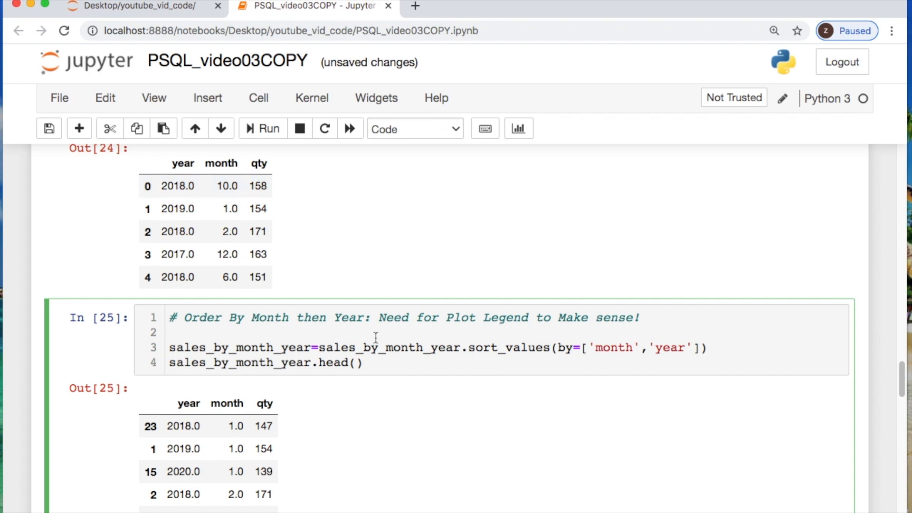
pyautogui.scroll(-3)
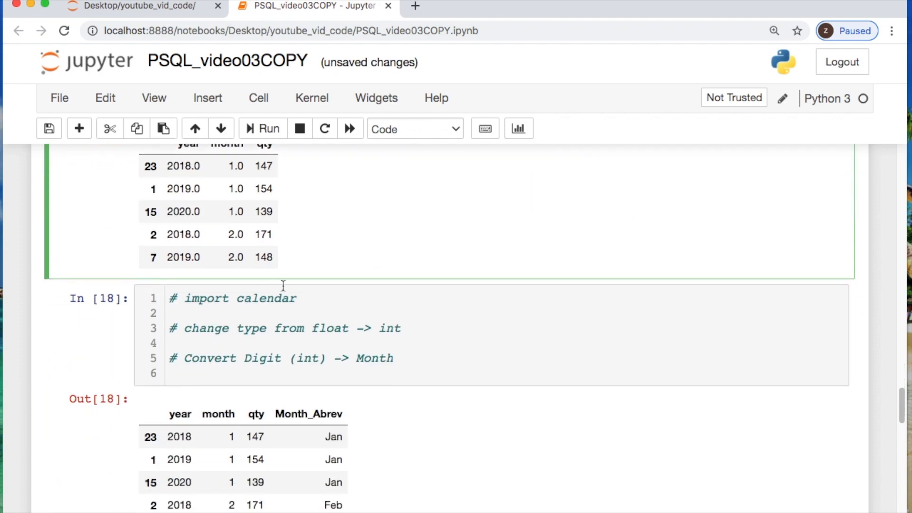
pyautogui.moveTo(269, 319)
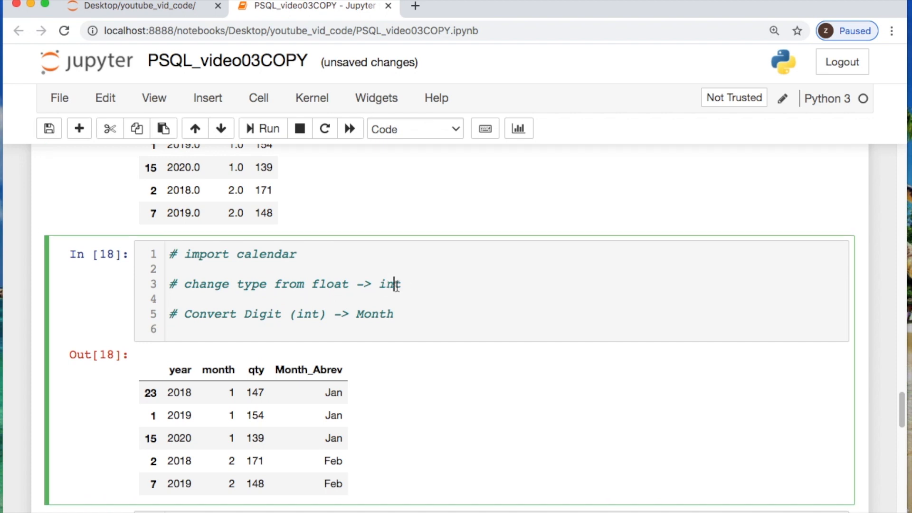
pyautogui.press('Enter')
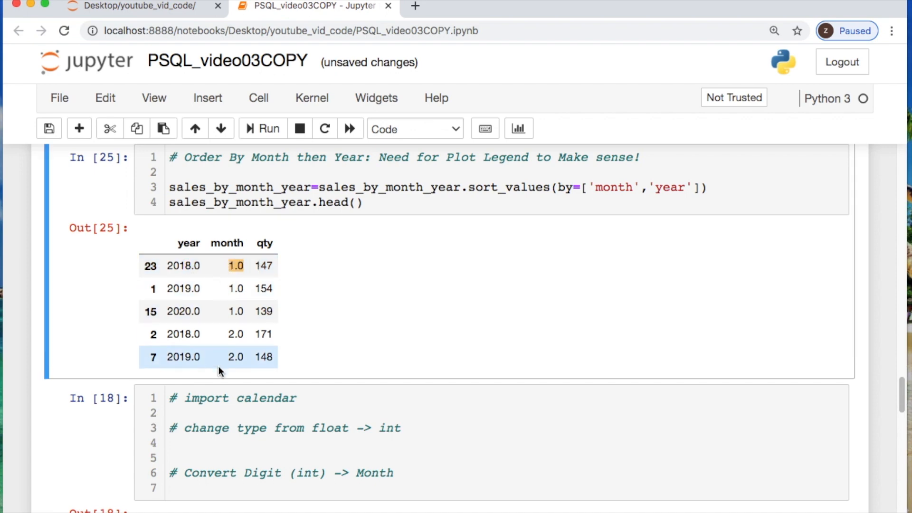
pyautogui.scroll(-3)
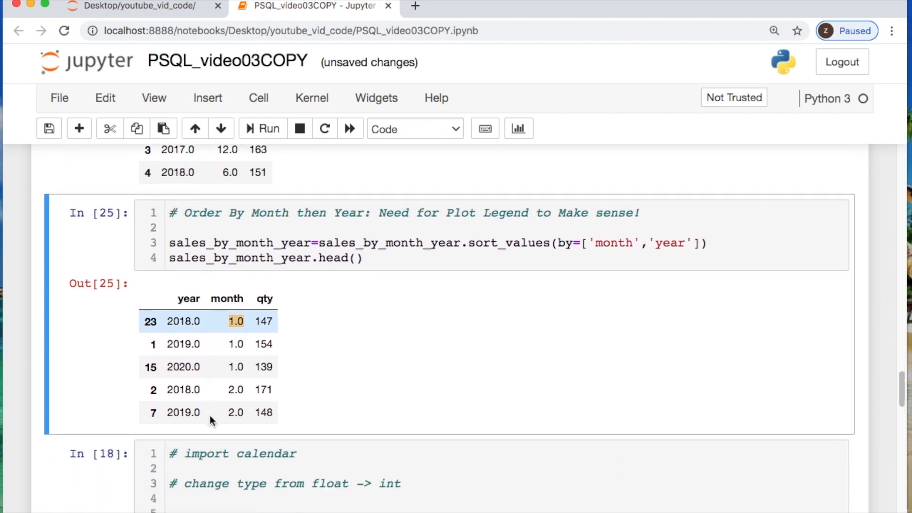
pyautogui.scroll(-3)
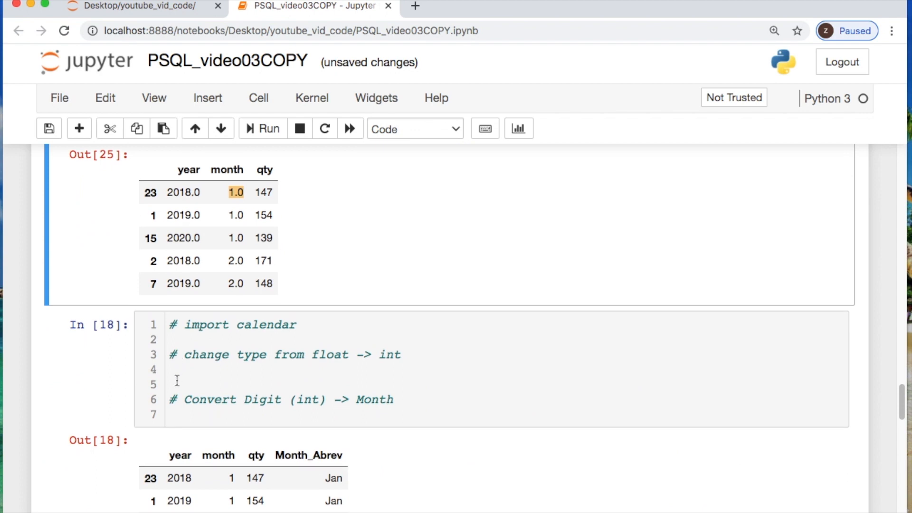
# Step: Store sales_by_month_year.astype(int) as sales_by_MonthYear and preview it with head()
pyautogui.click(175, 370)
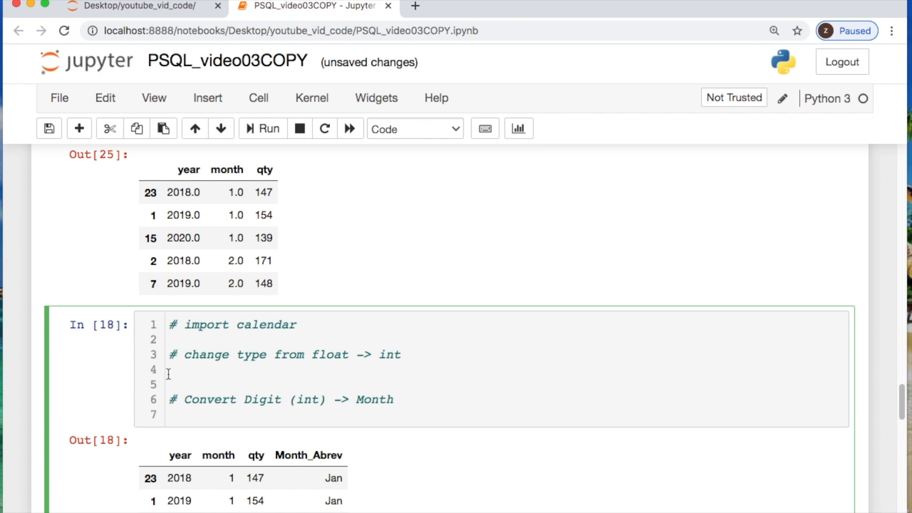
pyautogui.write('sales')
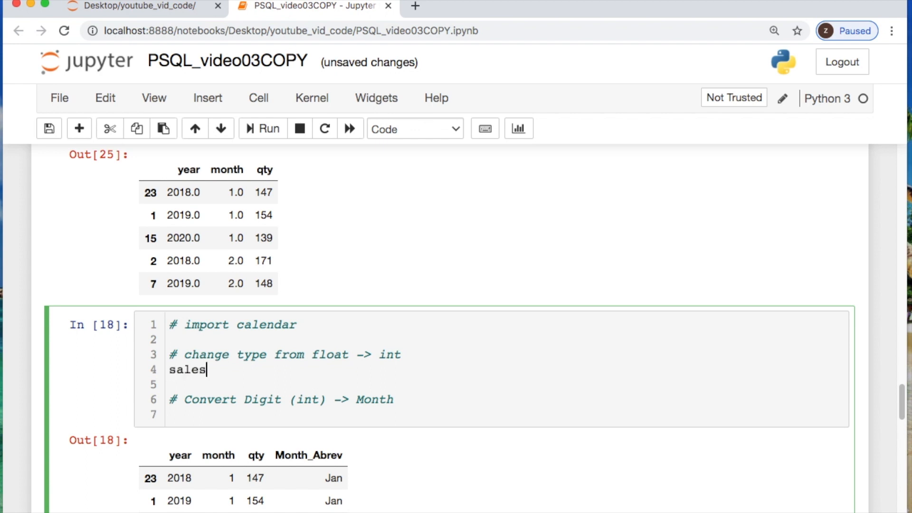
pyautogui.write('_')
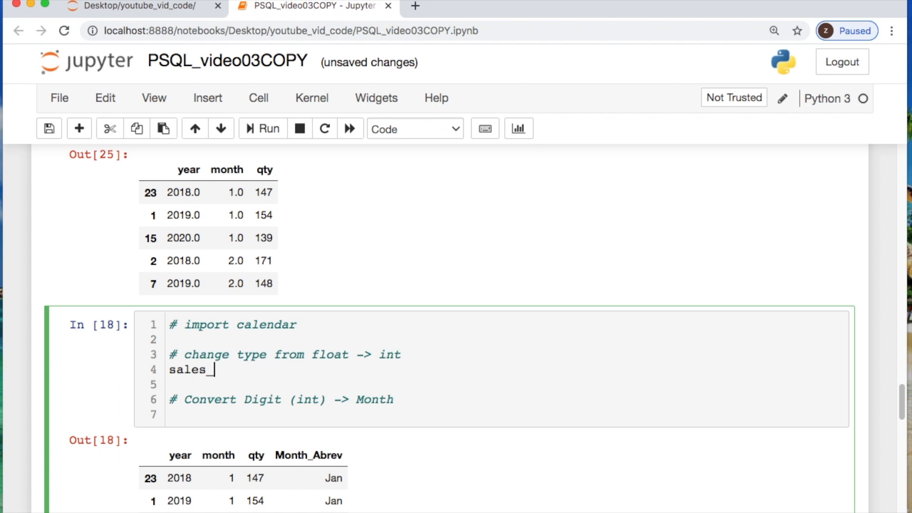
pyautogui.write('by_Month')
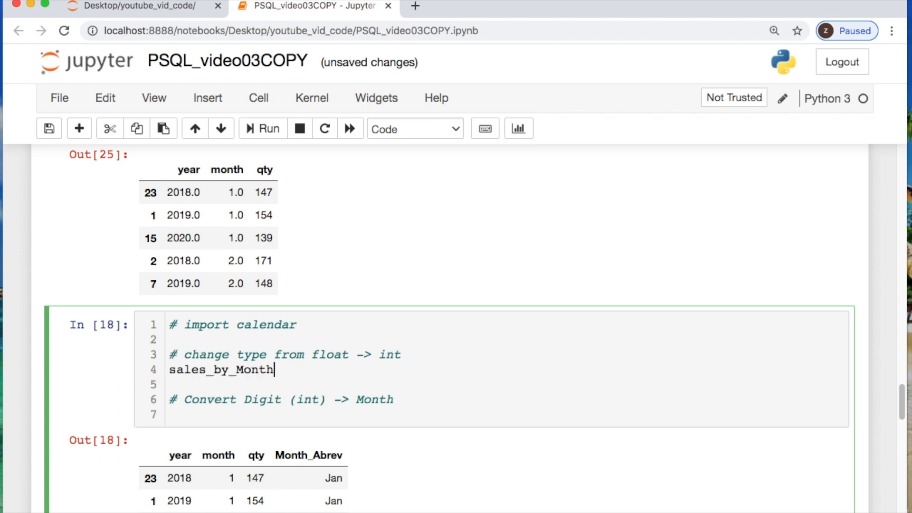
pyautogui.write('Year=')
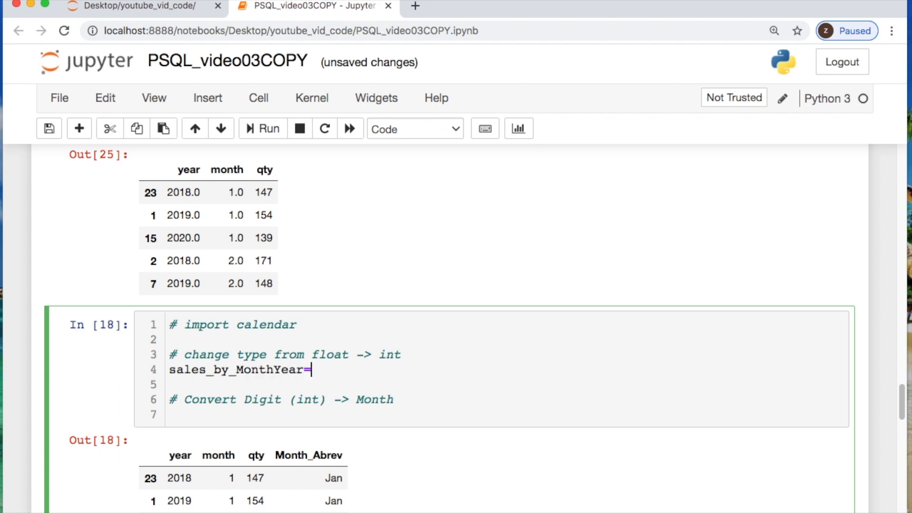
pyautogui.write('sale')
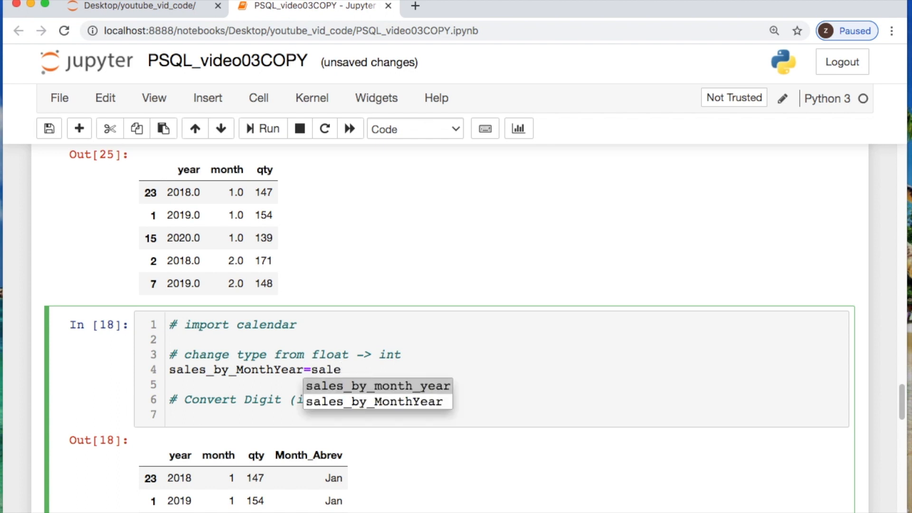
pyautogui.click(378, 386)
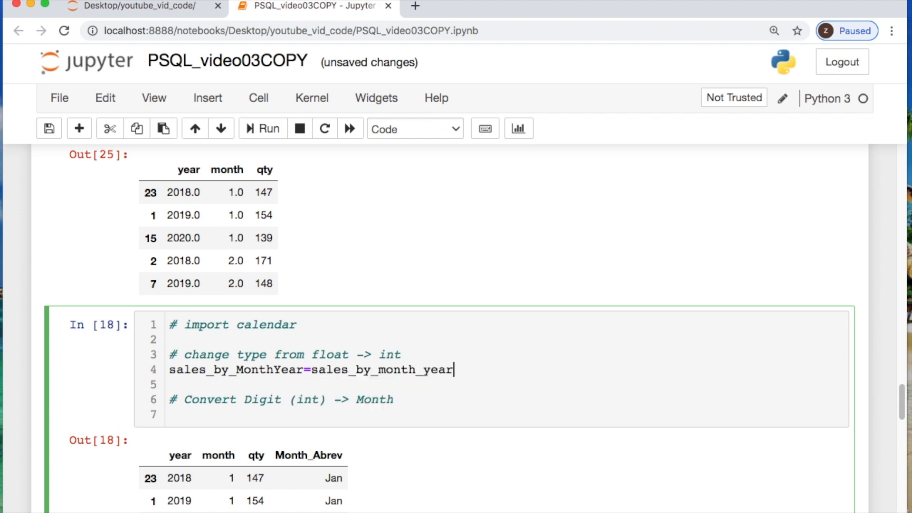
pyautogui.write('.astype')
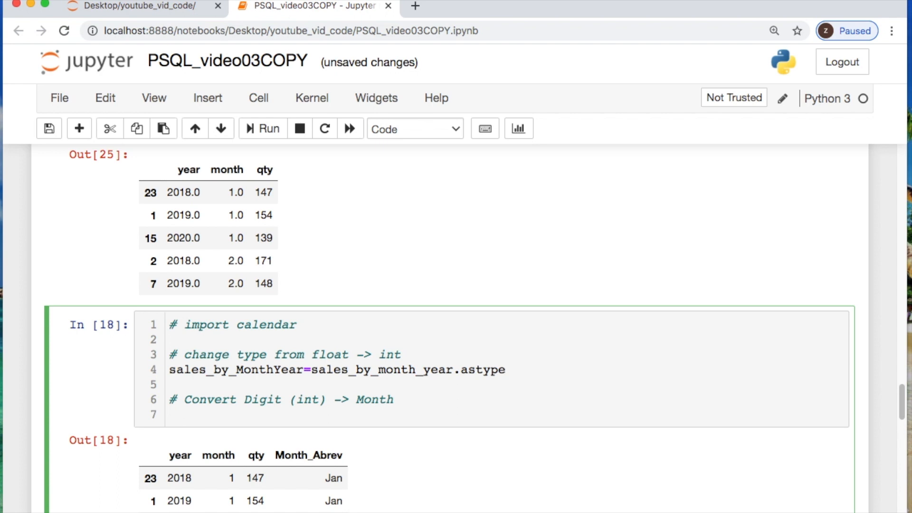
pyautogui.write('(int)')
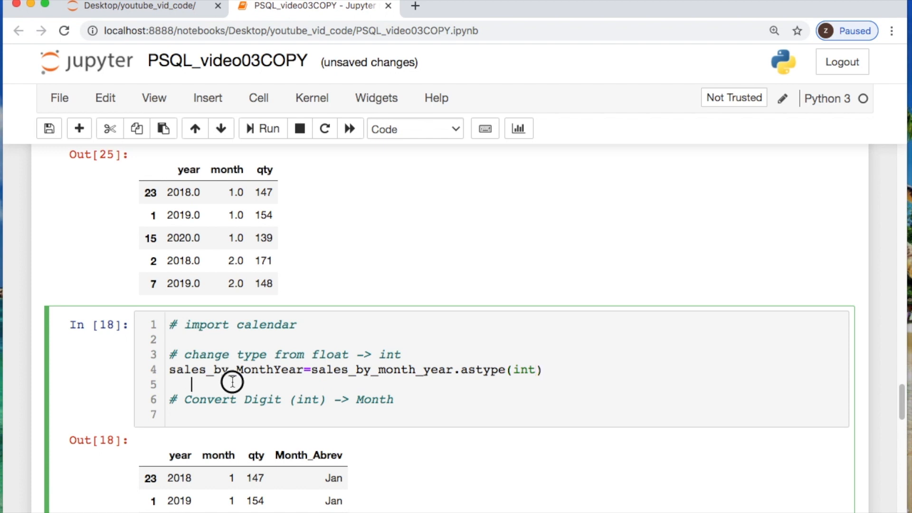
pyautogui.click(228, 414)
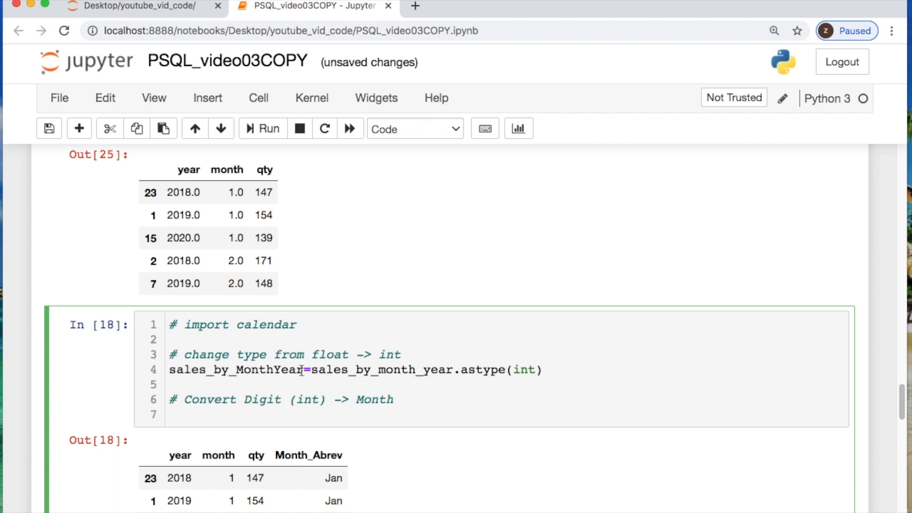
pyautogui.doubleClick(236, 369)
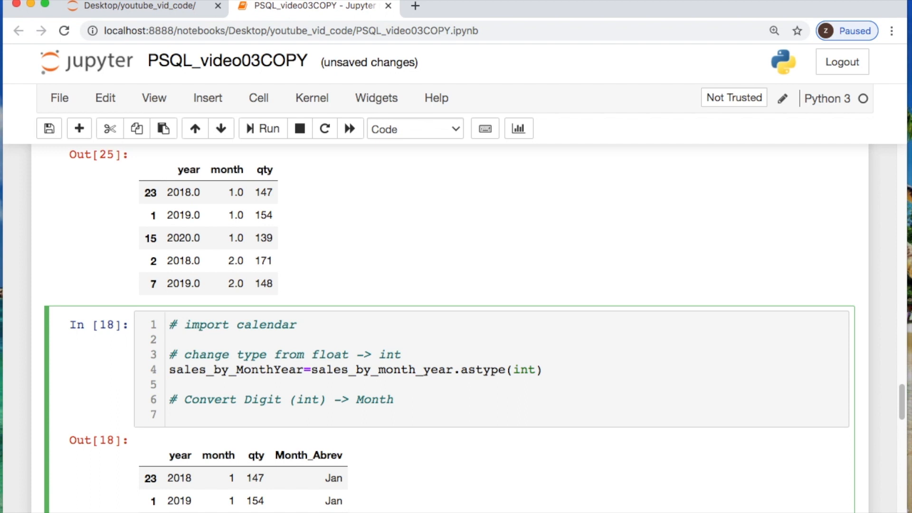
pyautogui.write('sales_by_MonthYear.head(')
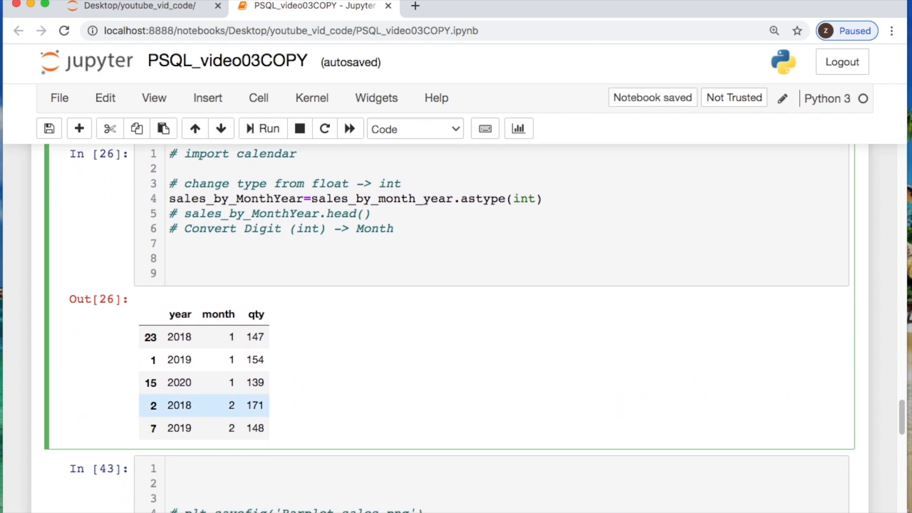
# Step: Create empty list l and a for loop over sales_by_MonthYear['month']
pyautogui.write('l=[]')
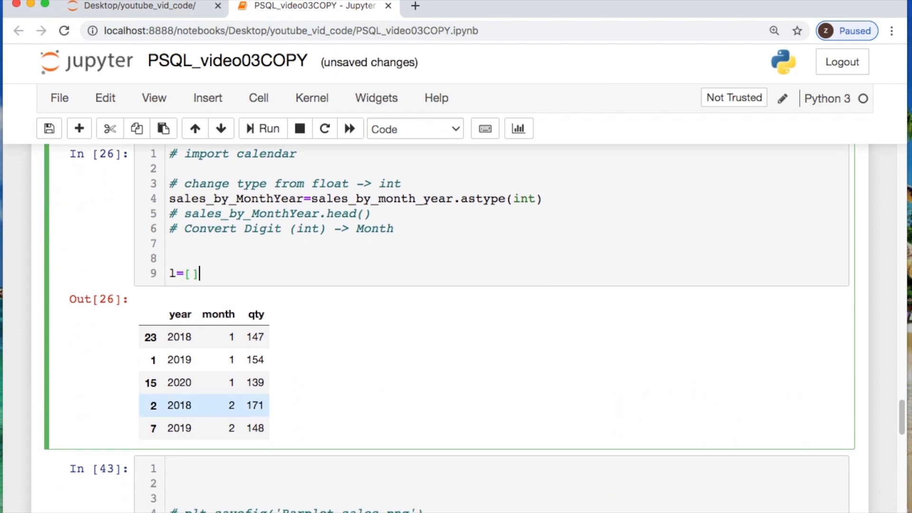
pyautogui.press('Enter')
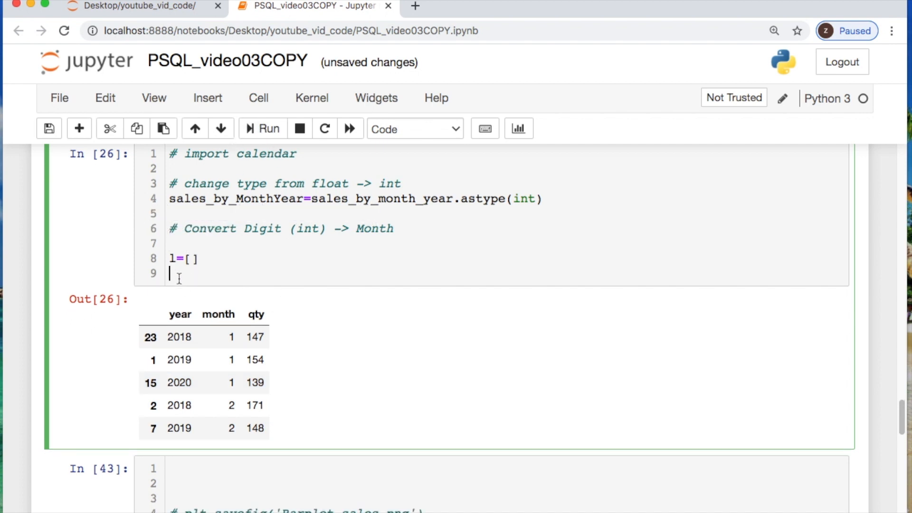
pyautogui.write('for i in')
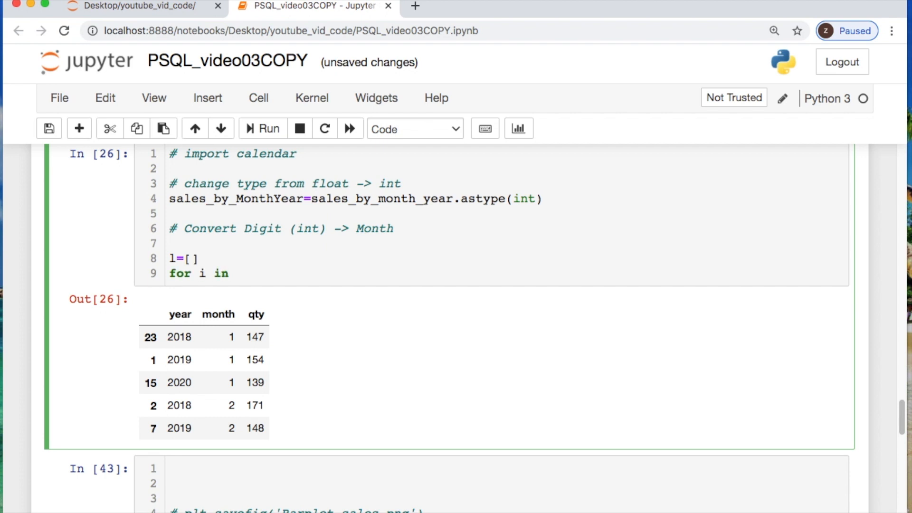
pyautogui.write('sales_by_MonthYear')
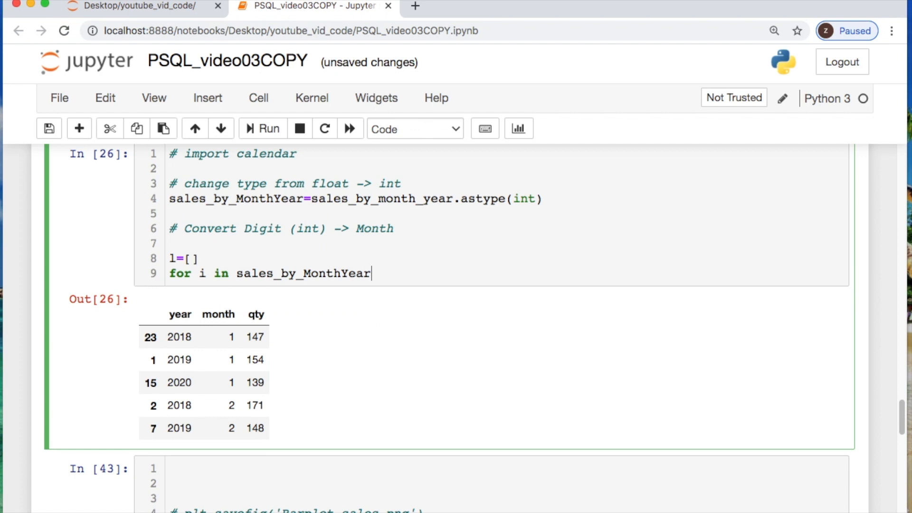
pyautogui.write("['']")
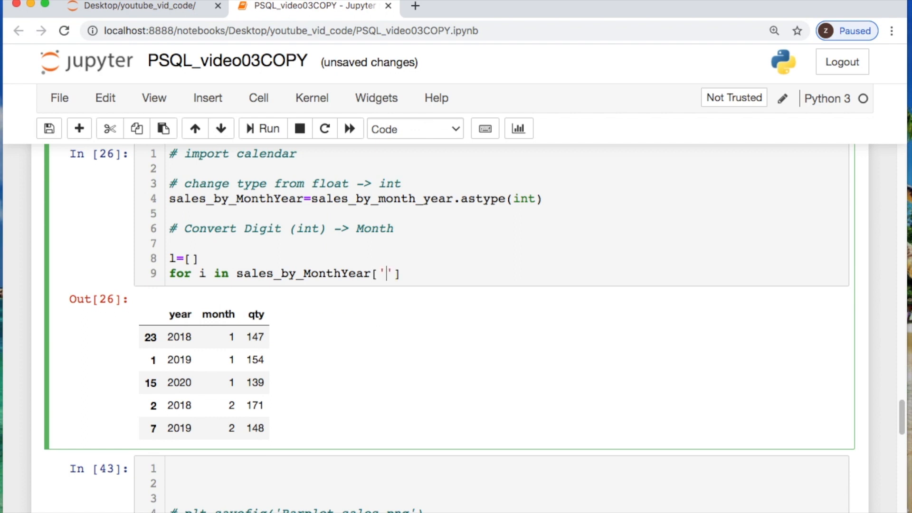
pyautogui.write('month')
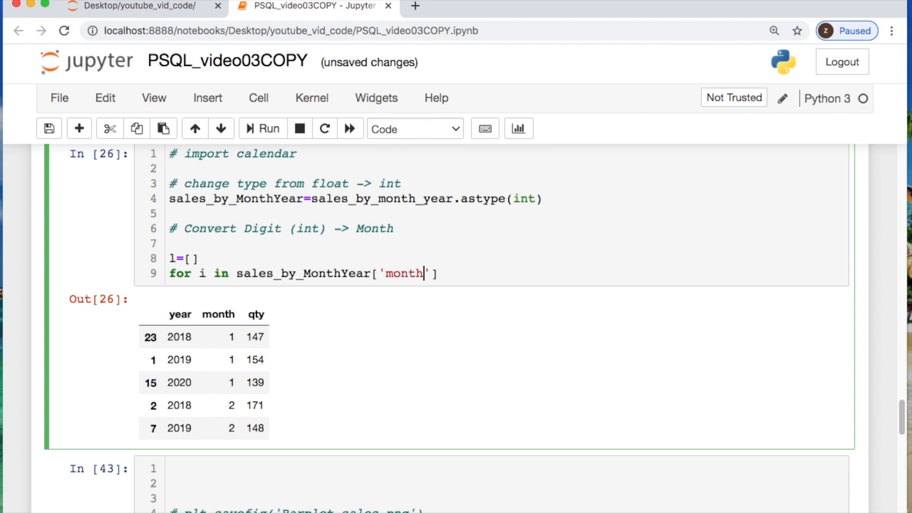
pyautogui.write(':')
pyautogui.write('l')
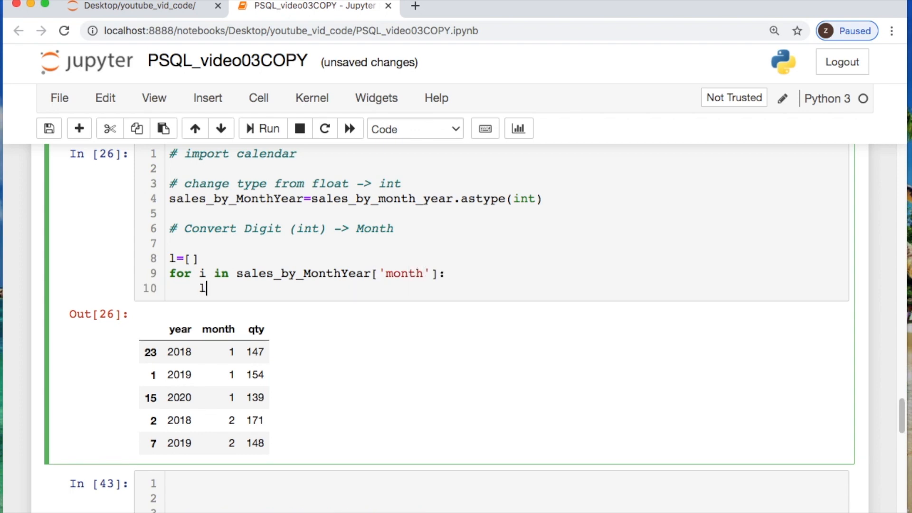
# Step: Append calendar.month_abbr[i] to l inside the loop and run the cell to display l
pyautogui.write('.append()')
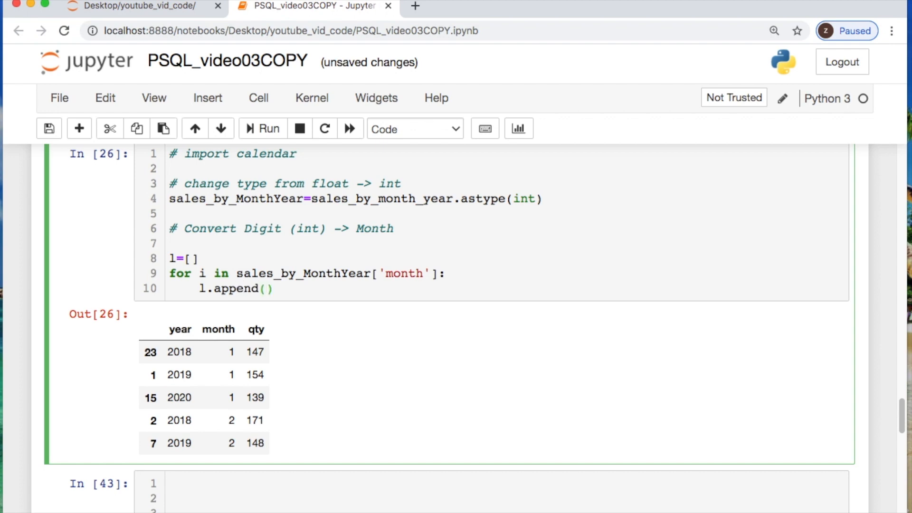
pyautogui.write('calendar.')
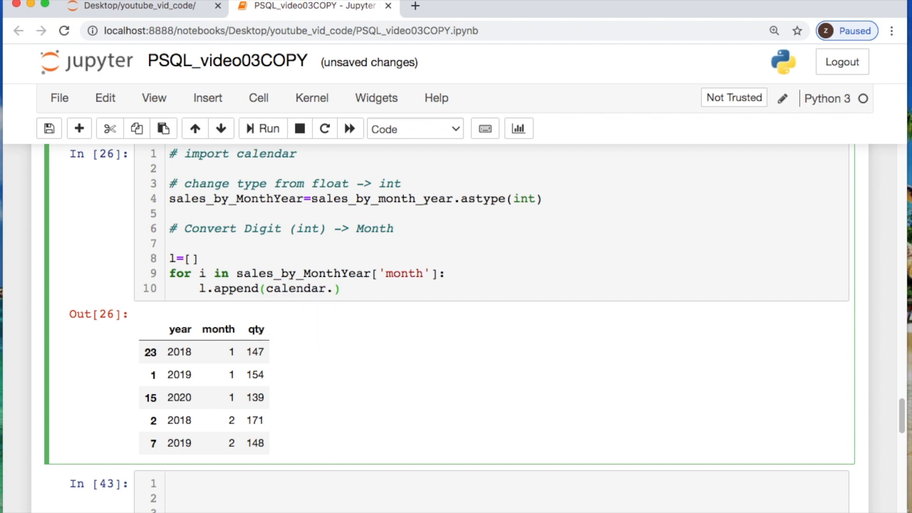
pyautogui.write('month_abbr')
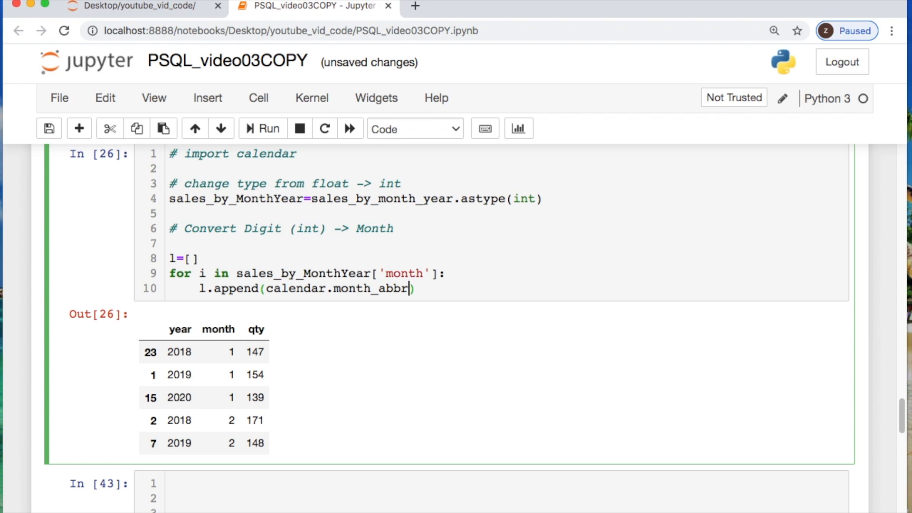
pyautogui.write('[i]')
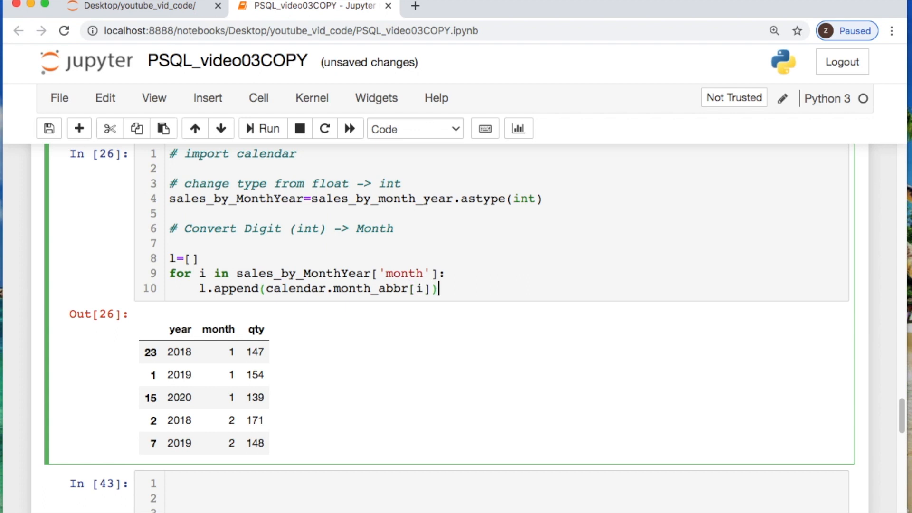
pyautogui.press('Enter')
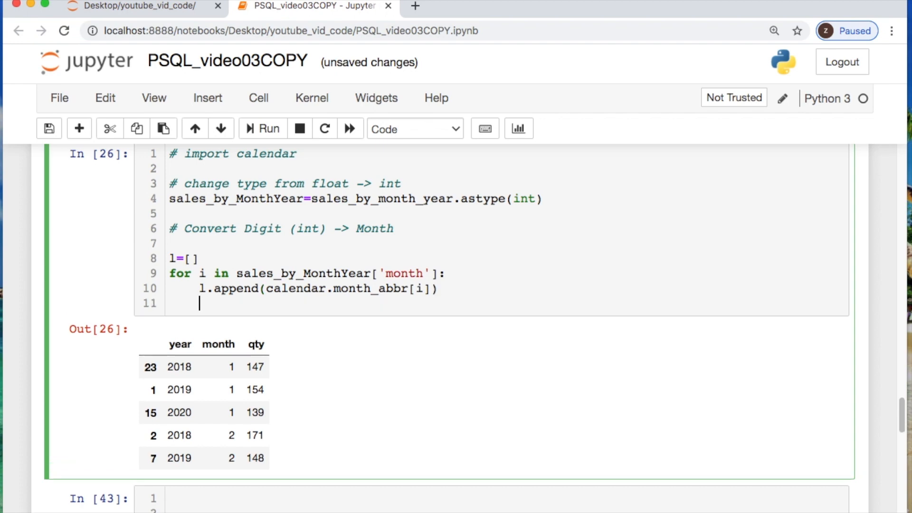
pyautogui.write('i')
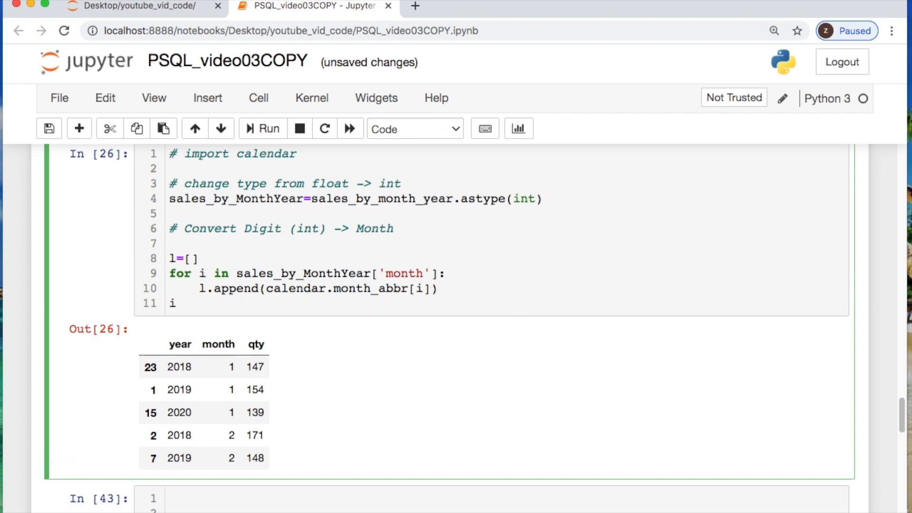
pyautogui.click(262, 128)
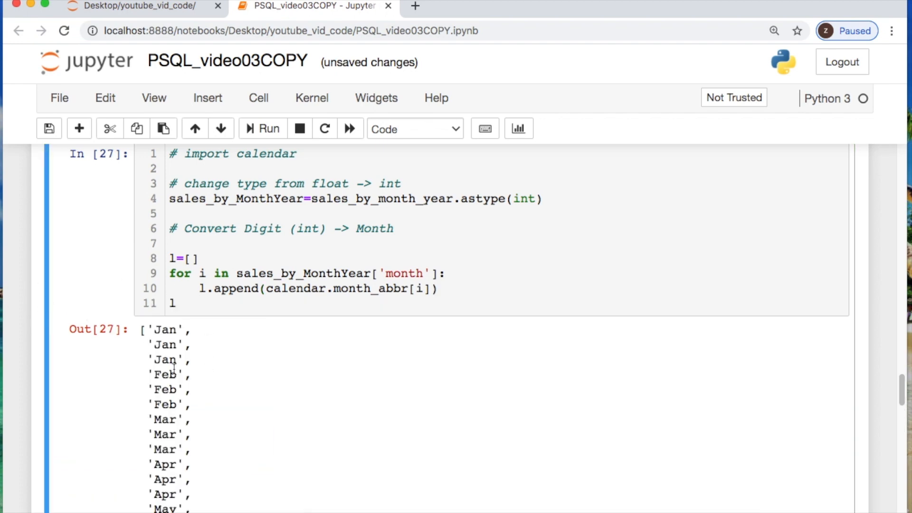
# Step: Assign l to a new Month_Abrev column of sales_by_MonthYear and show its head()
pyautogui.click(181, 302)
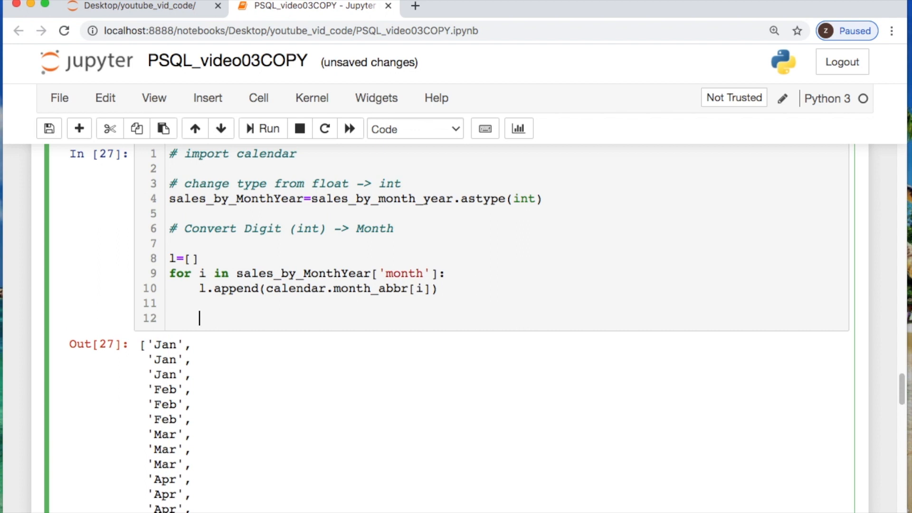
pyautogui.write('sal')
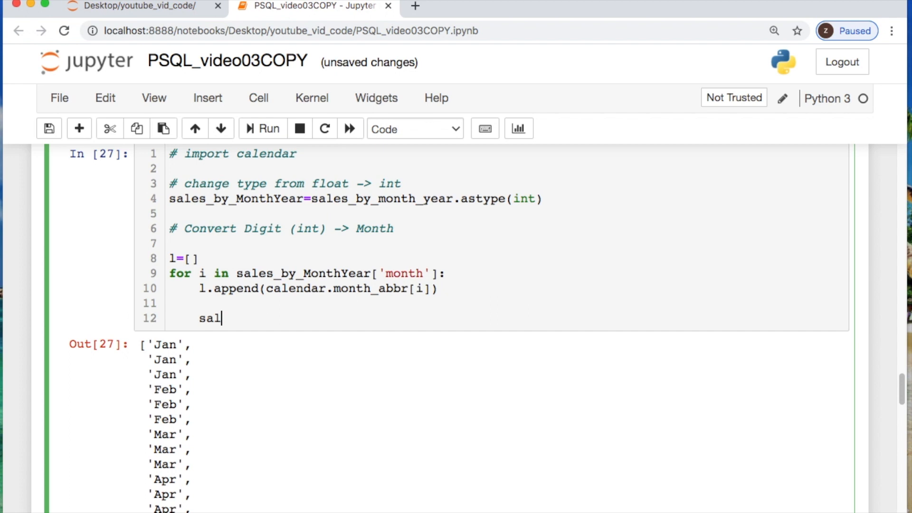
pyautogui.write('e')
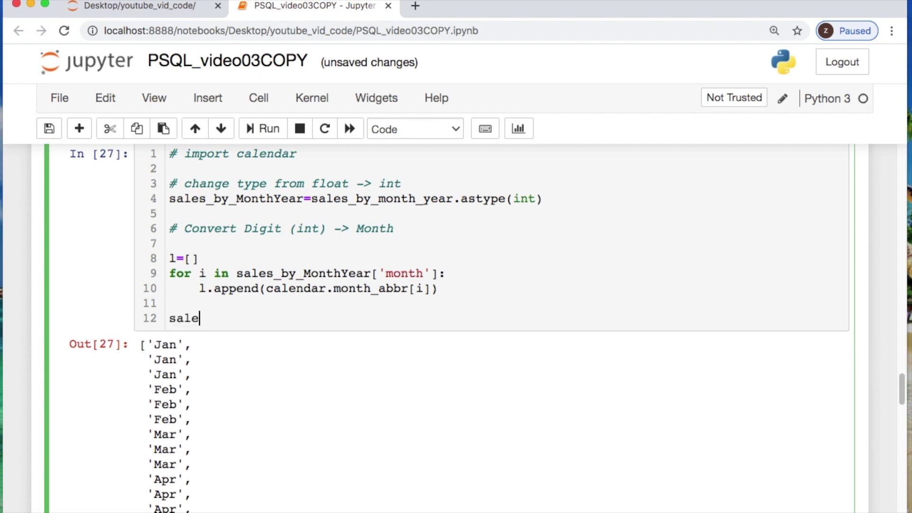
pyautogui.write('s_by_MonthYear')
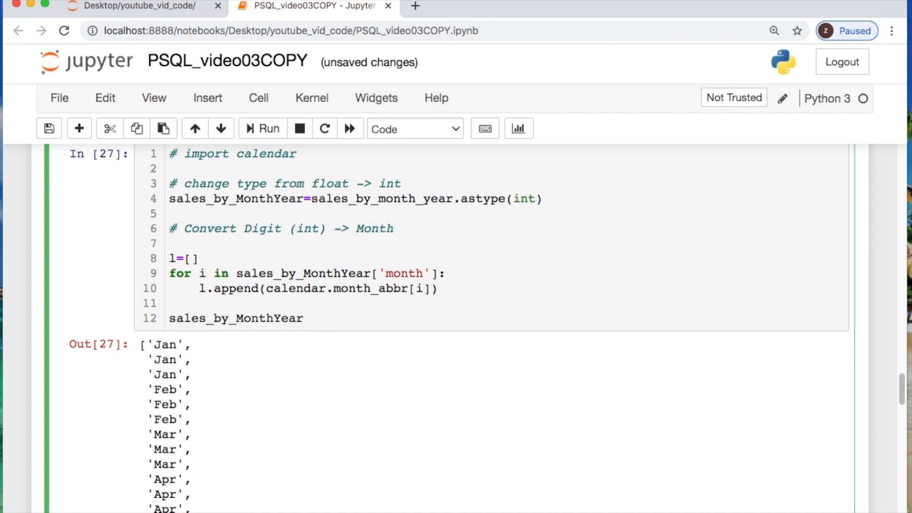
pyautogui.write("['']")
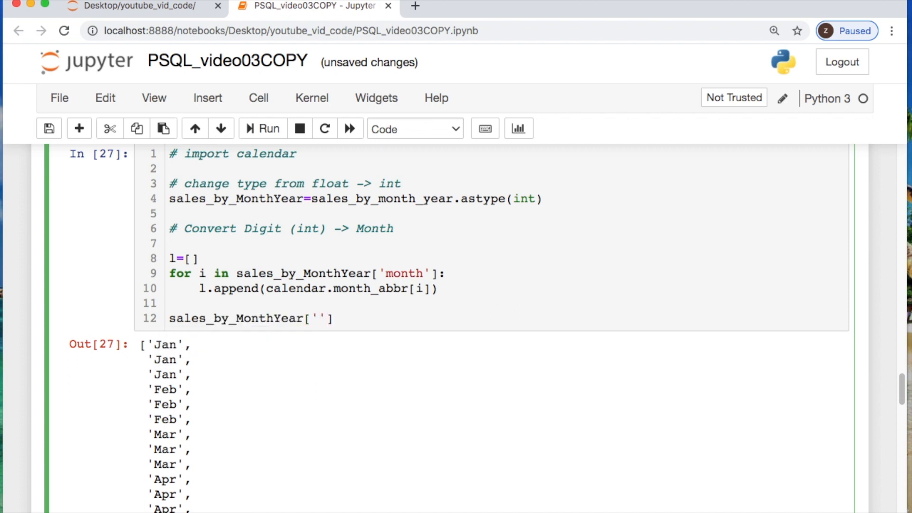
pyautogui.write('Month_Abrev')
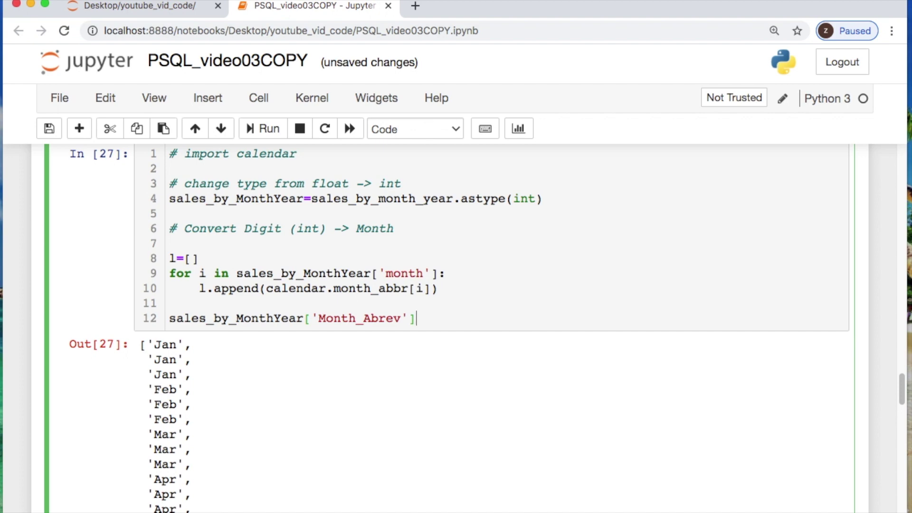
pyautogui.write('=l')
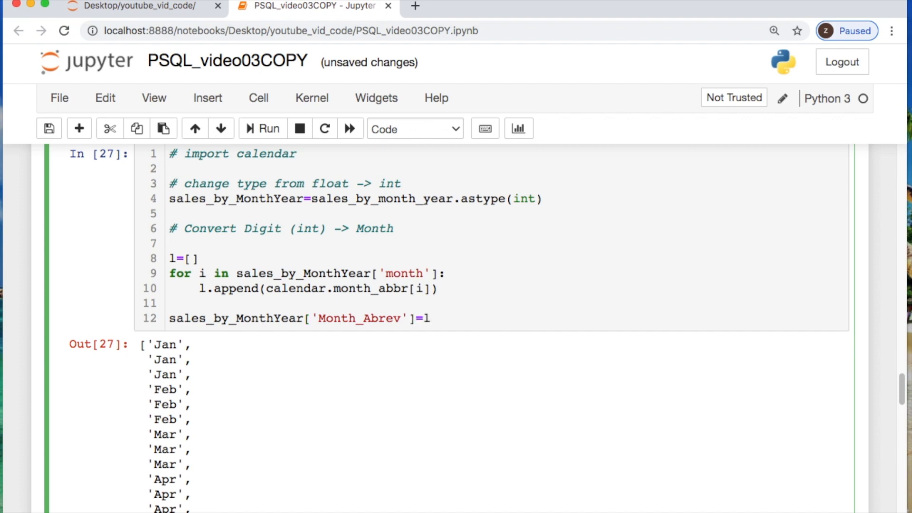
pyautogui.write('sales_by_MonthYear.h')
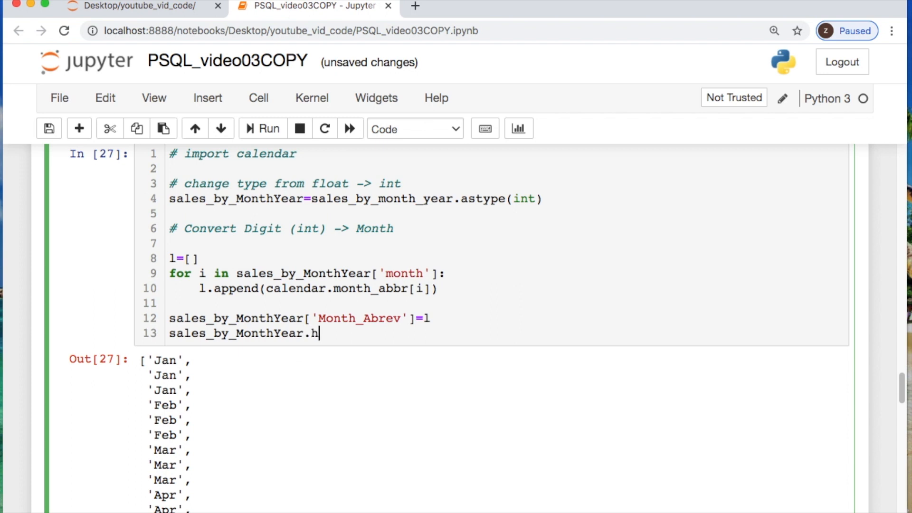
pyautogui.write('ead()')
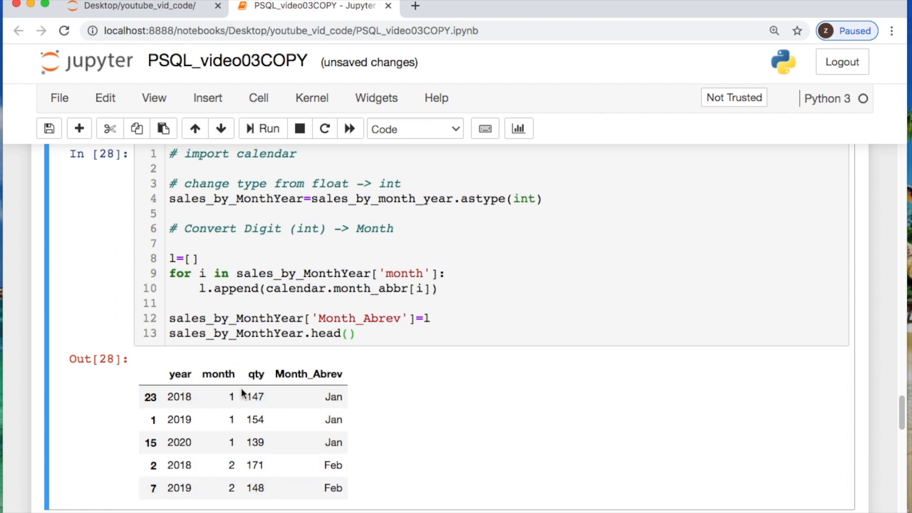
pyautogui.click(357, 334)
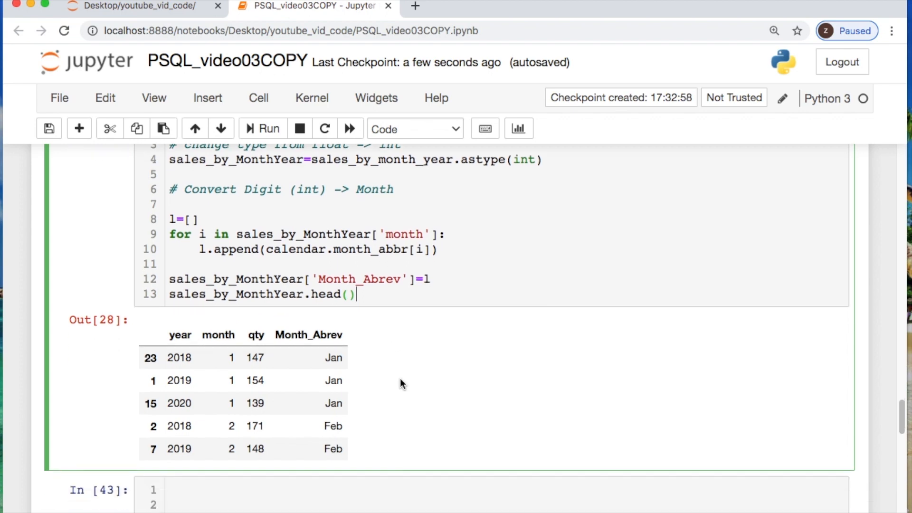
# Step: Set fig_dims = (20.4, 8.3) at the top of the plot cell
pyautogui.scroll(-3)
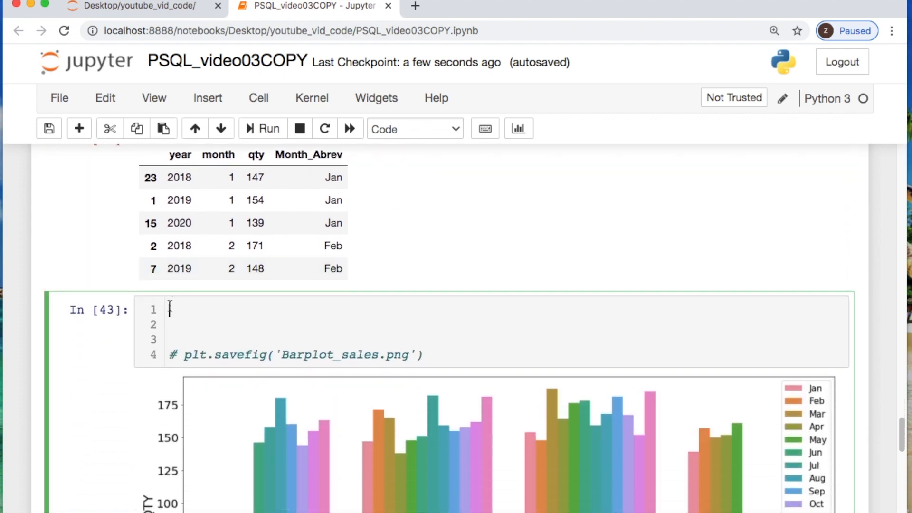
pyautogui.write('f')
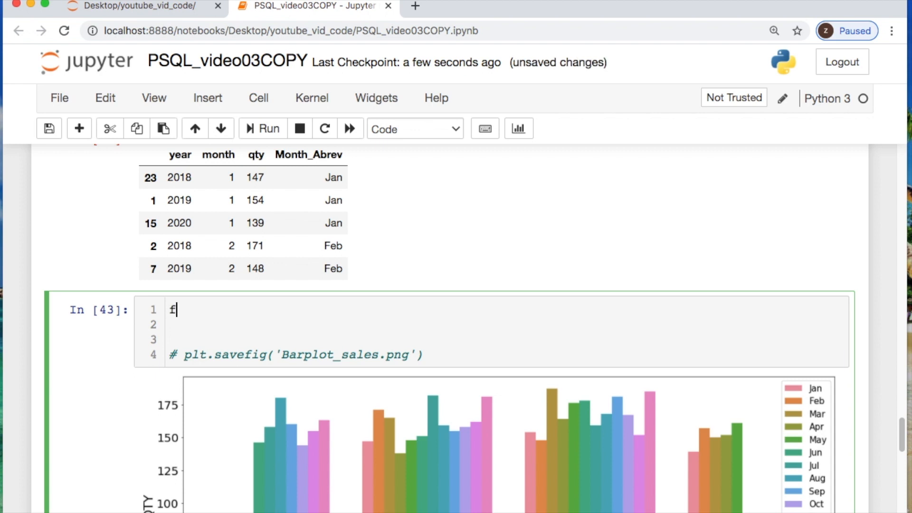
pyautogui.write('ig')
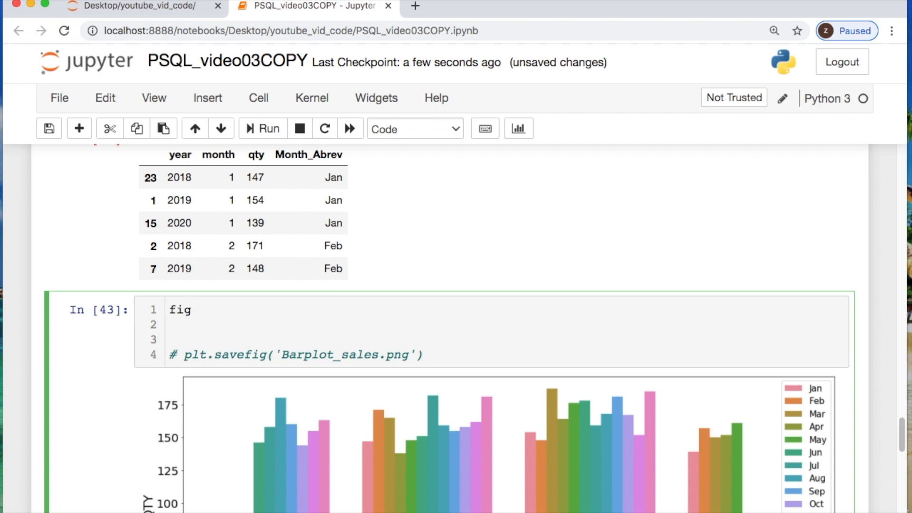
pyautogui.write('_dims')
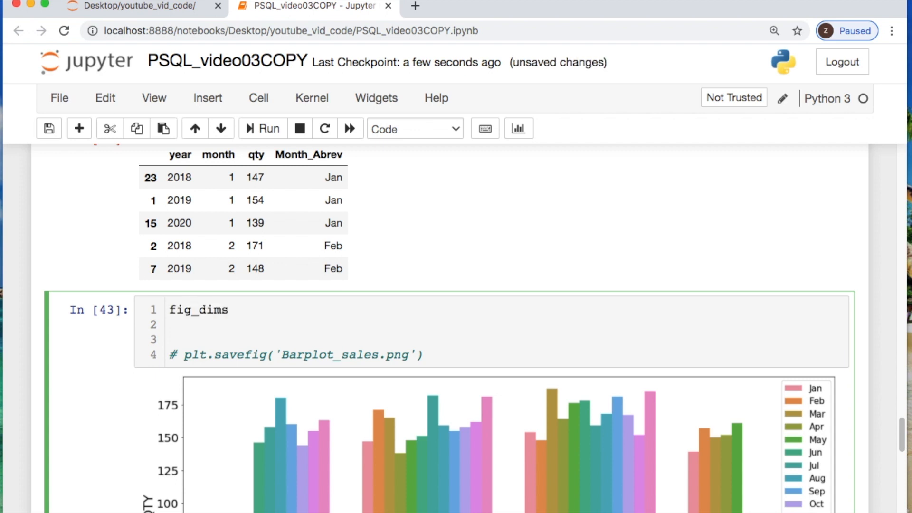
pyautogui.write('=')
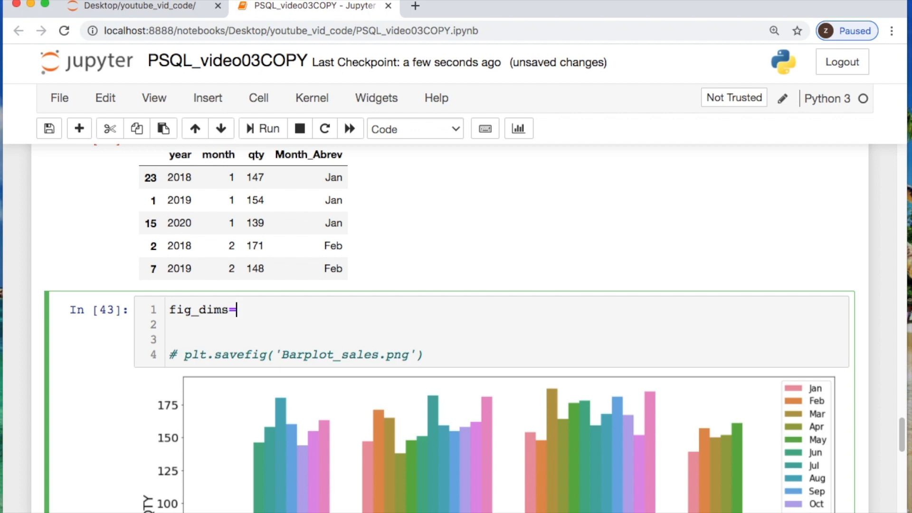
pyautogui.write('(20')
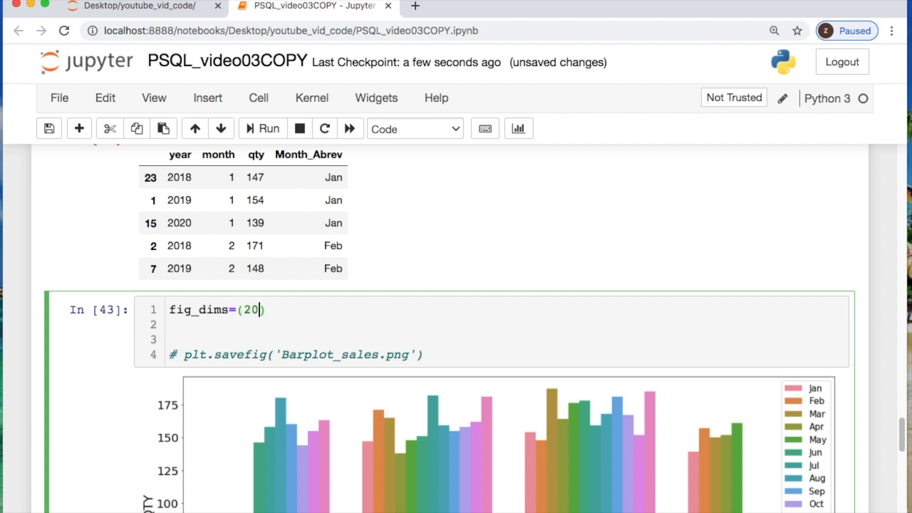
pyautogui.write('.4,')
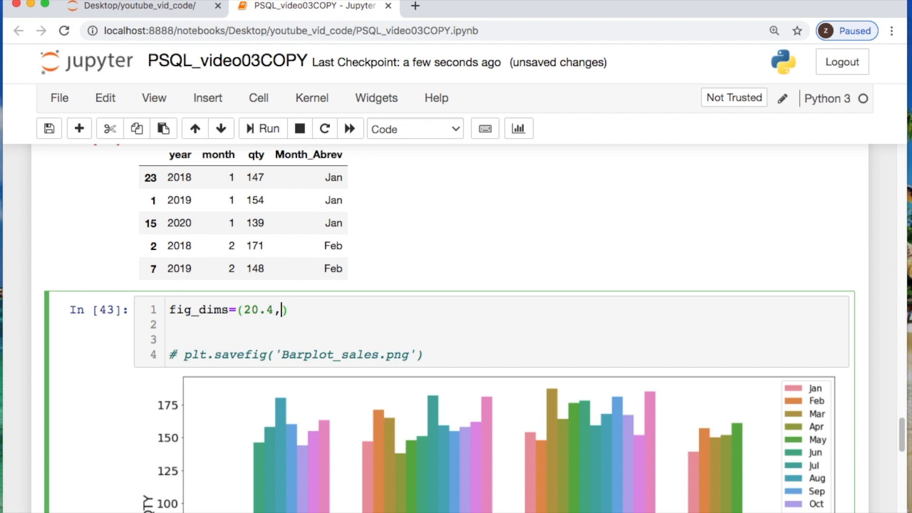
pyautogui.write('8.')
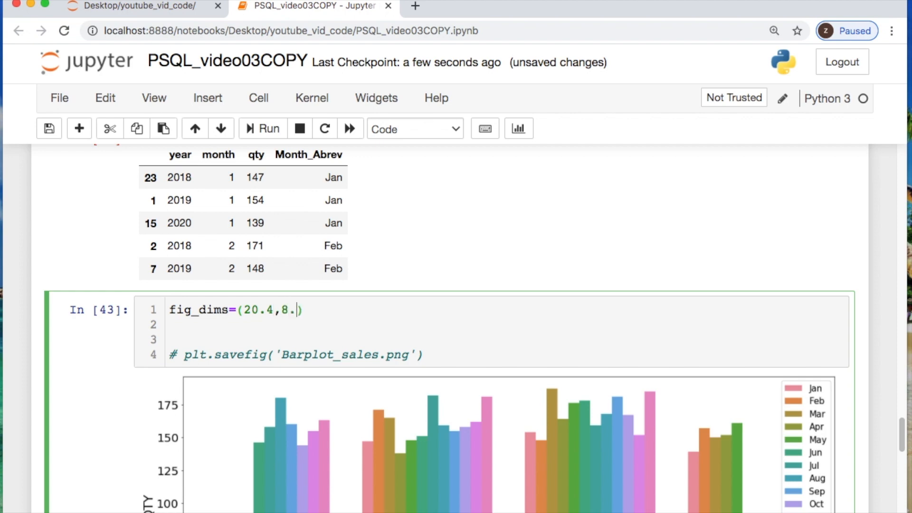
pyautogui.write('3')
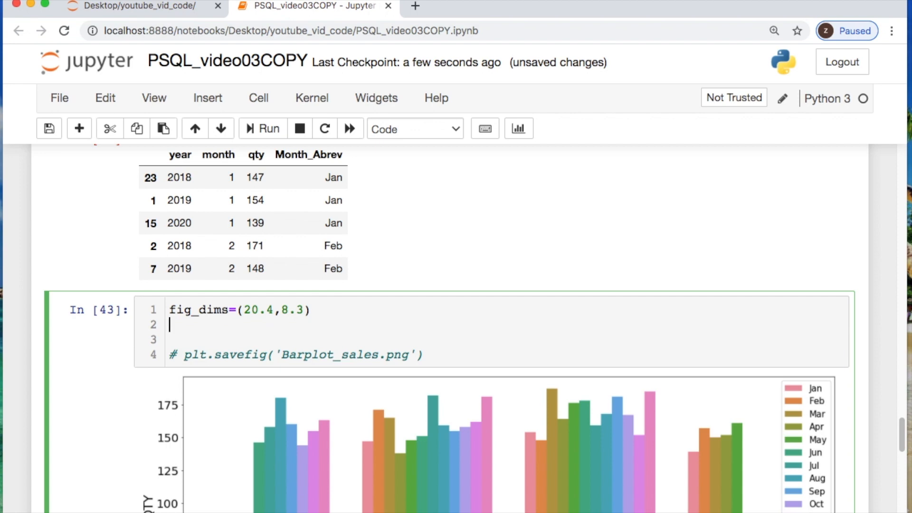
# Step: Create fig, ax with plt.subplot(figsize=fig_dims) and add a new line below
pyautogui.write('fig,a')
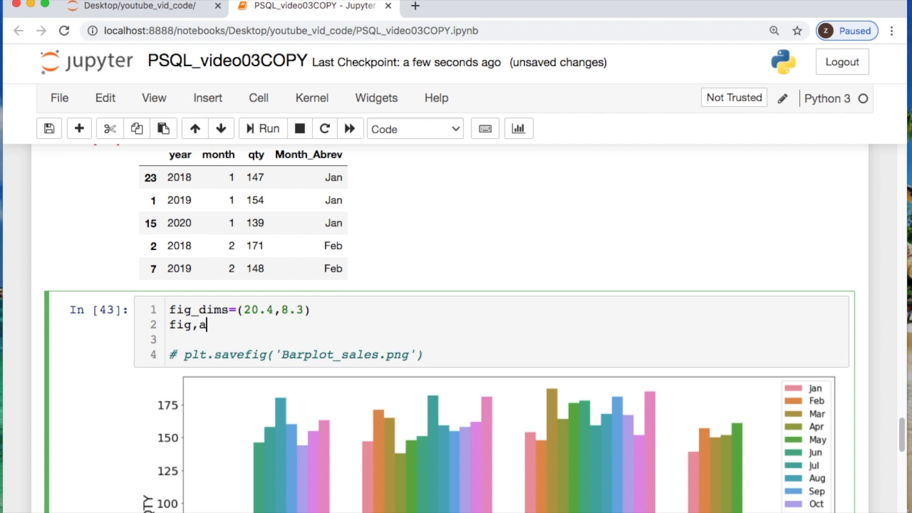
pyautogui.write('x')
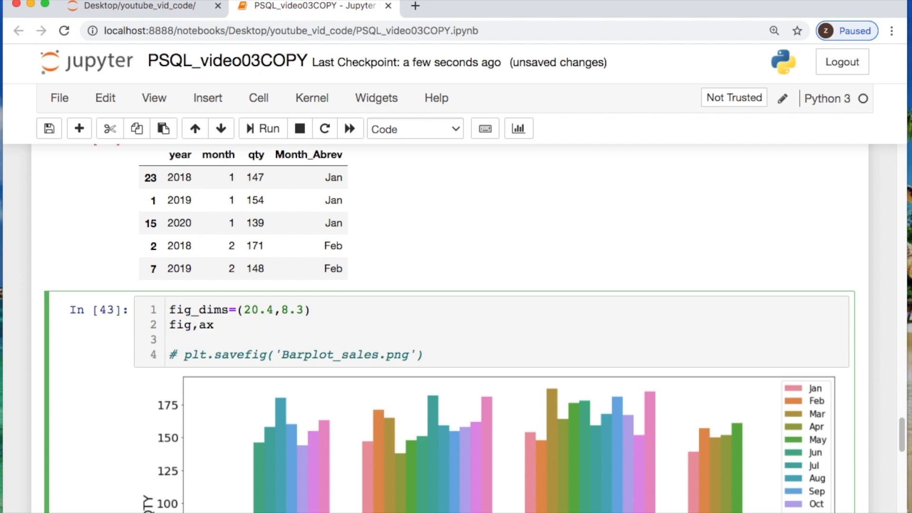
pyautogui.write('=plt')
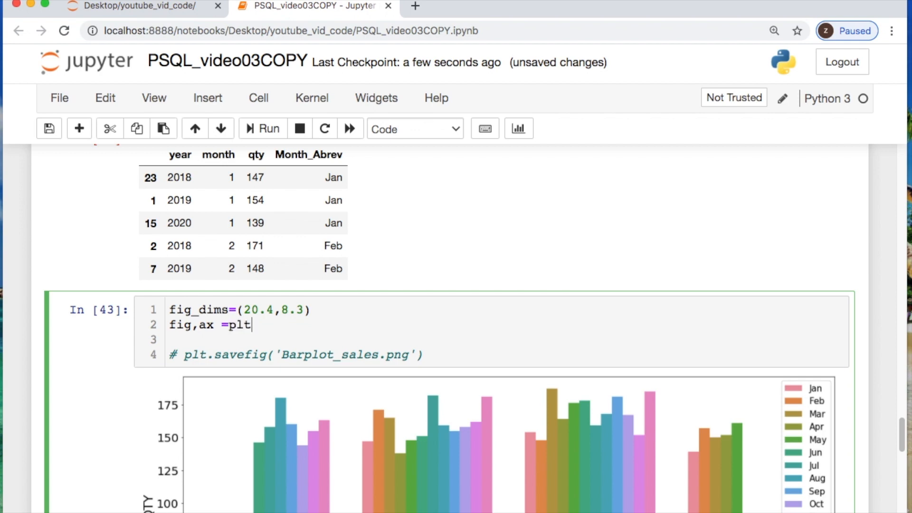
pyautogui.write('.subpl')
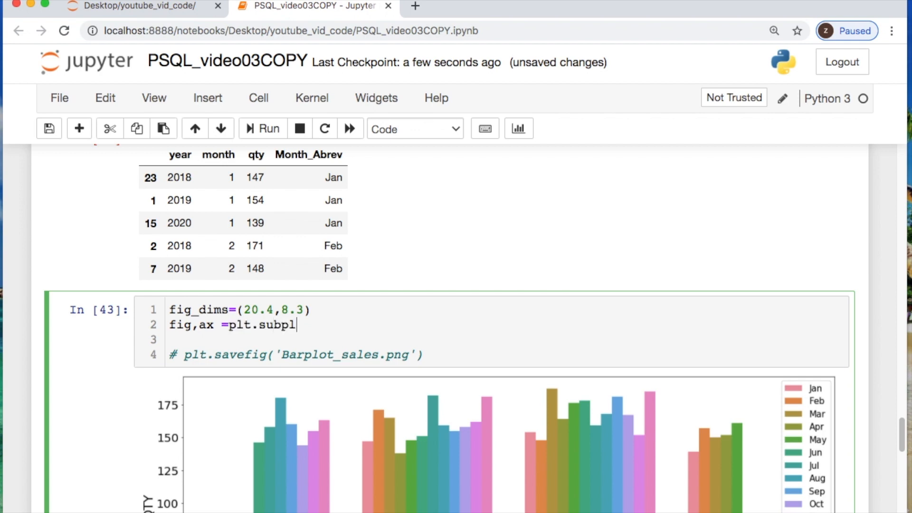
pyautogui.write('ot()')
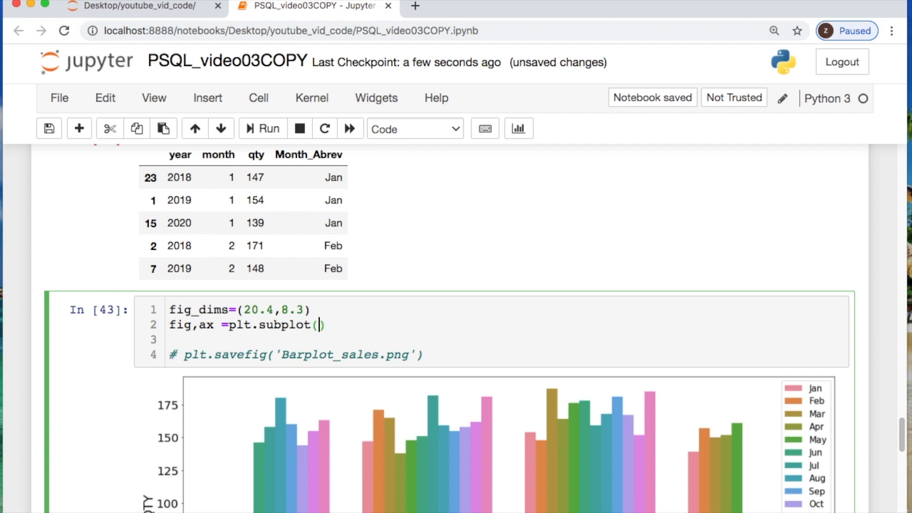
pyautogui.write('fig')
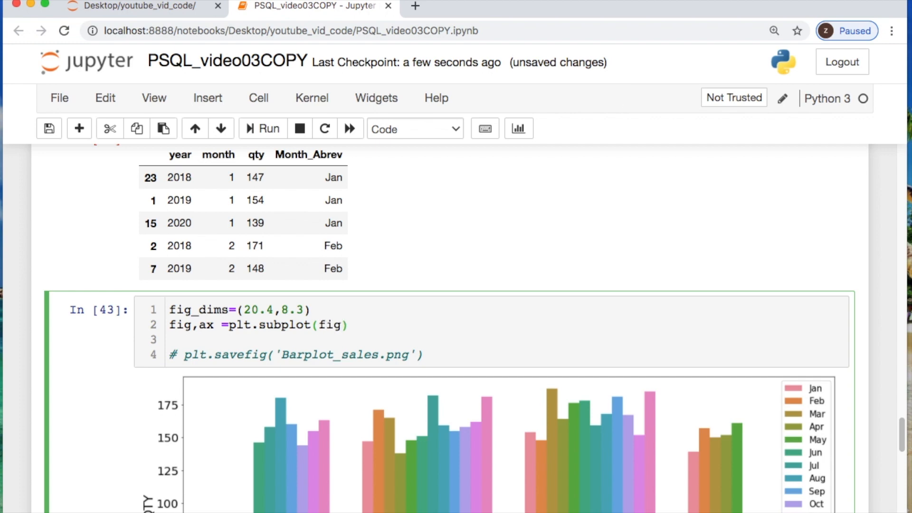
pyautogui.click(340, 325)
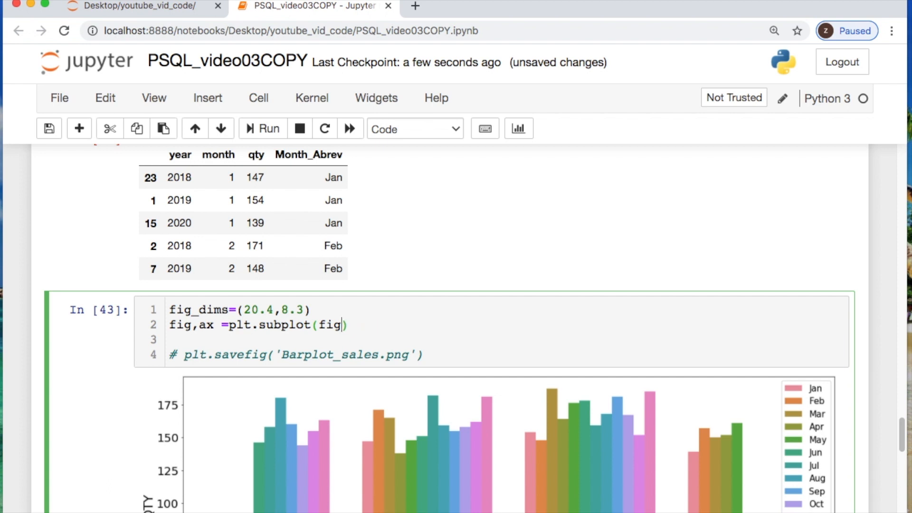
pyautogui.write('size=')
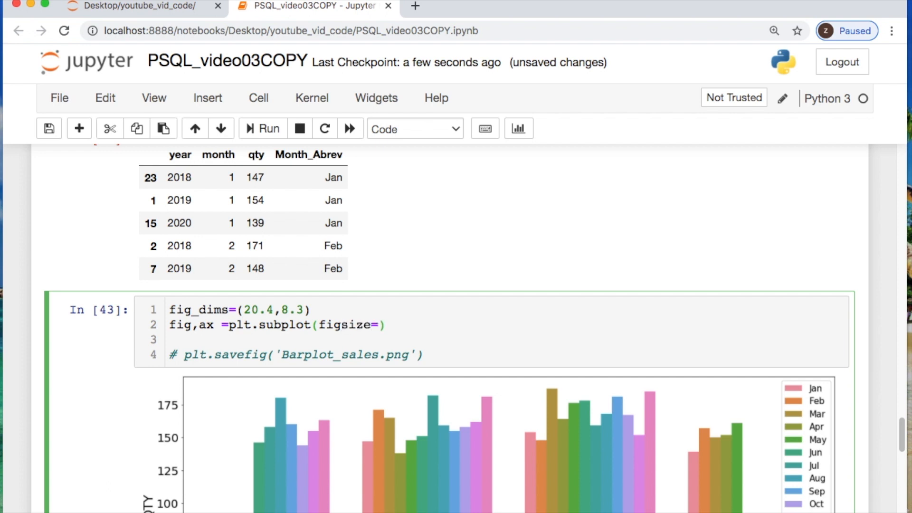
pyautogui.write('fig_')
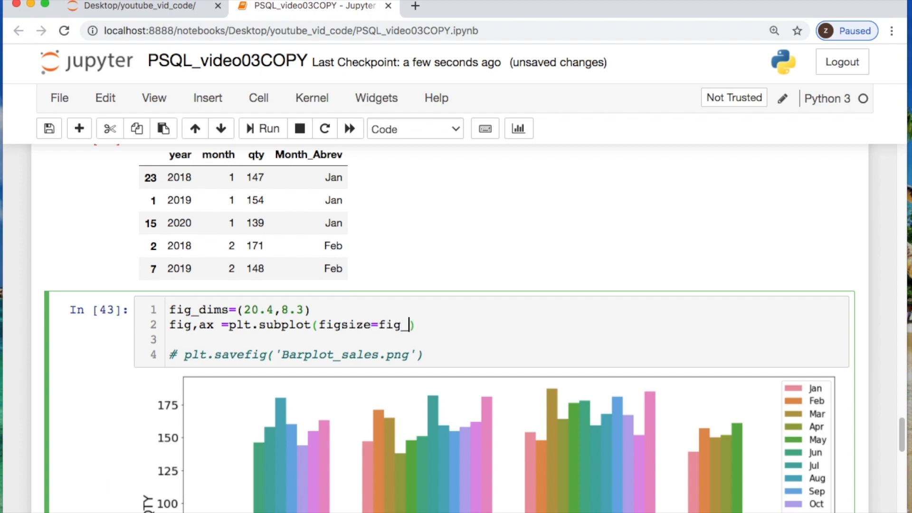
pyautogui.write('dims')
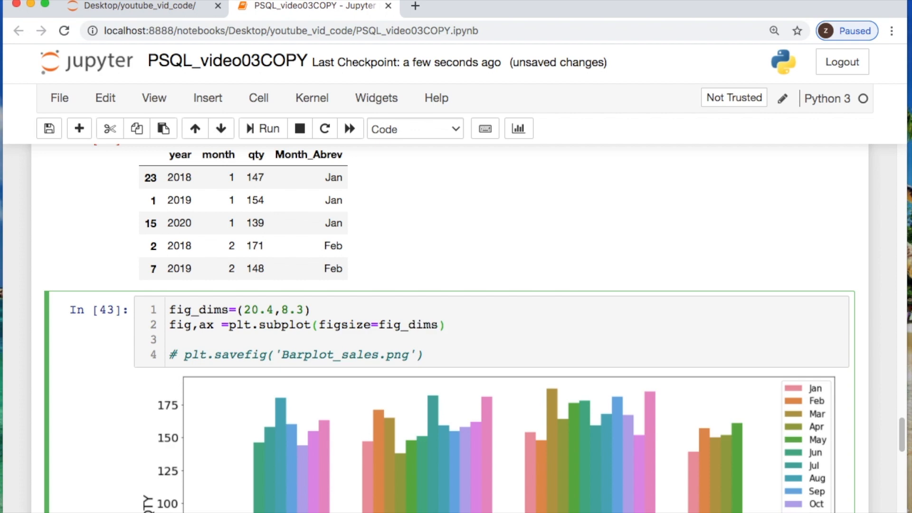
pyautogui.press('Enter')
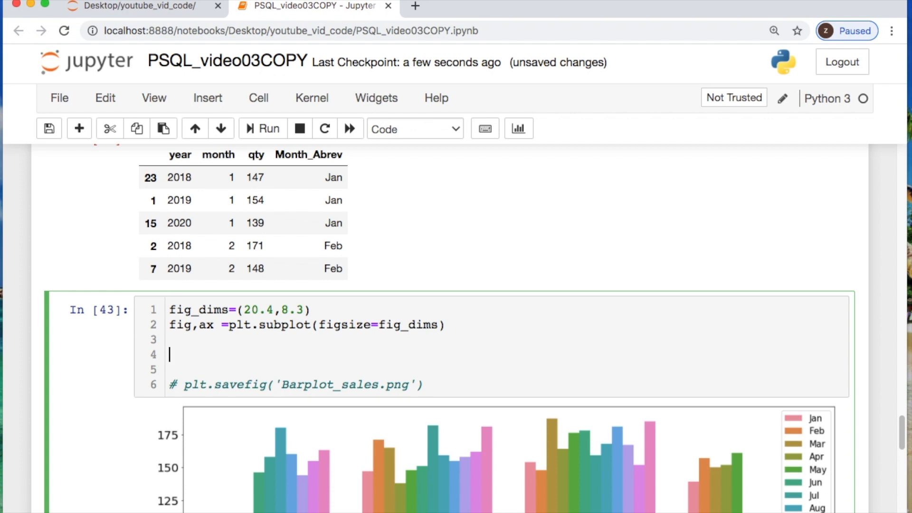
# Step: Begin b = sns.barplot with x='year' and y='qty'
pyautogui.write('b=')
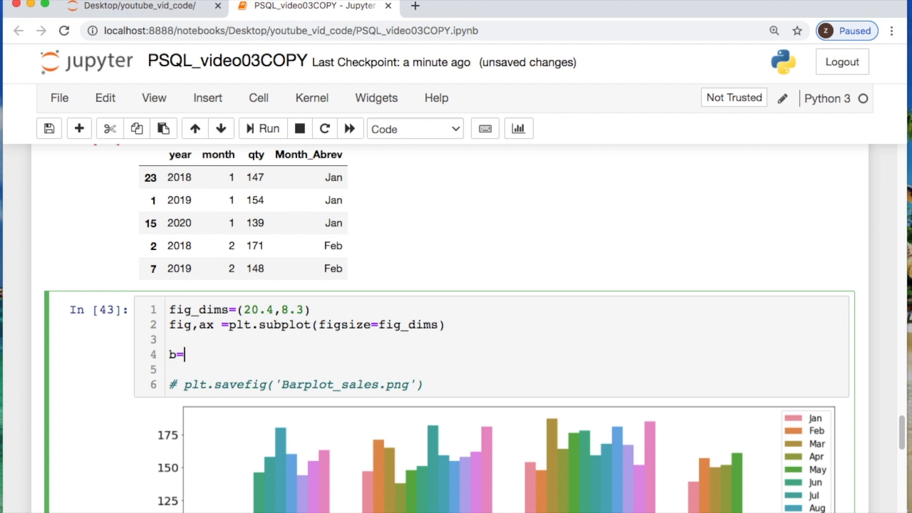
pyautogui.write('sns.')
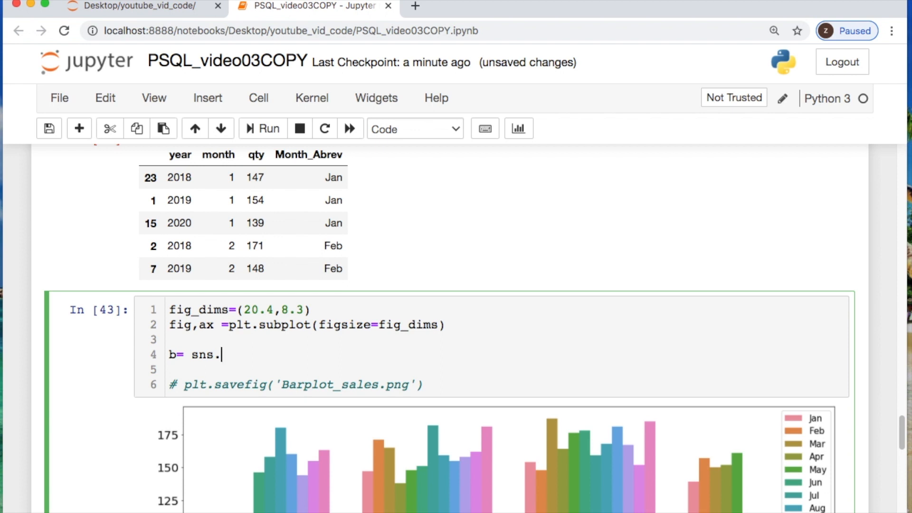
pyautogui.write('b')
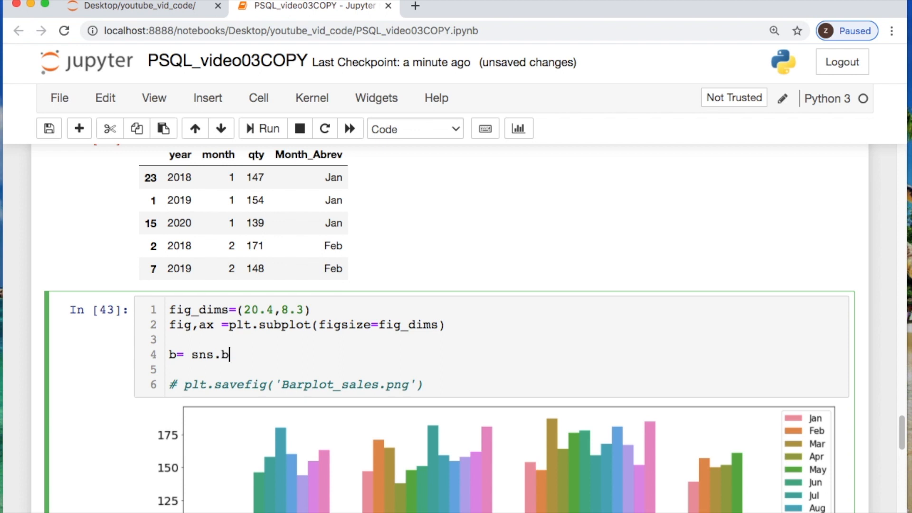
pyautogui.write('arplot()')
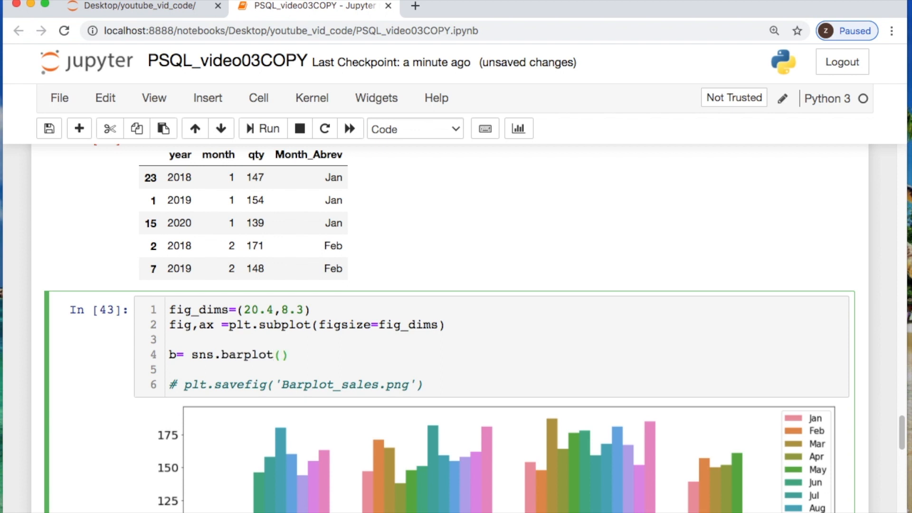
pyautogui.write('x=')
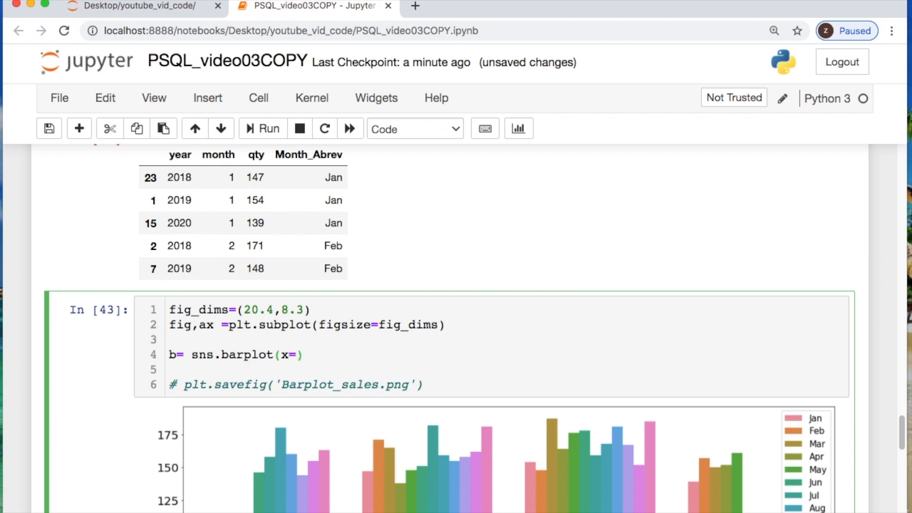
pyautogui.write("'year'")
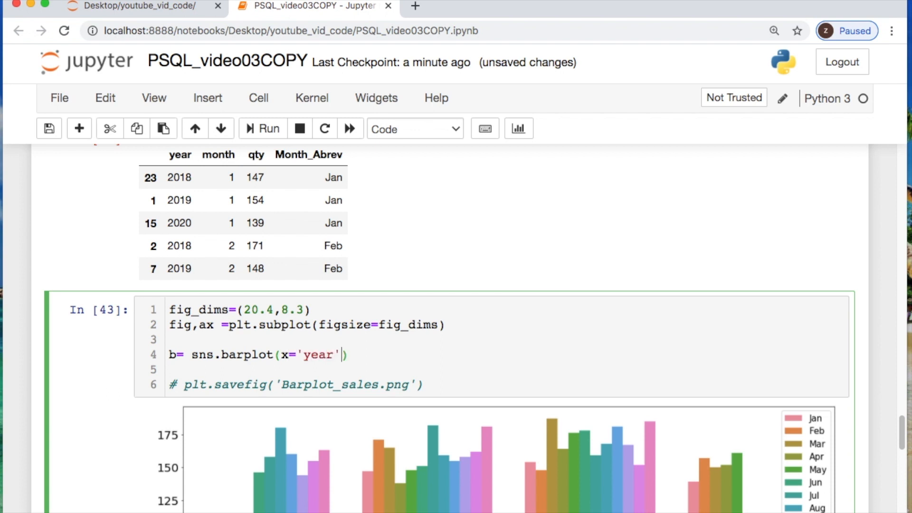
pyautogui.write(",y='")
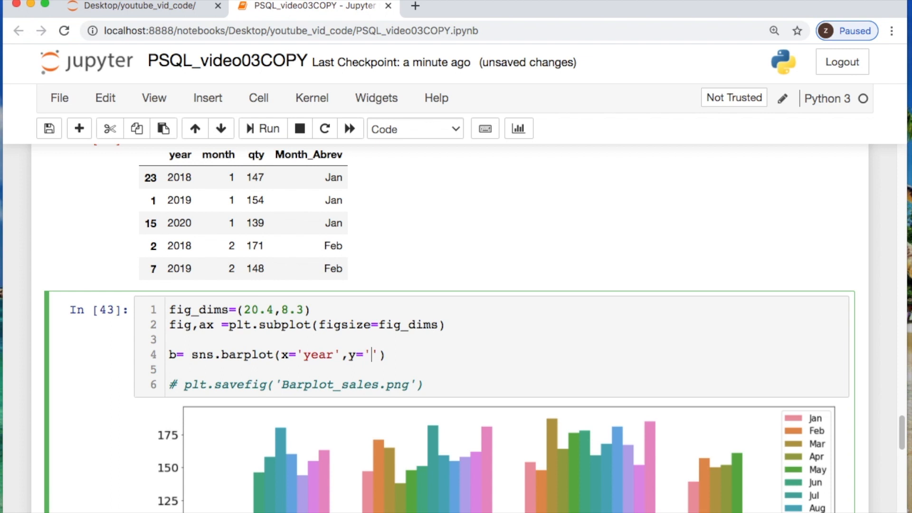
pyautogui.write('q')
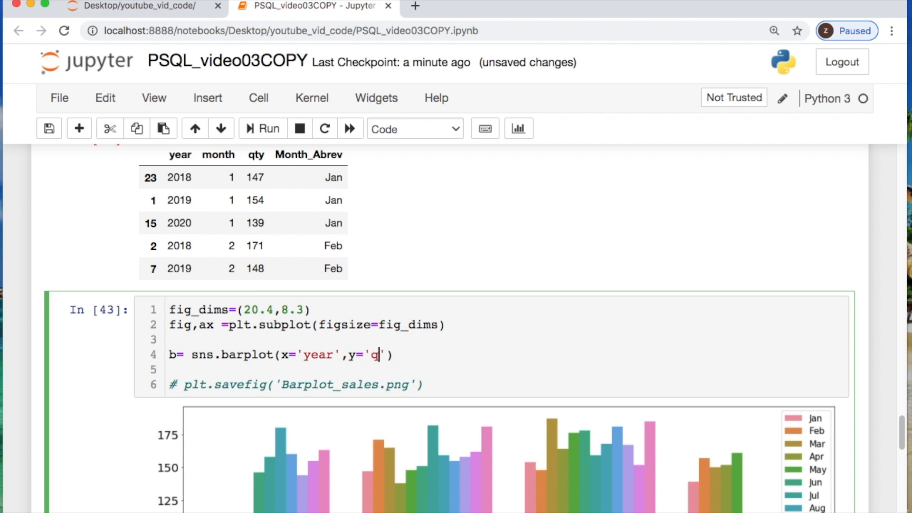
pyautogui.write("ty',")
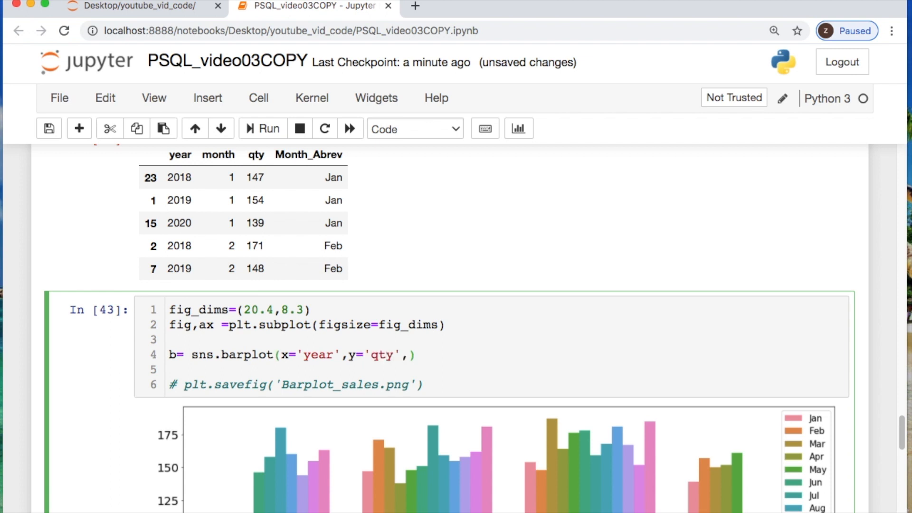
# Step: Add hue='Month_Abrev' and data=sales_by_MonthYear to the barplot call
pyautogui.write('hu')
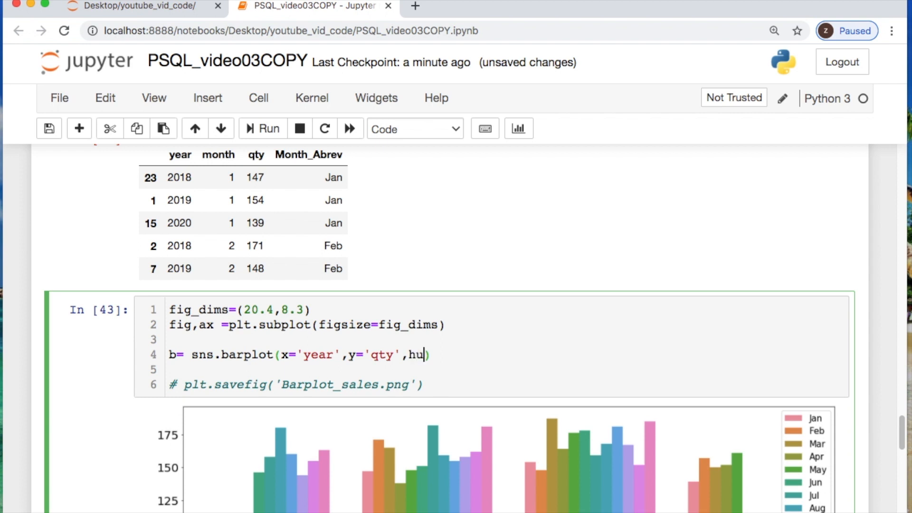
pyautogui.write('e=')
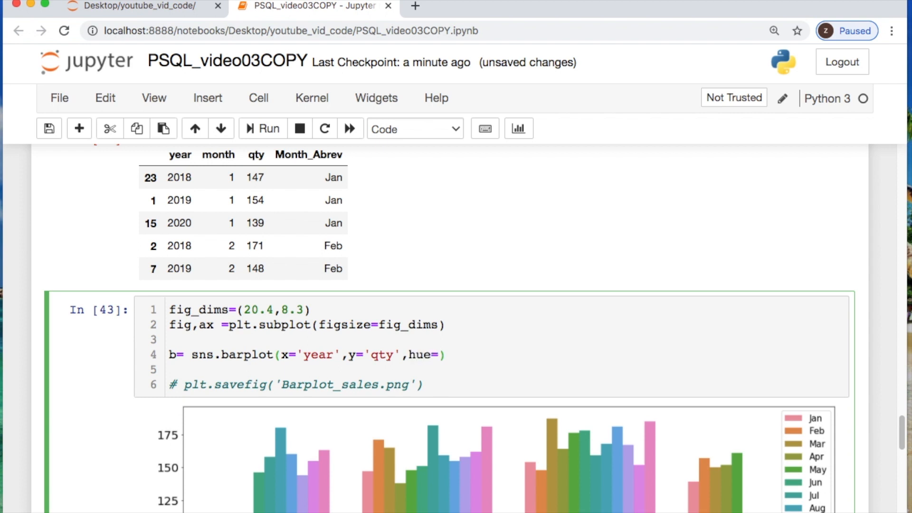
pyautogui.write("''")
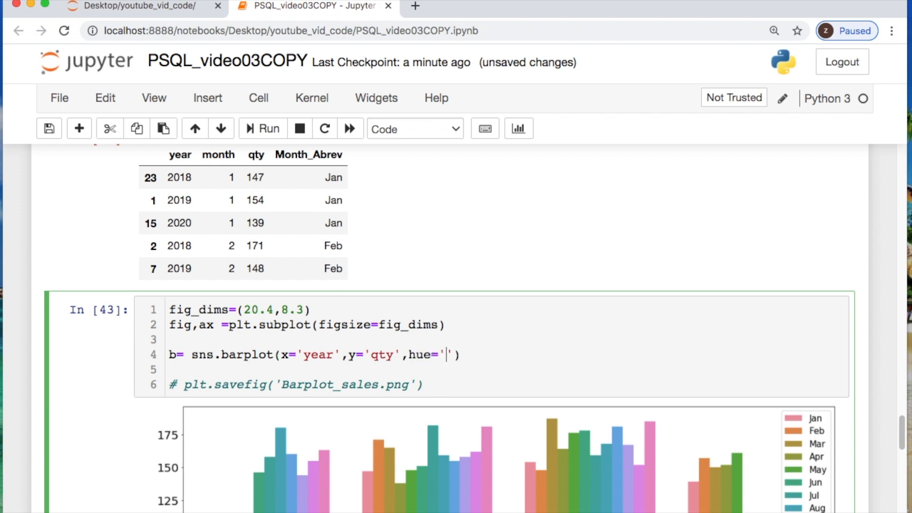
pyautogui.write('Month_')
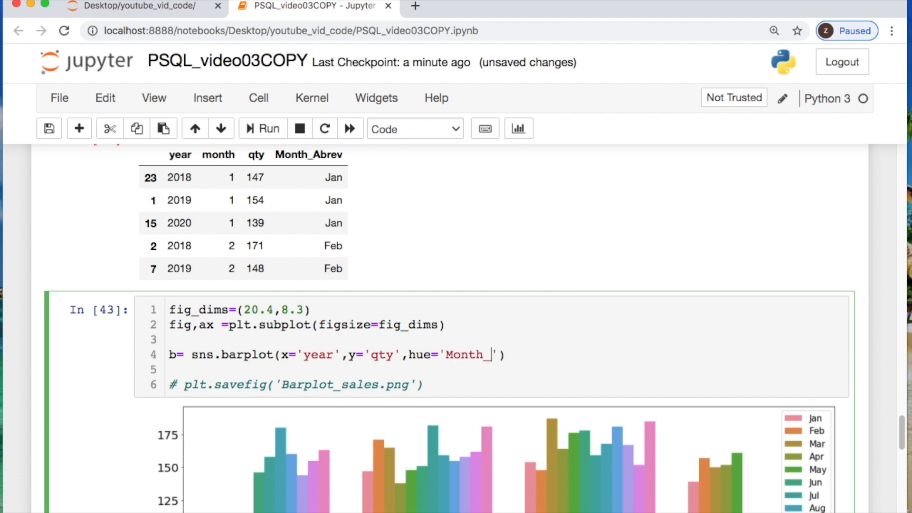
pyautogui.write('Abrev')
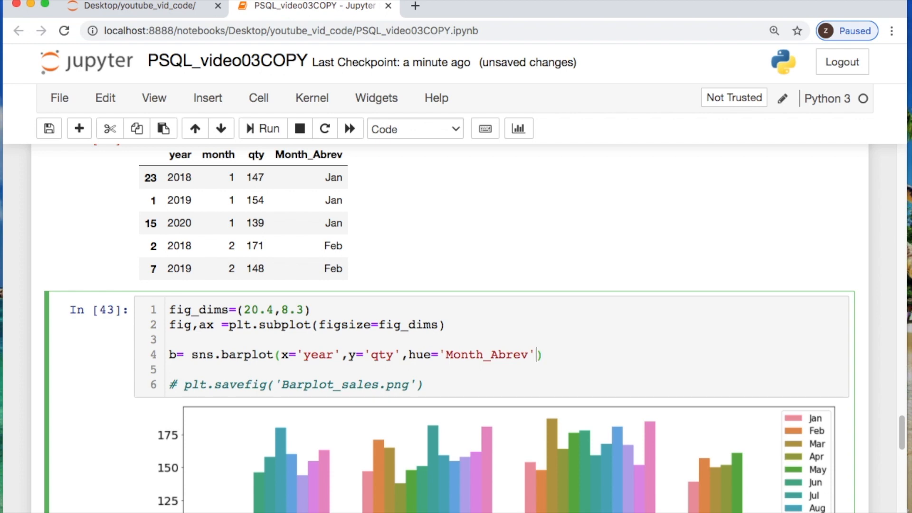
pyautogui.write(',d')
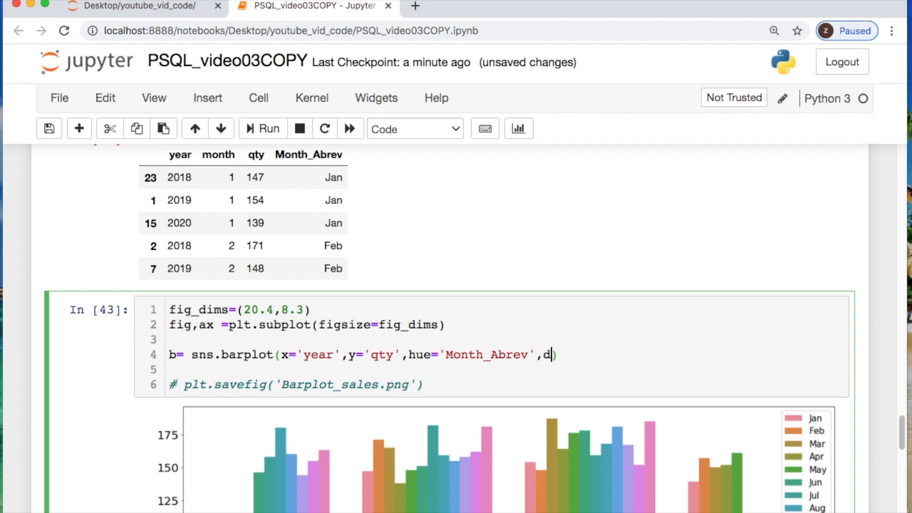
pyautogui.write('ata=s')
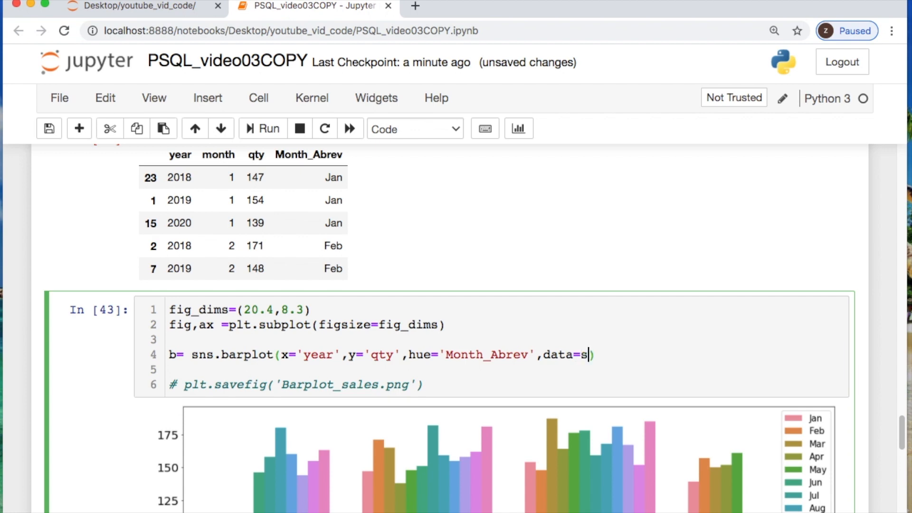
pyautogui.write('aels')
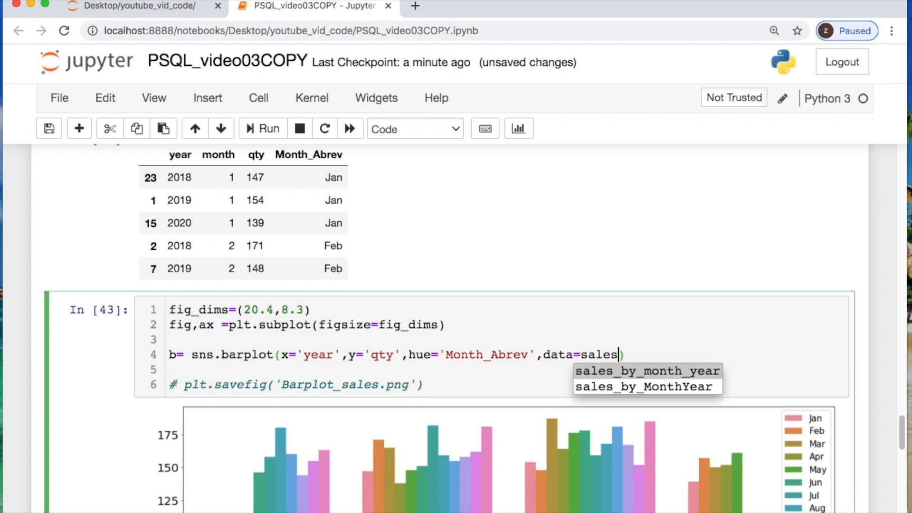
pyautogui.click(646, 386)
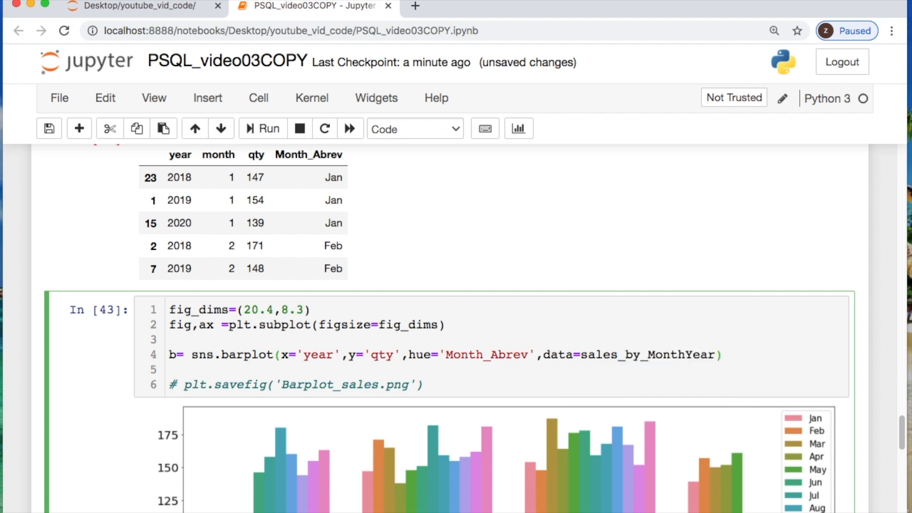
pyautogui.press('Enter')
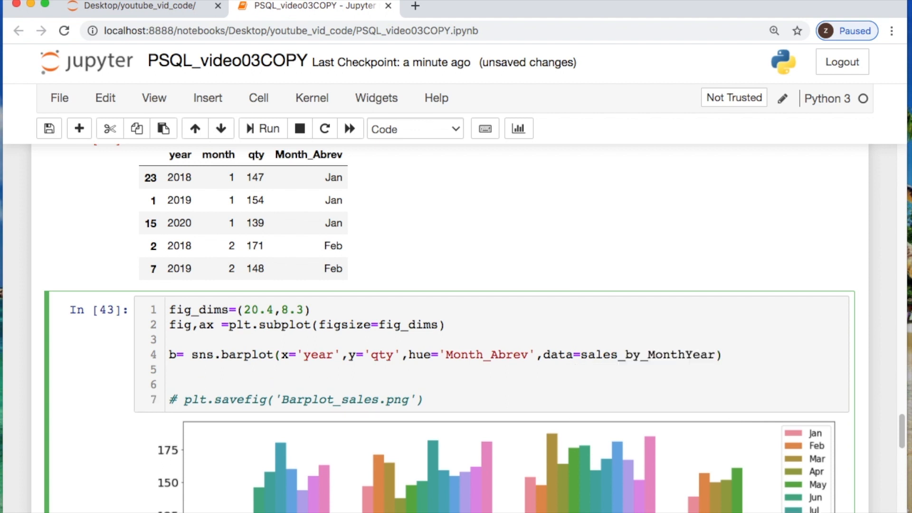
# Step: Add plt.legend(loc="upper right", fontsize='15') below the barplot call
pyautogui.write('plt.l')
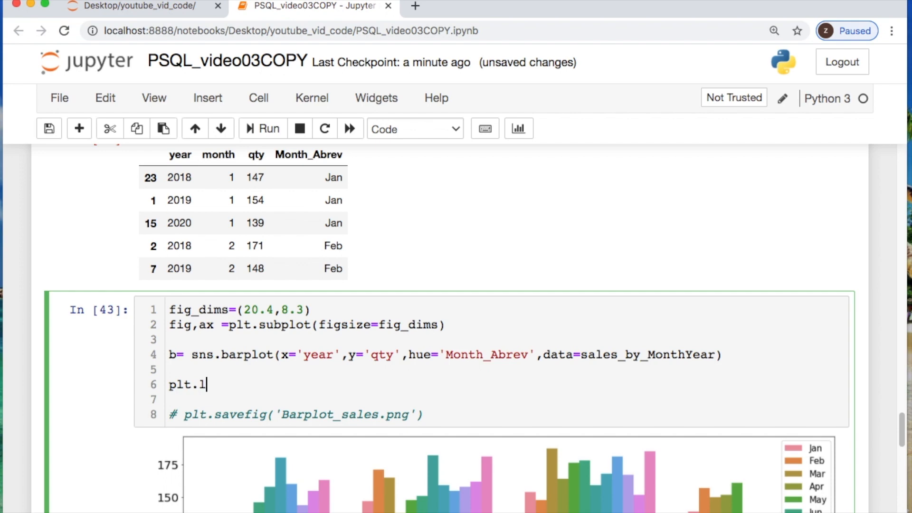
pyautogui.write('egend')
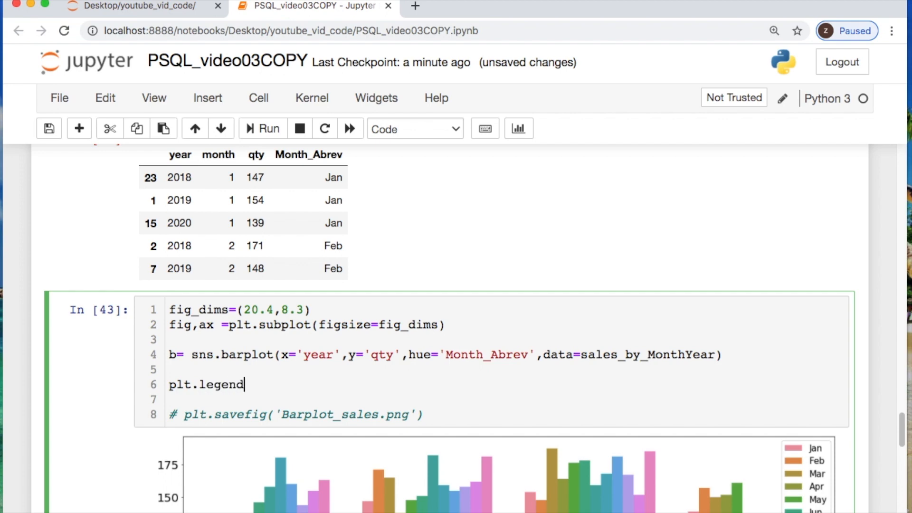
pyautogui.write('()')
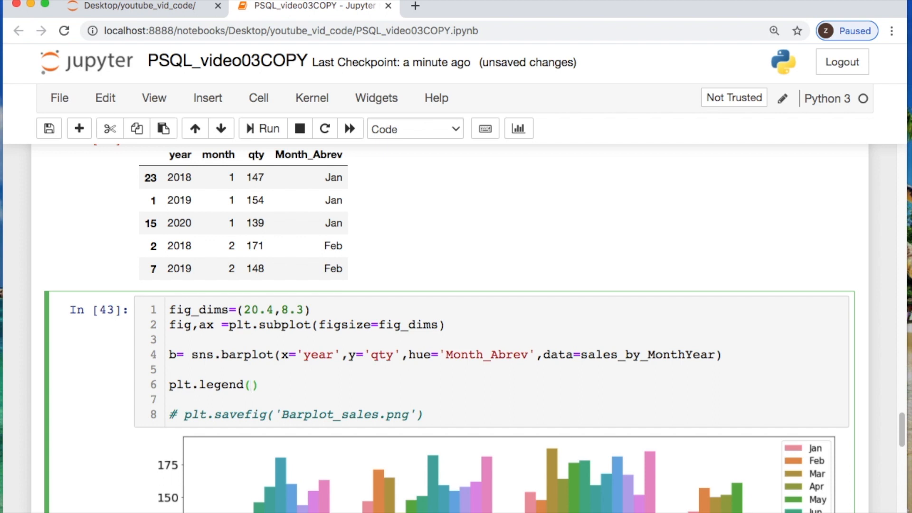
pyautogui.write('loc="y')
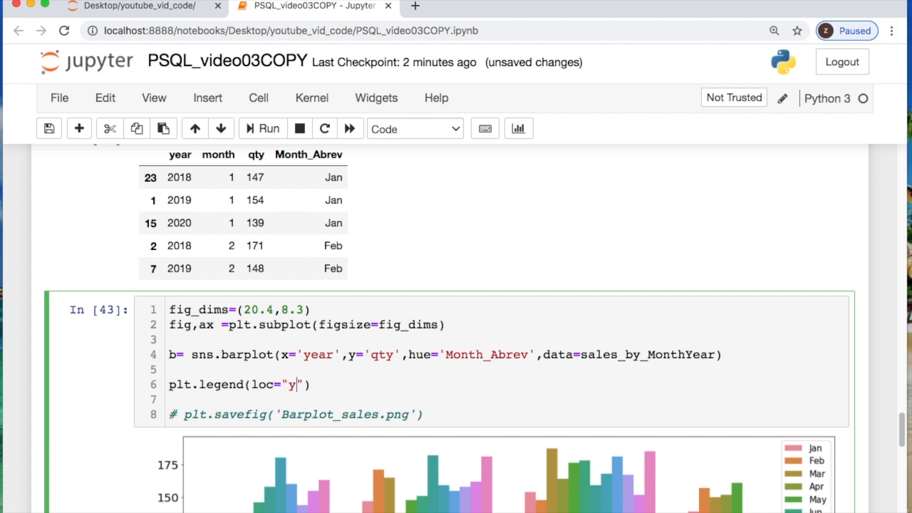
pyautogui.write('u')
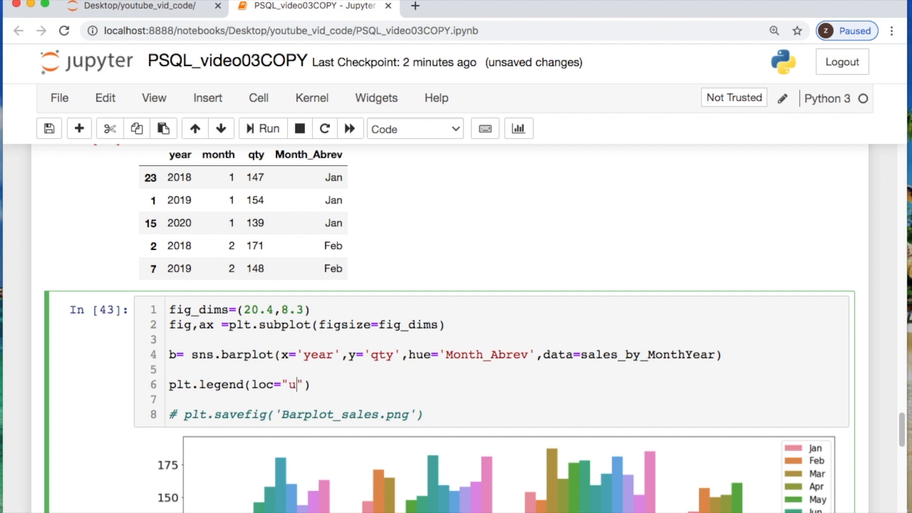
pyautogui.write('pper right')
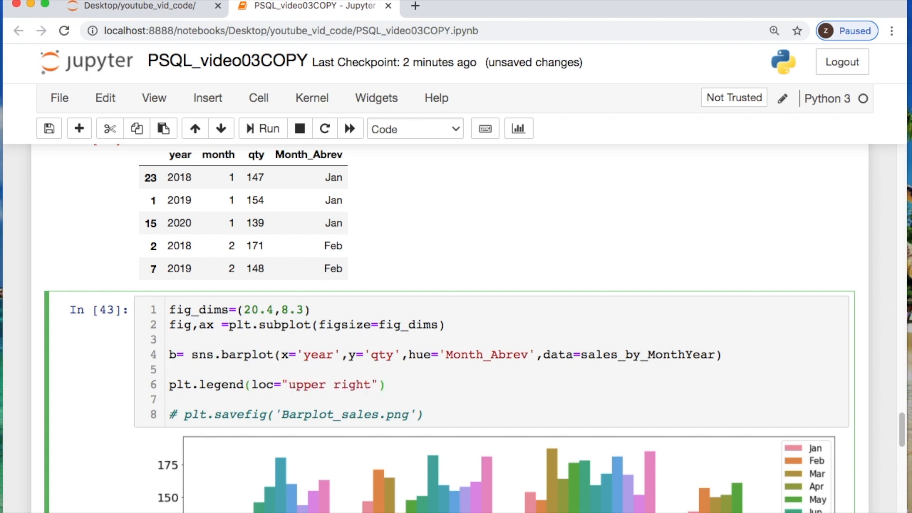
pyautogui.write(', font')
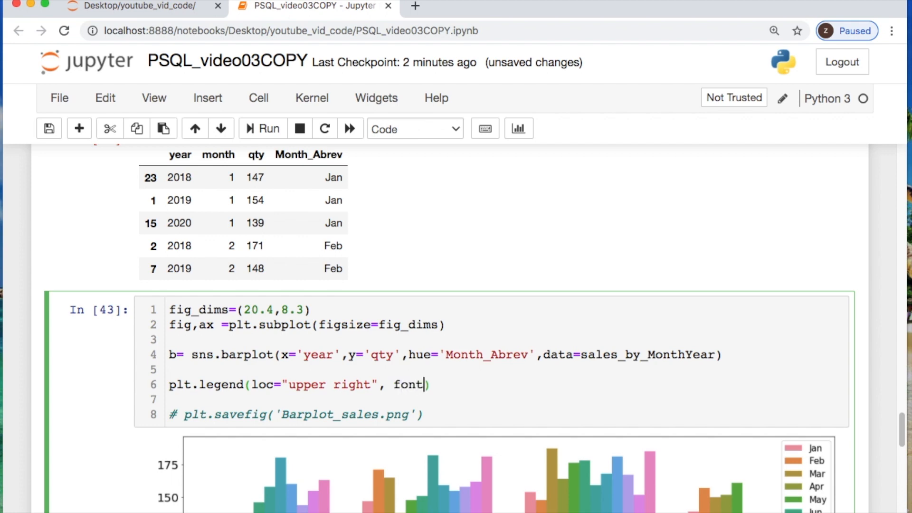
pyautogui.write('size=')
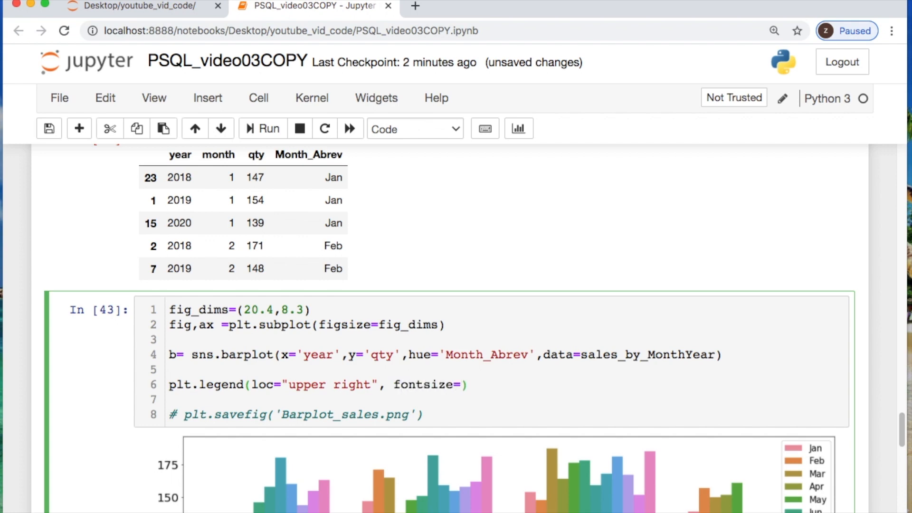
pyautogui.write("'15")
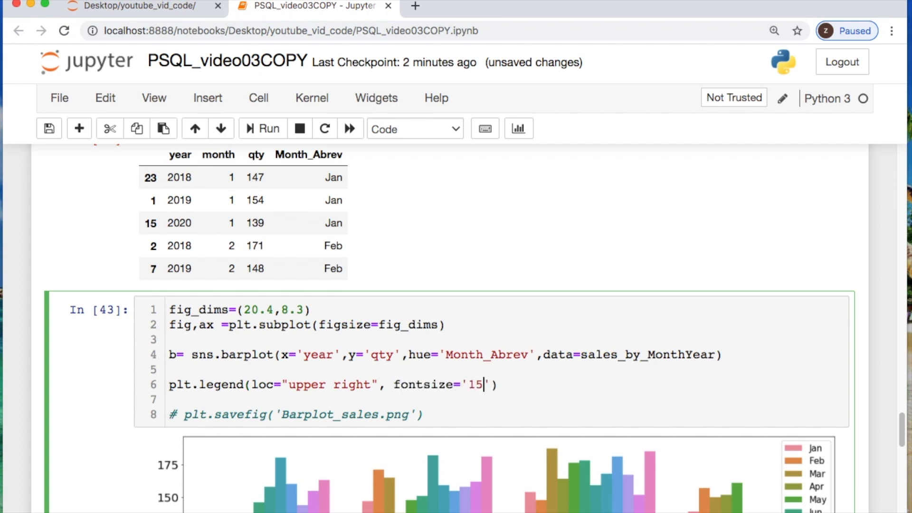
pyautogui.press('Enter')
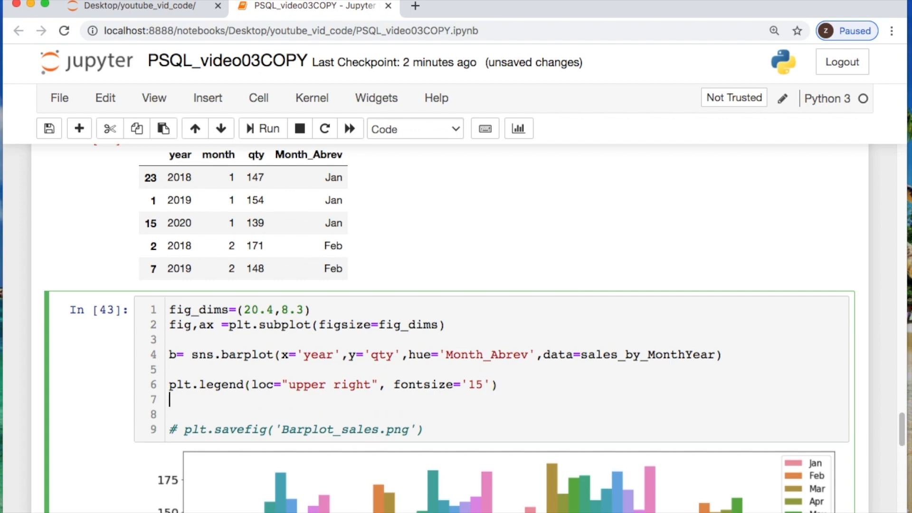
# Step: Label the x-axis "Year" with font size 24 using b.set_xlabel
pyautogui.write('b.')
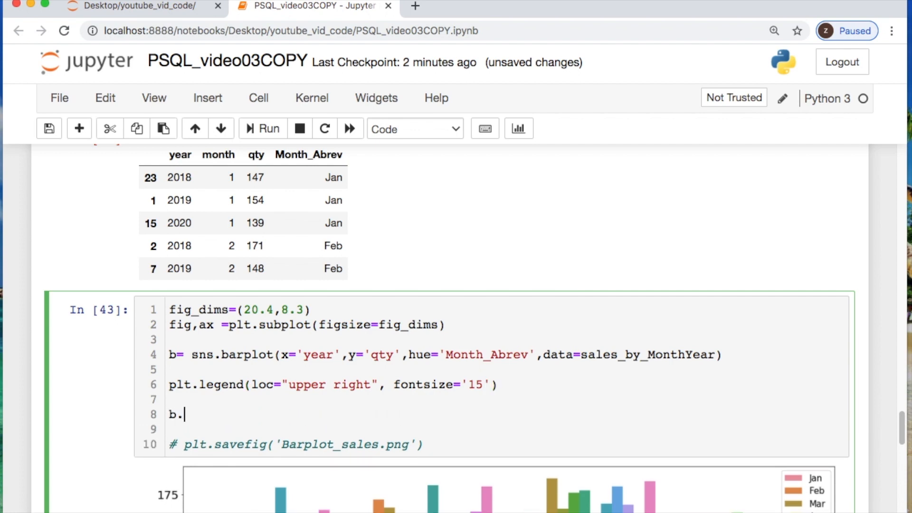
pyautogui.write('set')
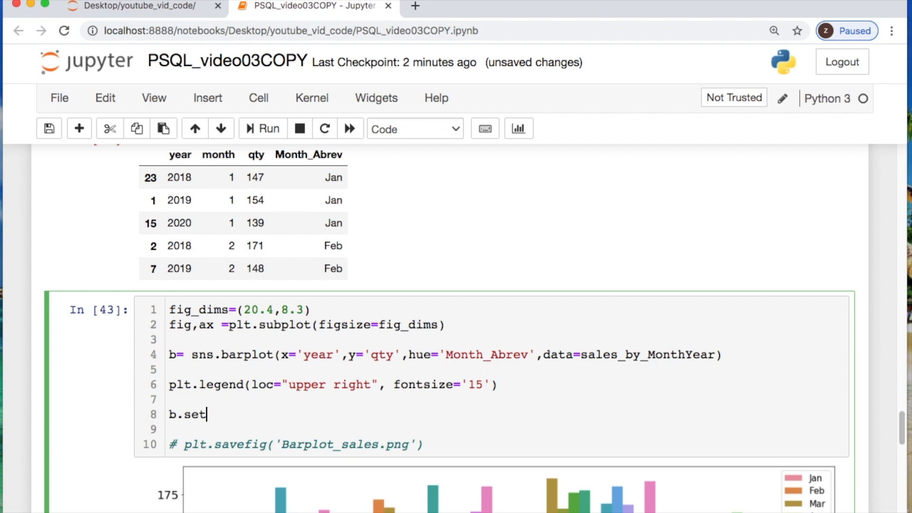
pyautogui.write('_x')
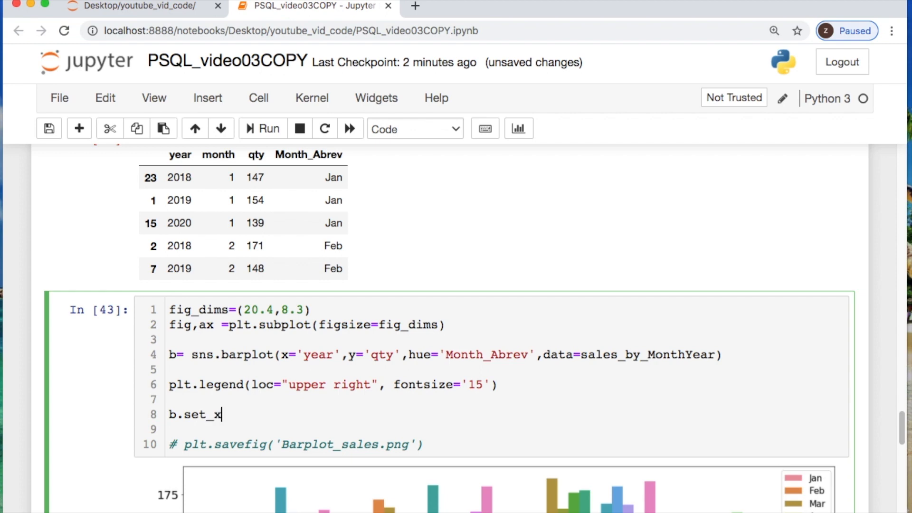
pyautogui.write('la')
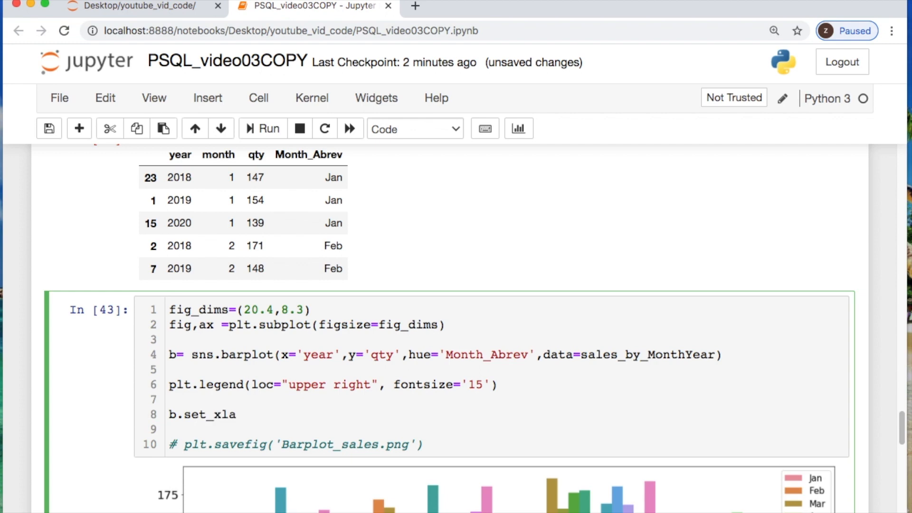
pyautogui.write('bel')
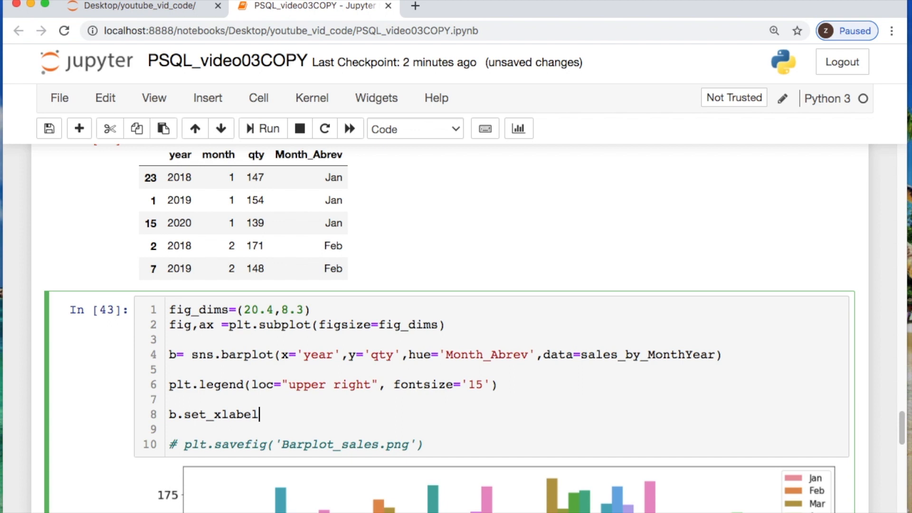
pyautogui.write('("Y")')
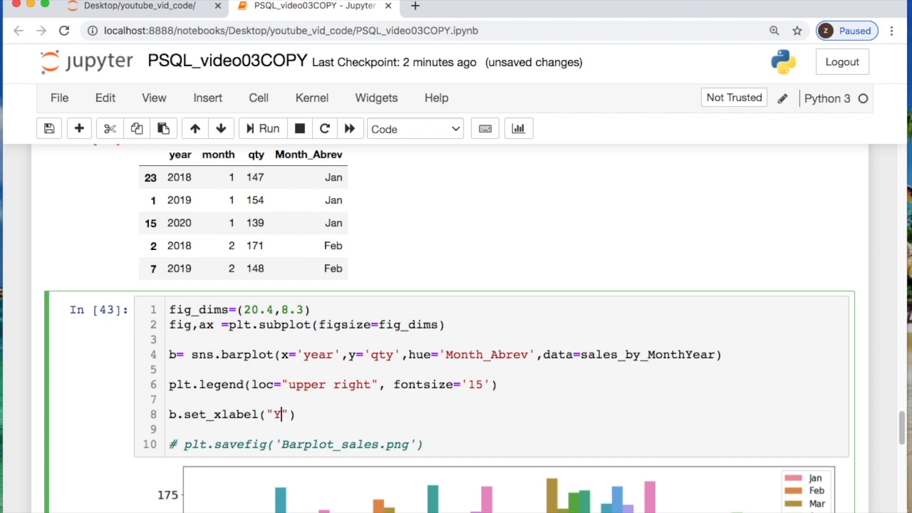
pyautogui.write('ear')
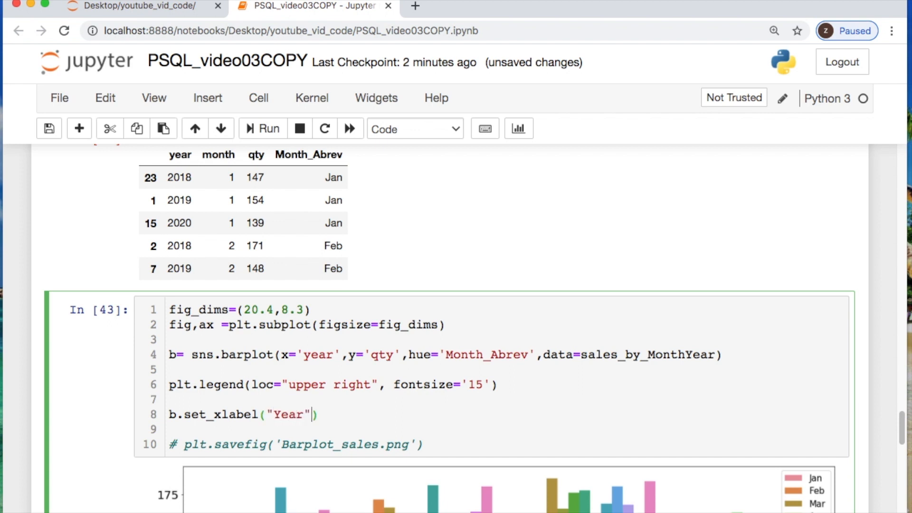
pyautogui.write(',fontsize')
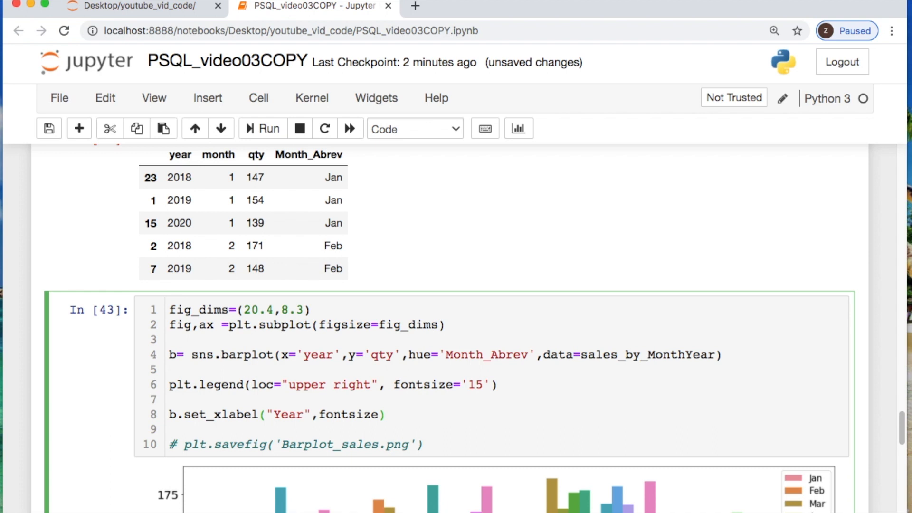
pyautogui.write('=24')
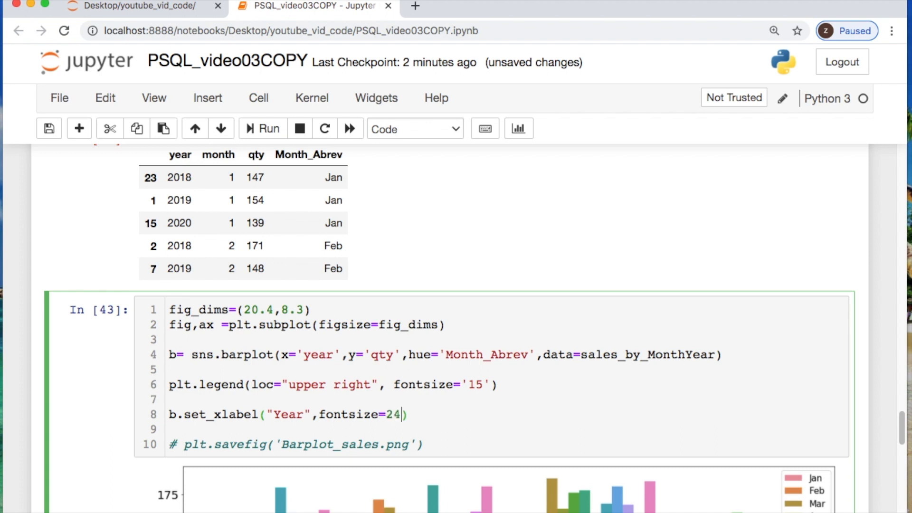
pyautogui.press('Enter')
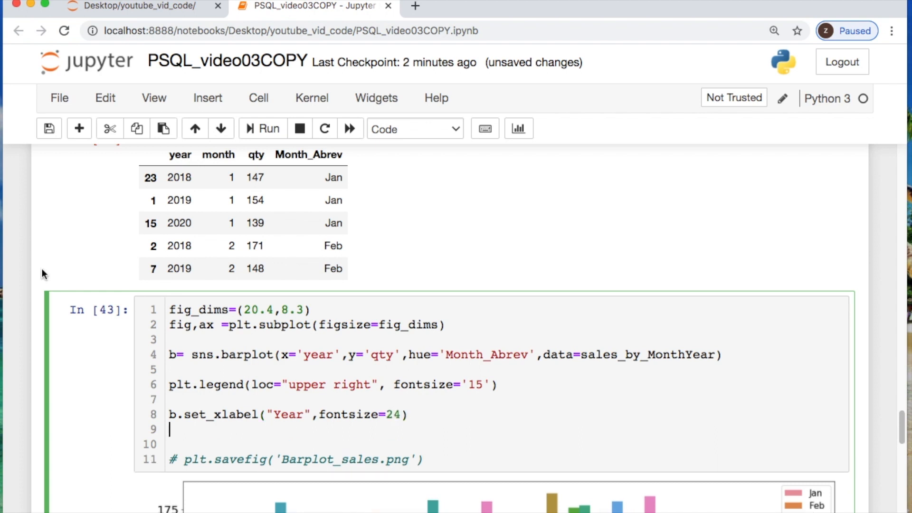
# Step: Reuse the label line to set the y-axis label "QTY" at font size 22
pyautogui.tripleClick(285, 414)
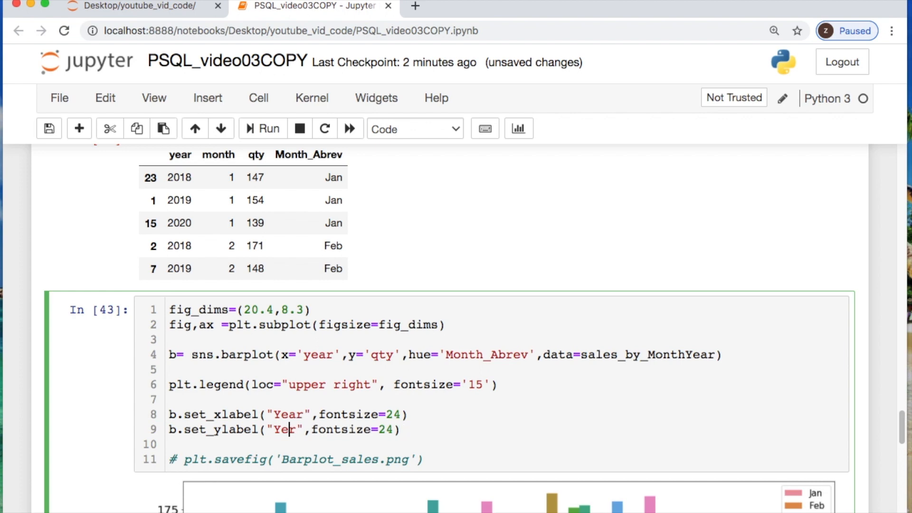
pyautogui.write('QTY')
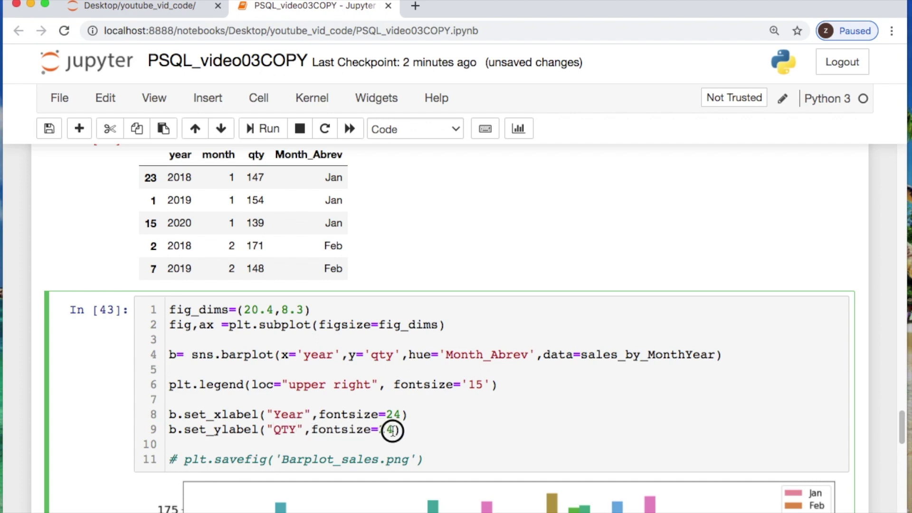
pyautogui.write('20')
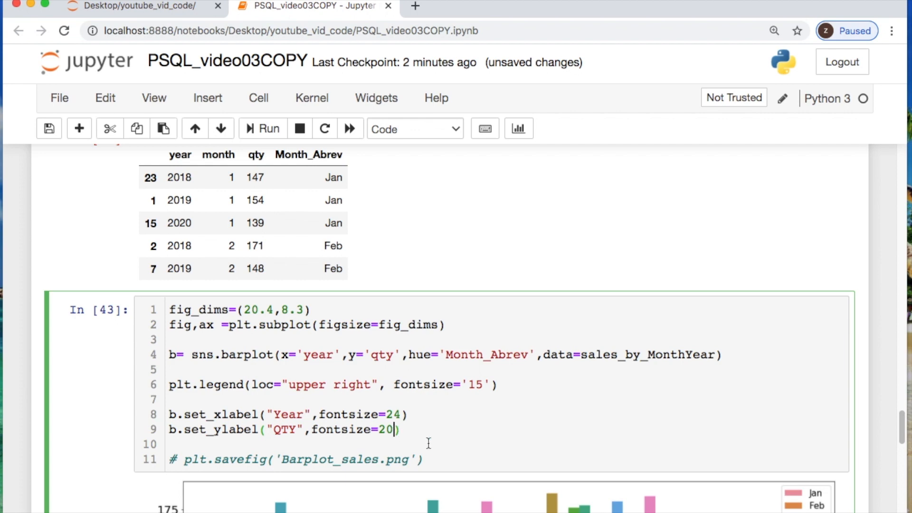
pyautogui.write('2')
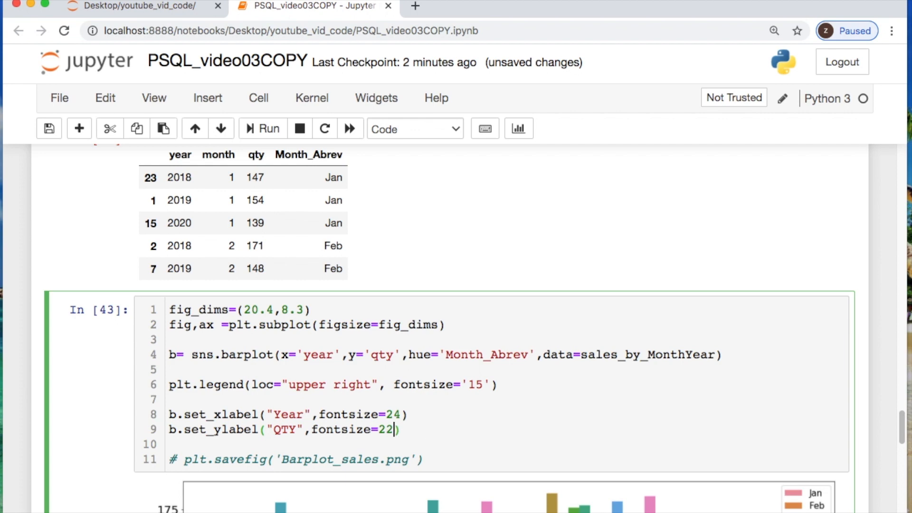
pyautogui.scroll(-3)
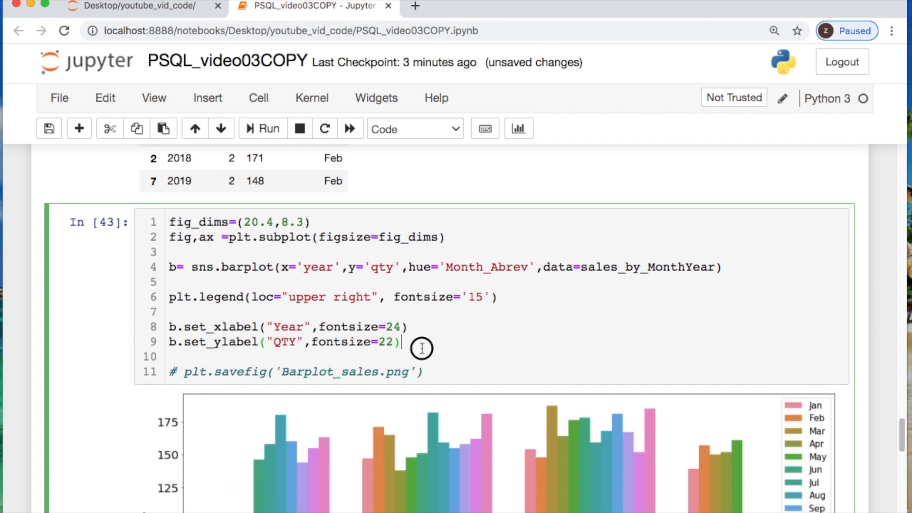
pyautogui.press('Enter')
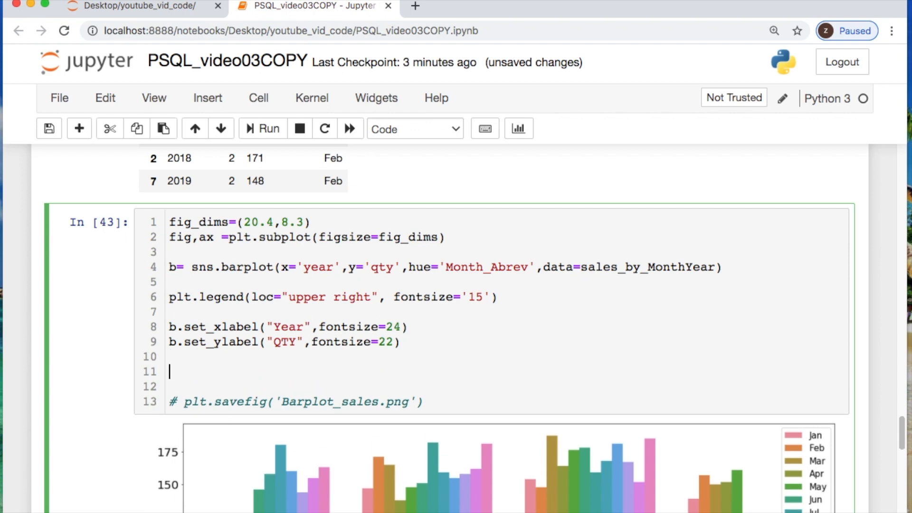
# Step: Add a b.tick_params line setting tick label size to 20
pyautogui.write('b.')
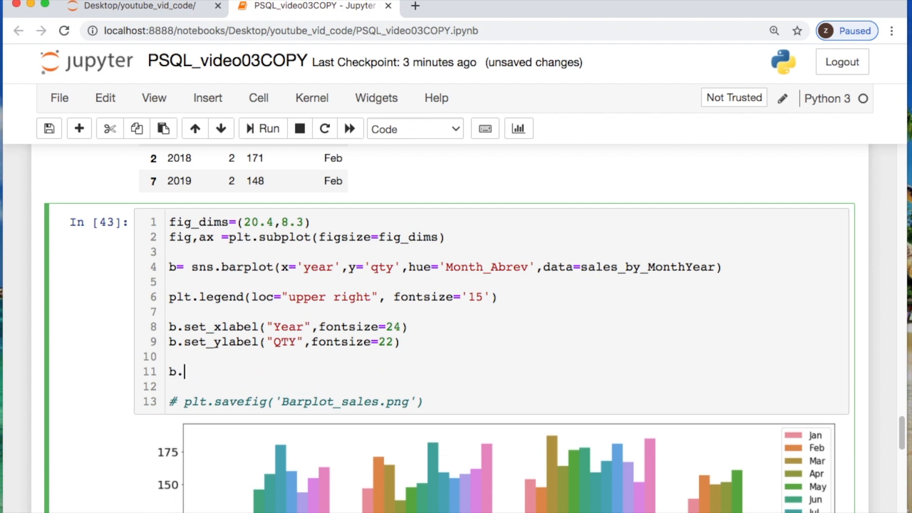
pyautogui.scroll(-3)
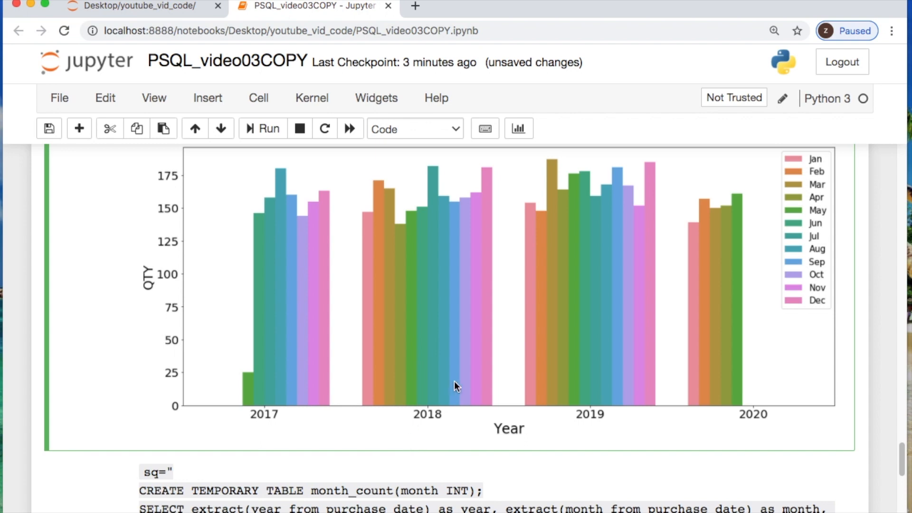
pyautogui.moveTo(403, 383)
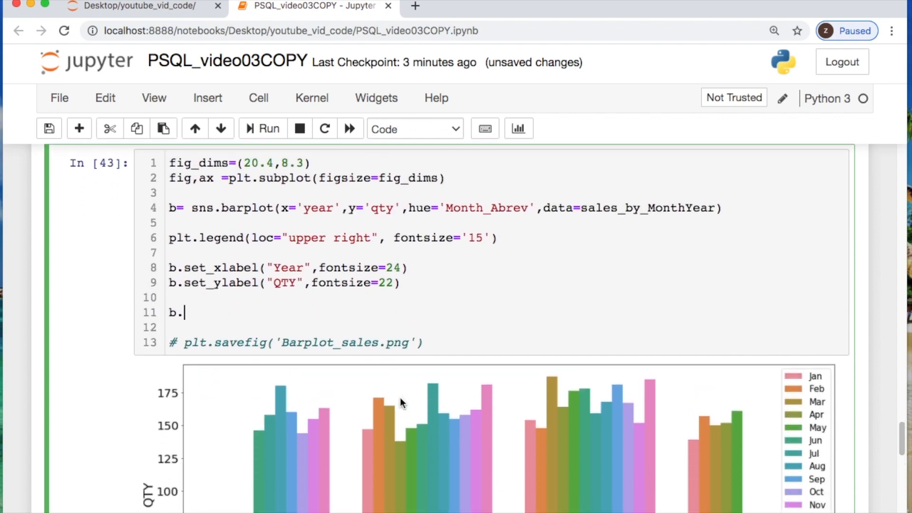
pyautogui.write('ti')
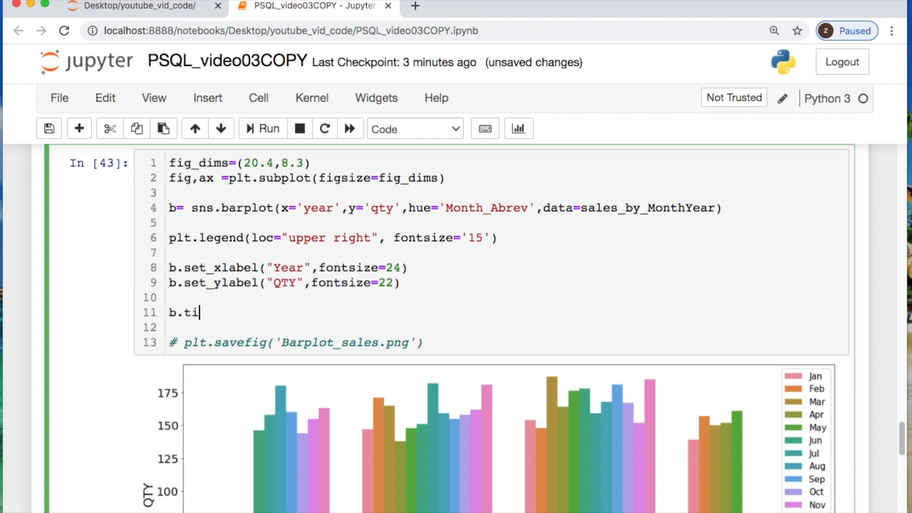
pyautogui.write('ck')
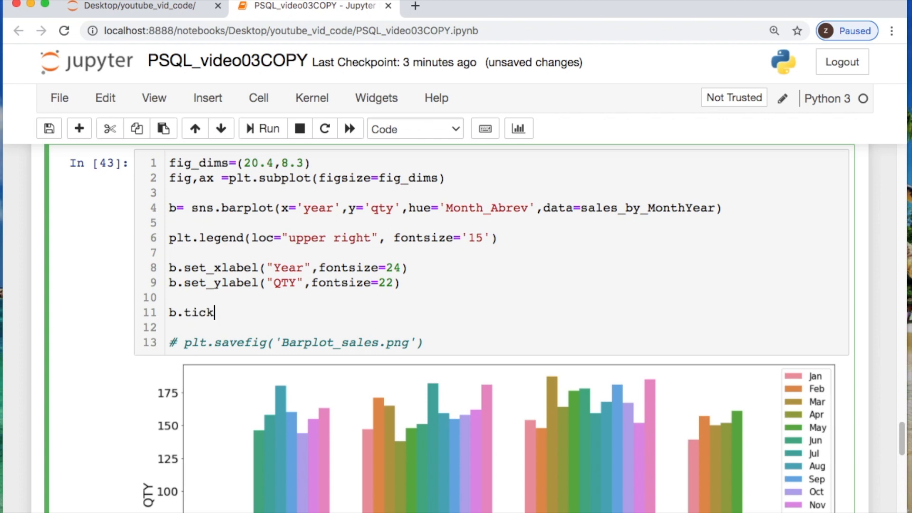
pyautogui.write('_params(labelsize=20')
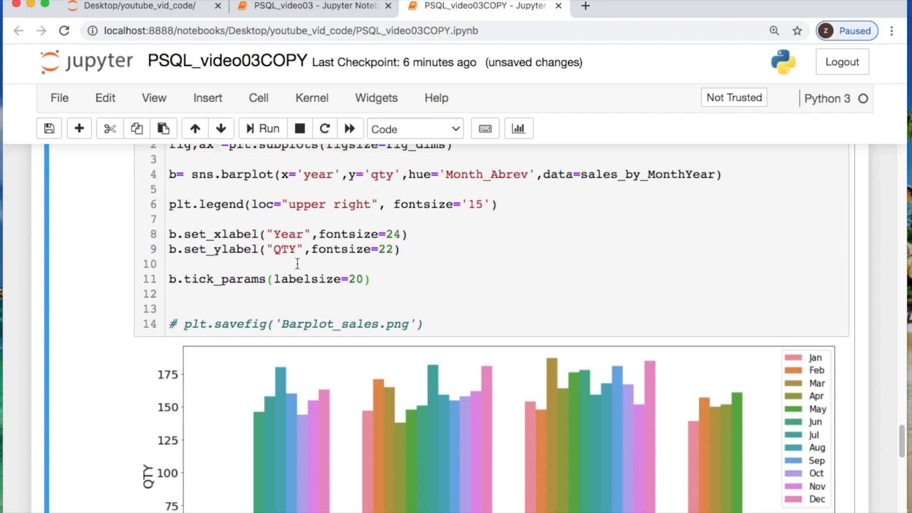
pyautogui.scroll(-3)
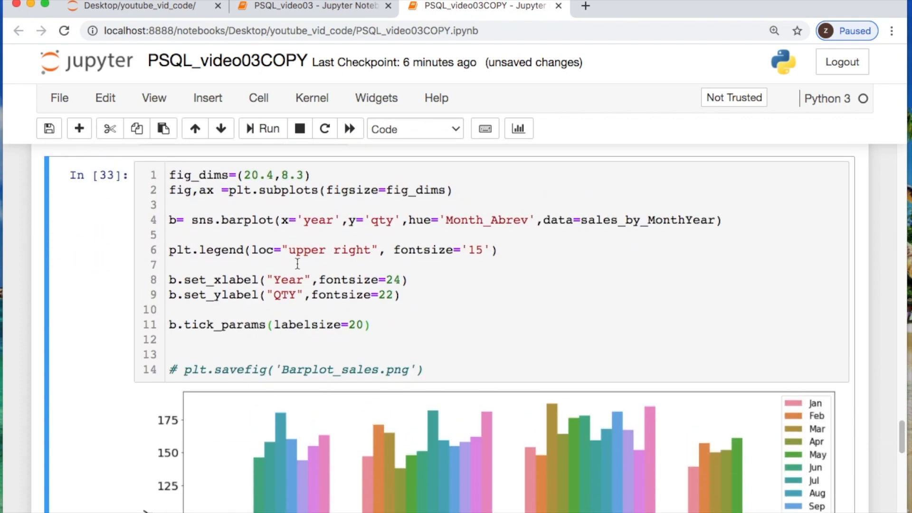
pyautogui.scroll(-3)
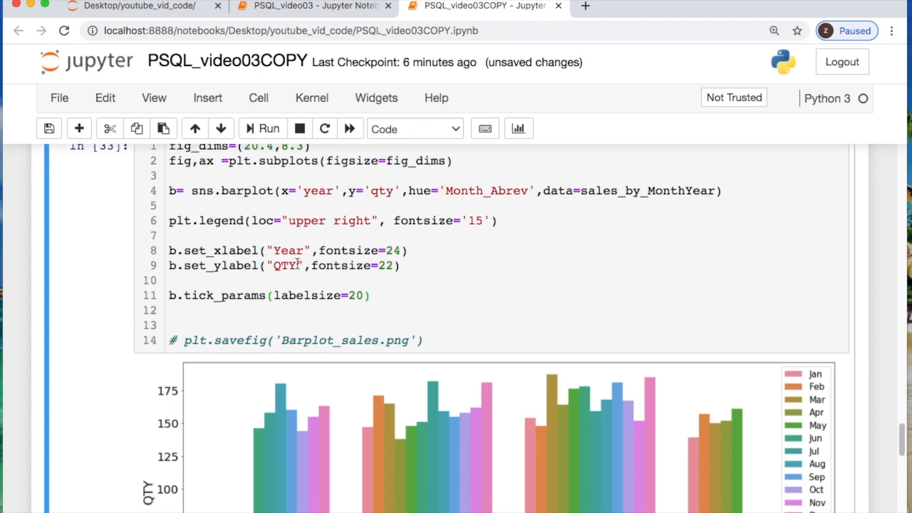
pyautogui.scroll(-3)
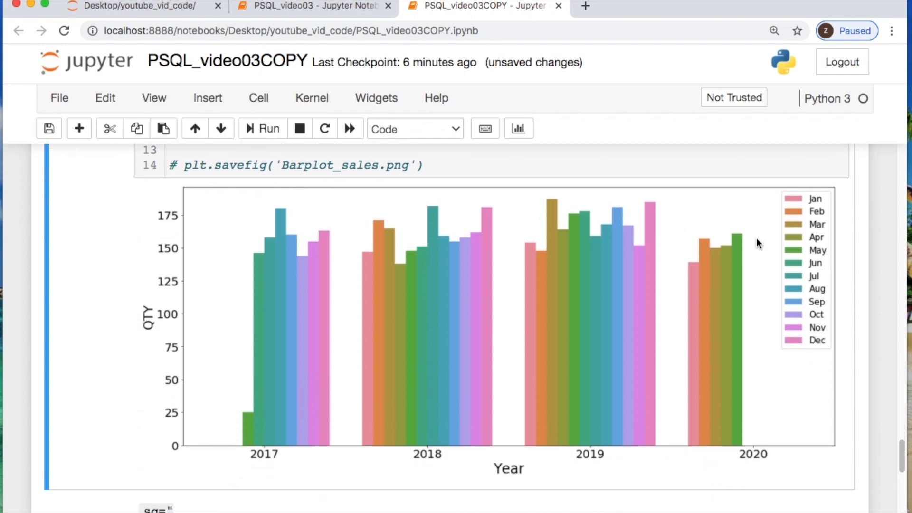
pyautogui.moveTo(744, 220)
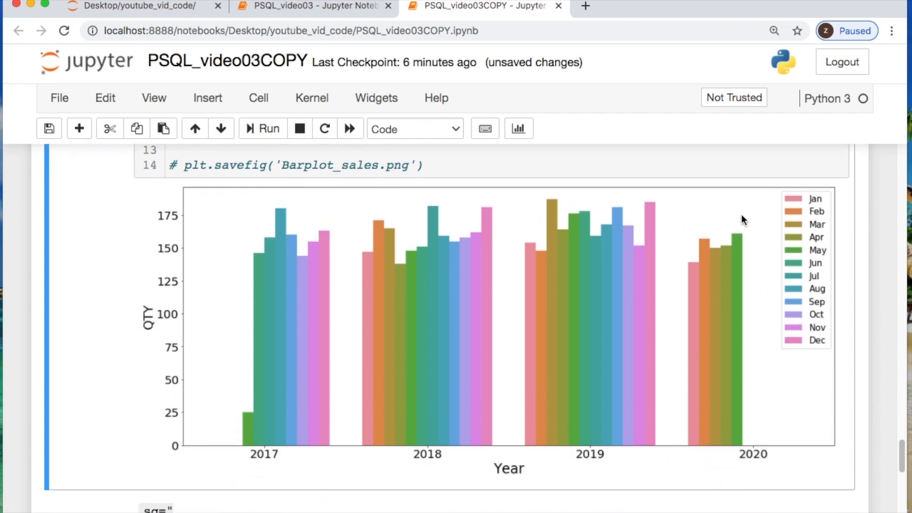
pyautogui.moveTo(647, 292)
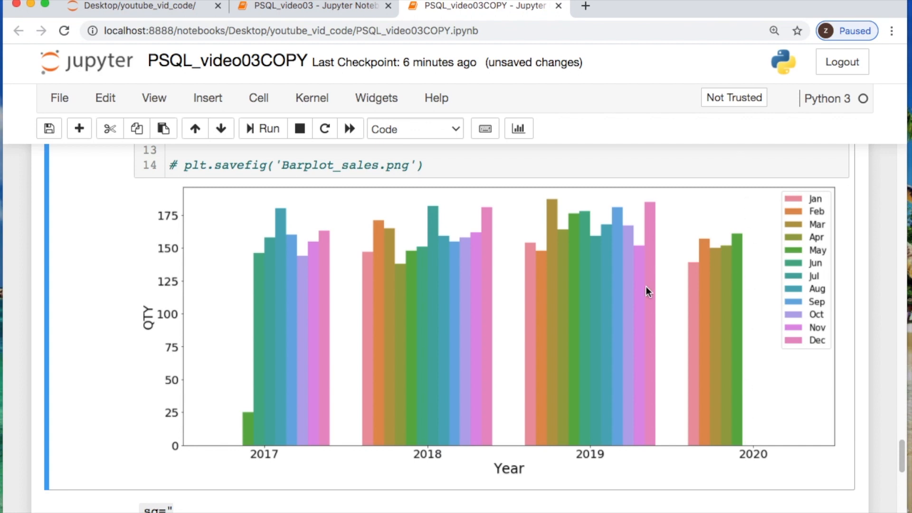
pyautogui.moveTo(257, 243)
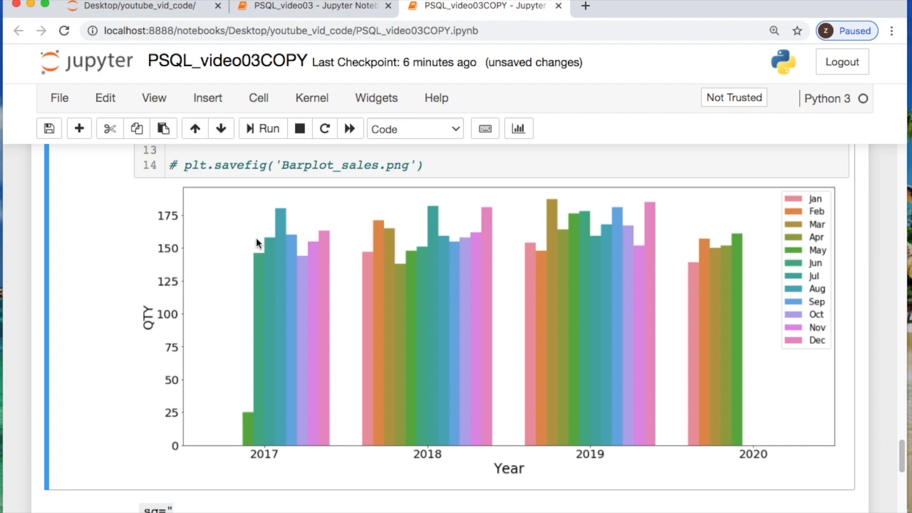
pyautogui.moveTo(255, 444)
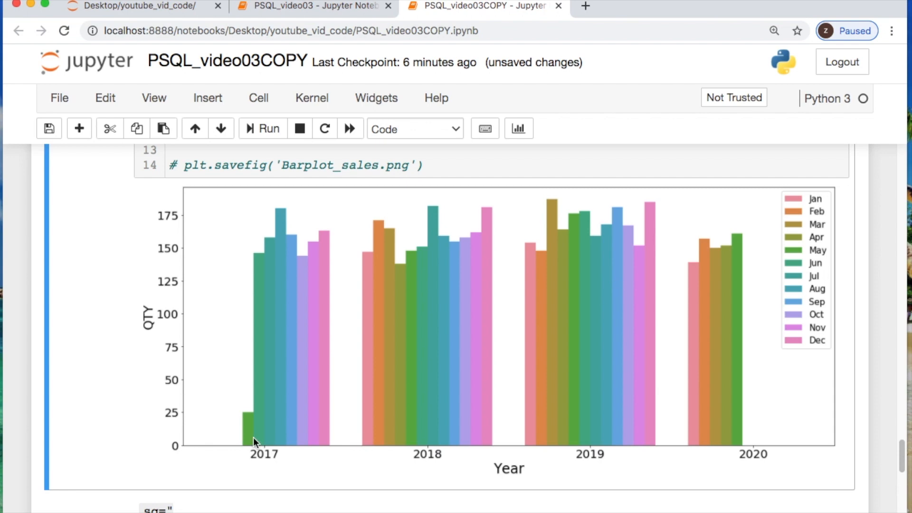
pyautogui.moveTo(369, 323)
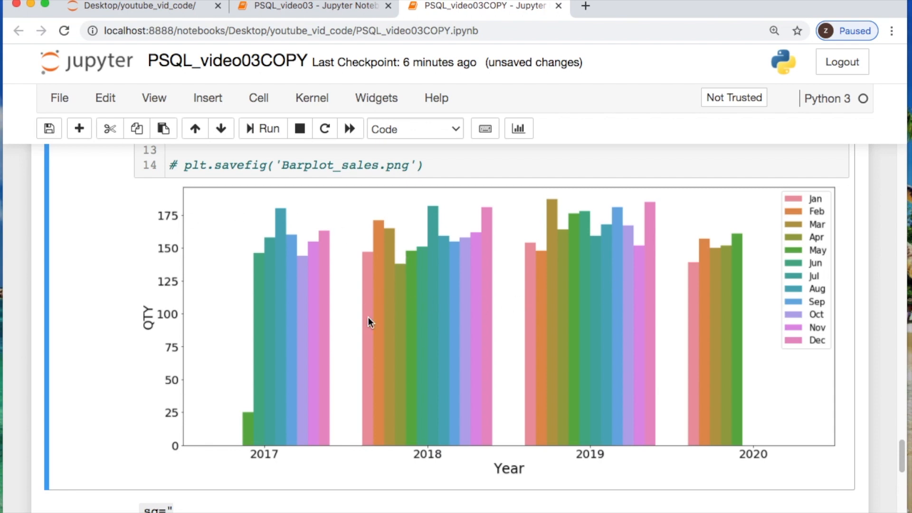
pyautogui.moveTo(324, 349)
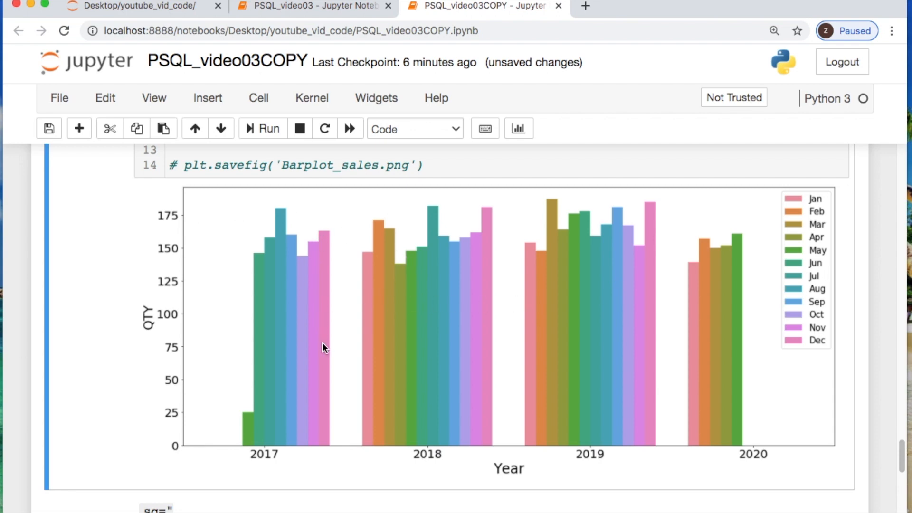
pyautogui.moveTo(314, 252)
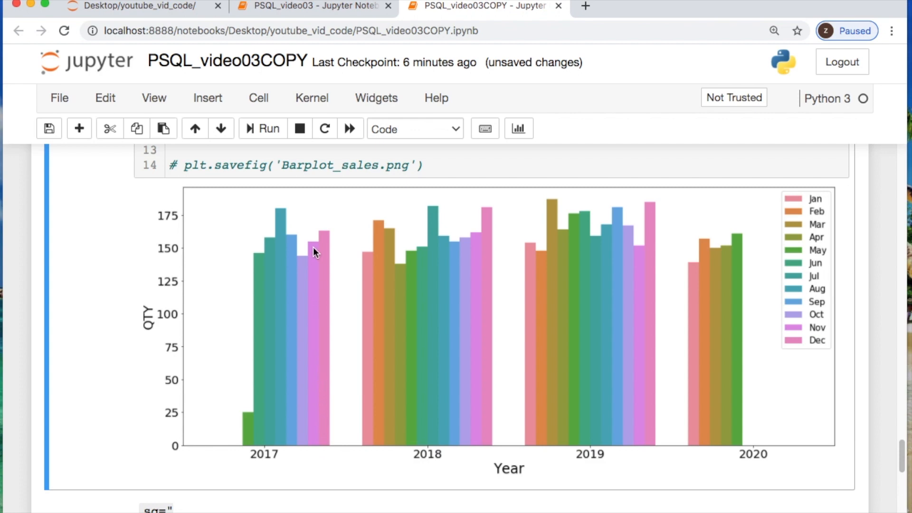
pyautogui.moveTo(312, 337)
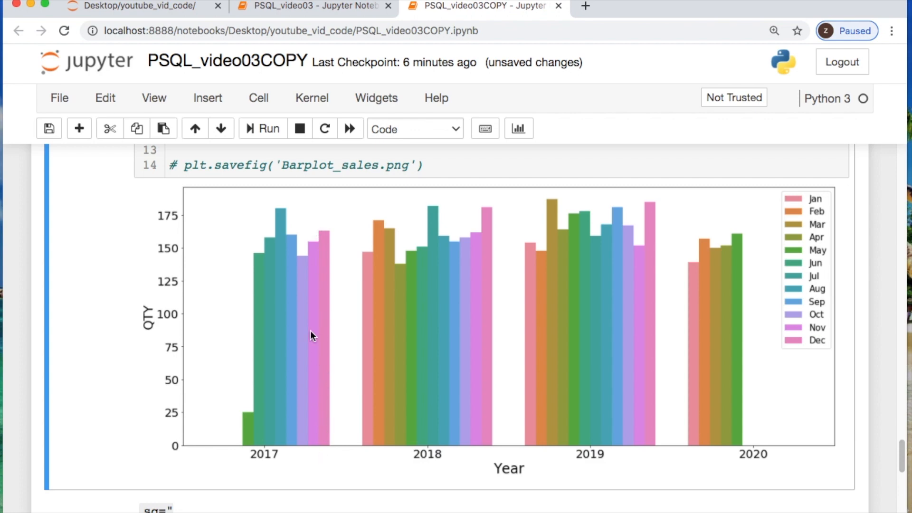
pyautogui.moveTo(204, 284)
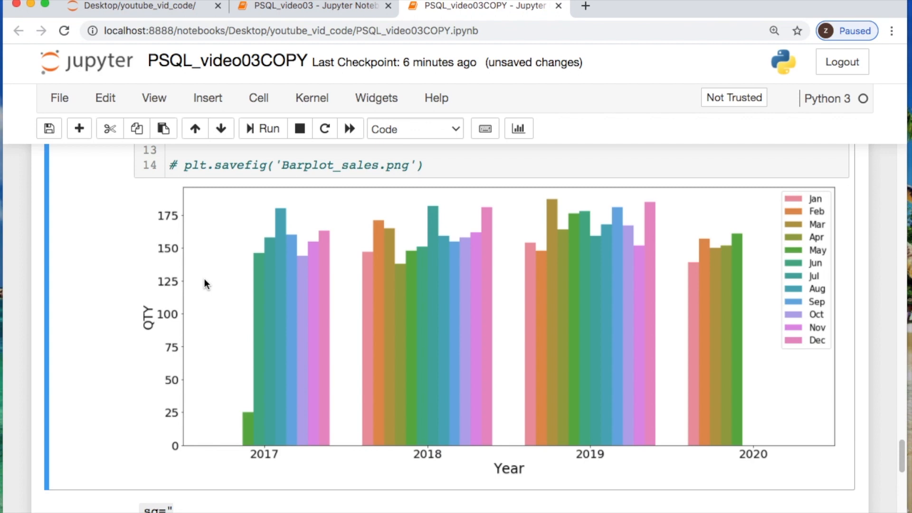
pyautogui.moveTo(674, 443)
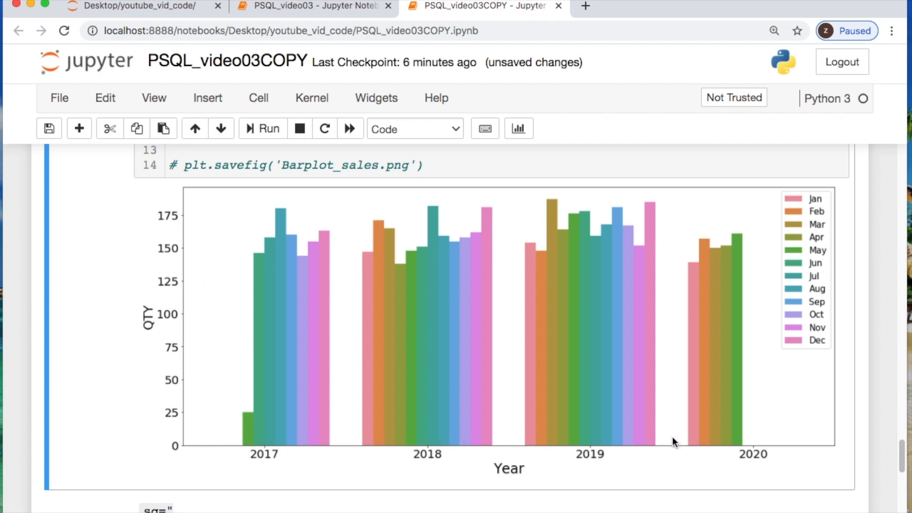
pyautogui.moveTo(849, 331)
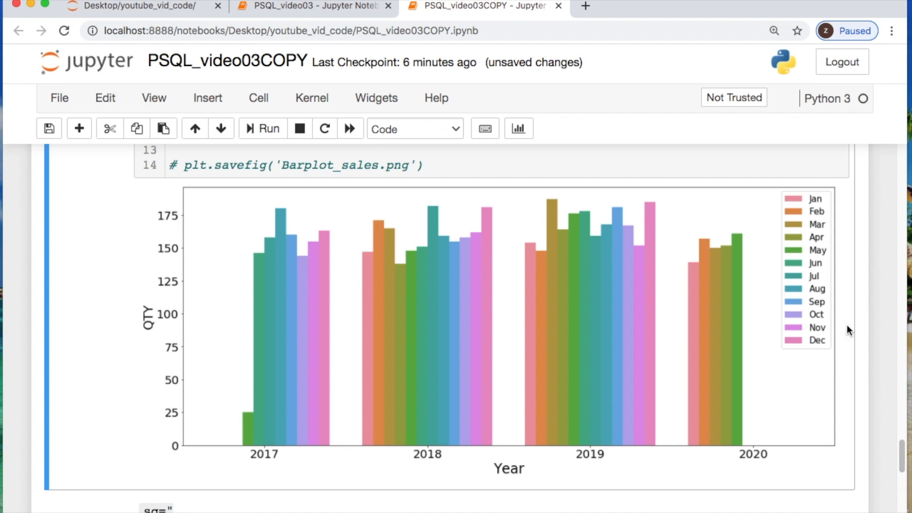
pyautogui.moveTo(243, 287)
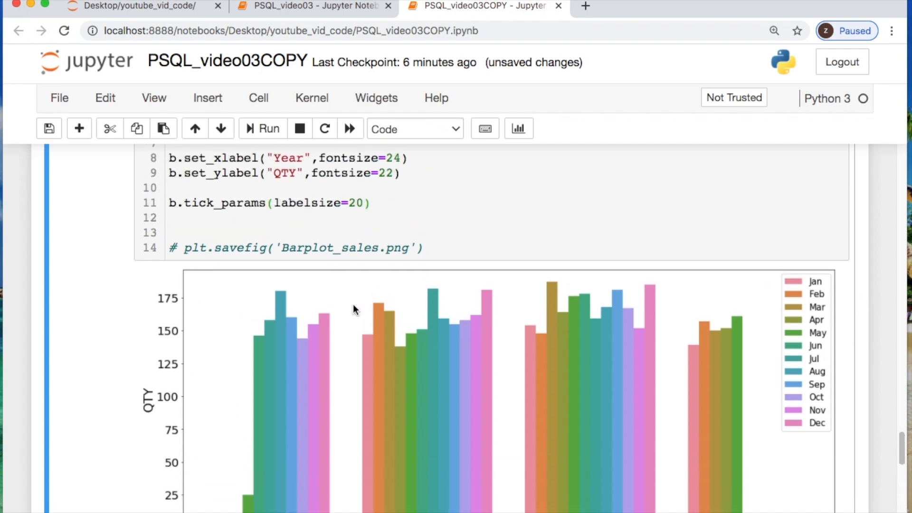
pyautogui.moveTo(547, 284)
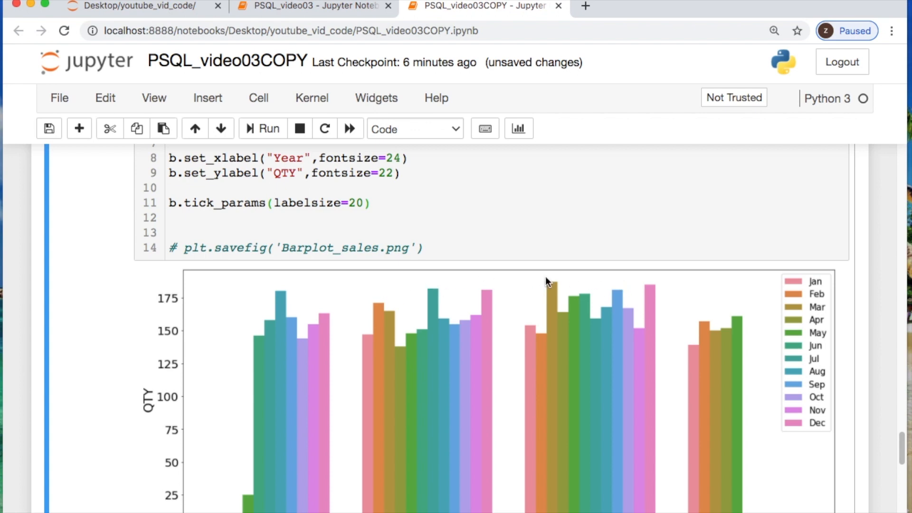